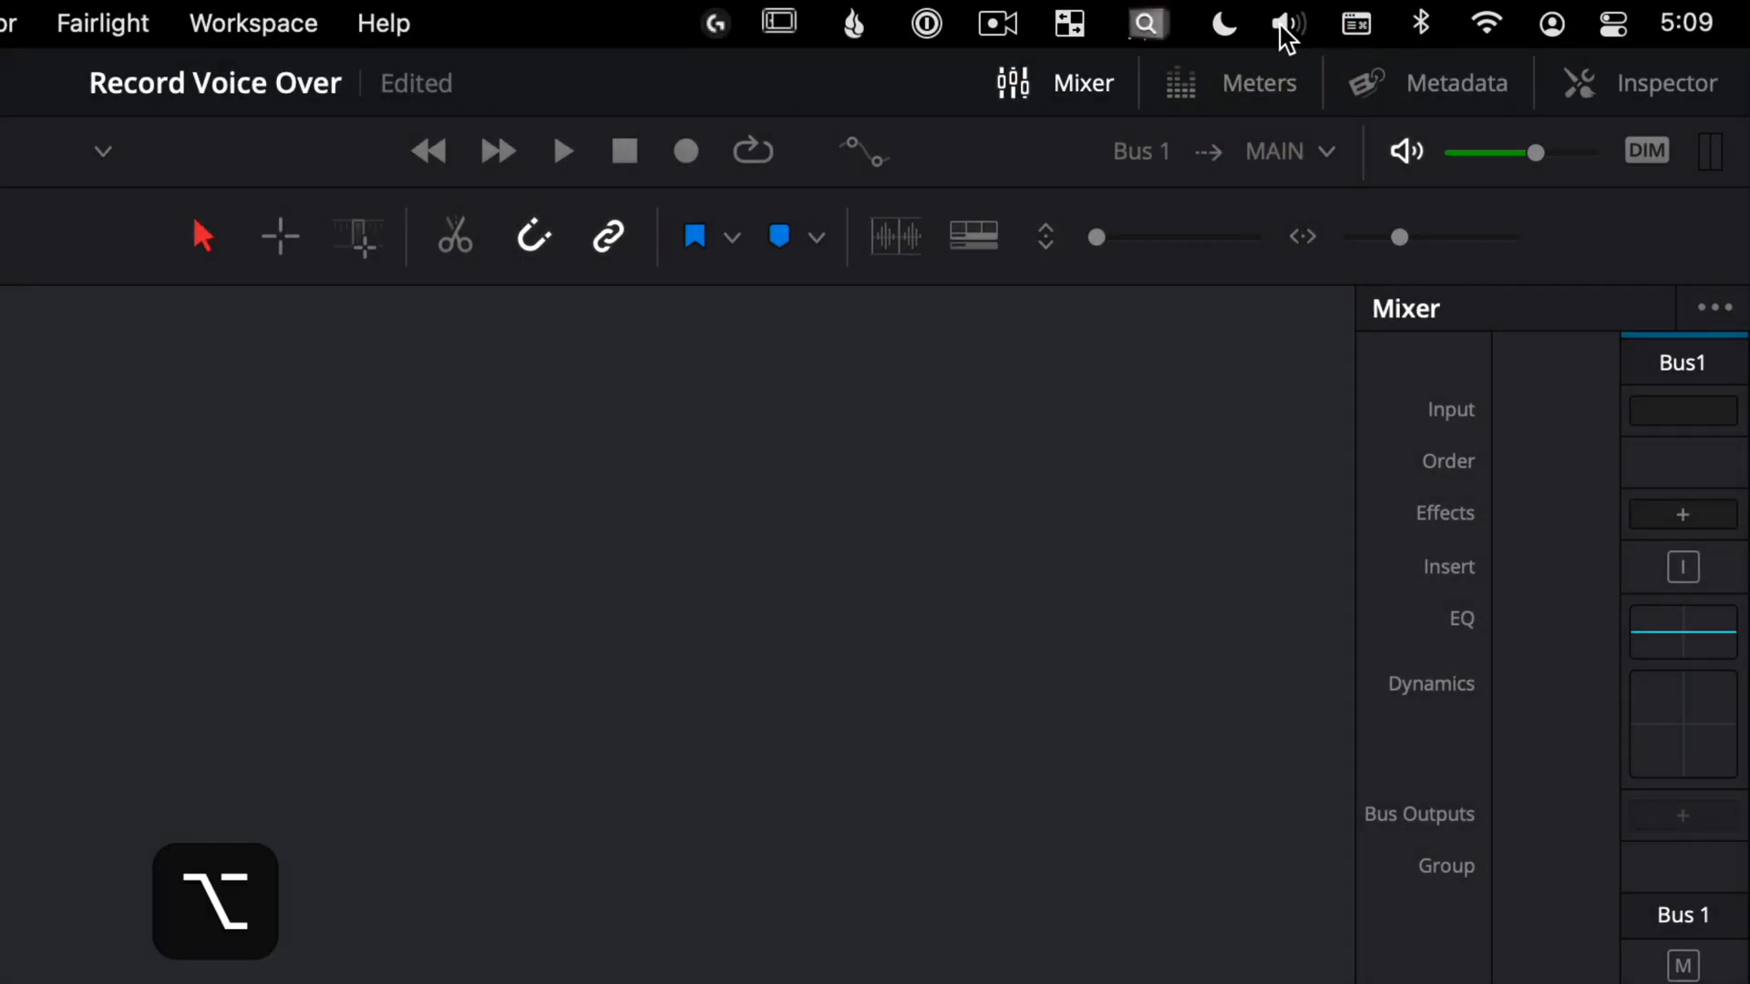
- Make the Scarlett Solo USB interface the macOS sound input device
{"action": "left_click", "coordinate": [1290, 24]}
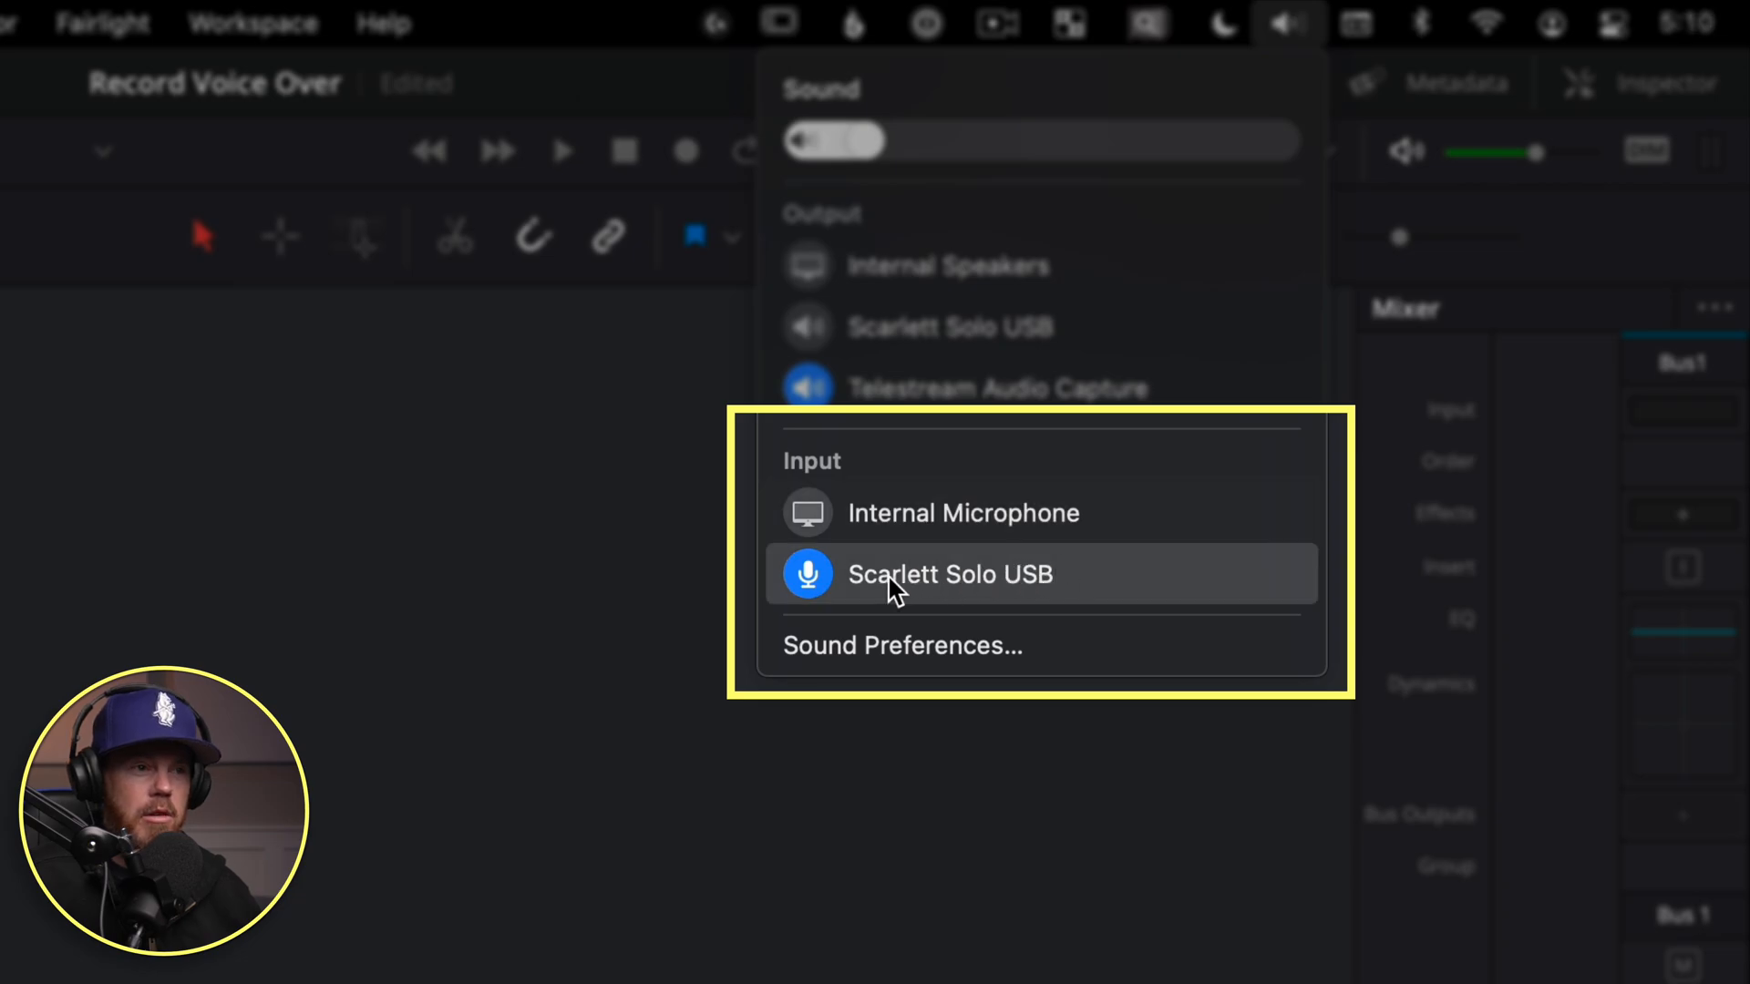
{"action": "mouse_move", "coordinate": [1149, 594]}
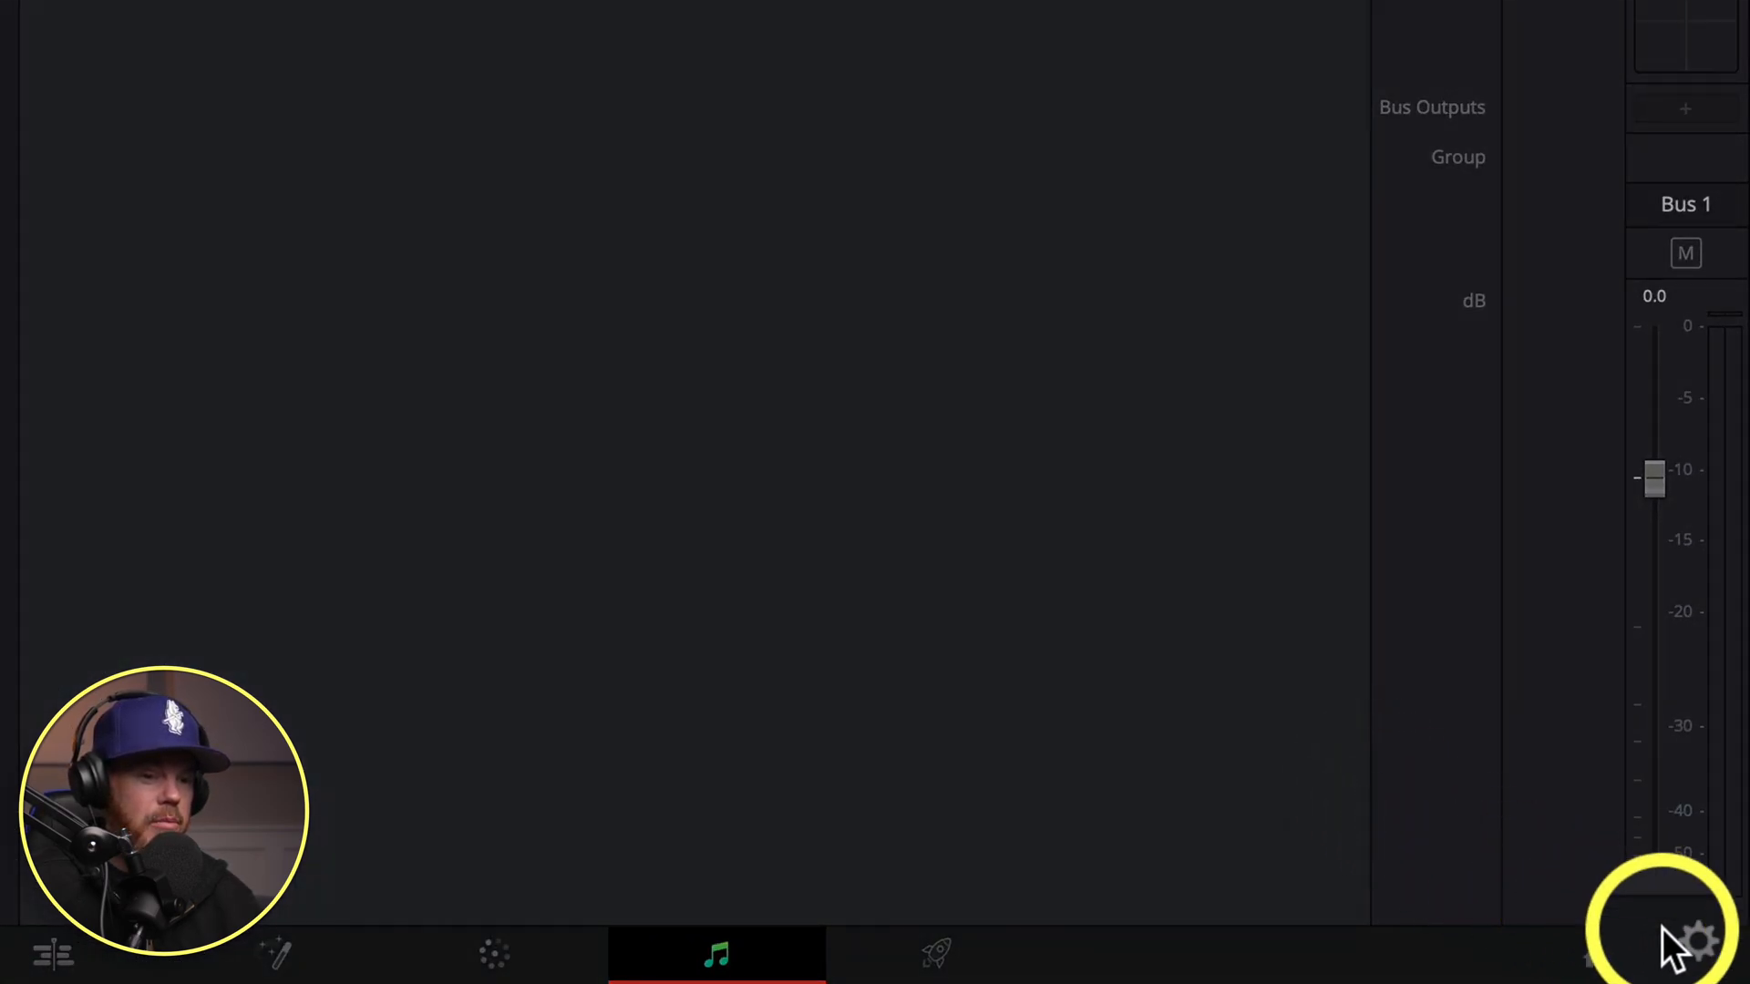
{"action": "mouse_move", "coordinate": [1696, 935]}
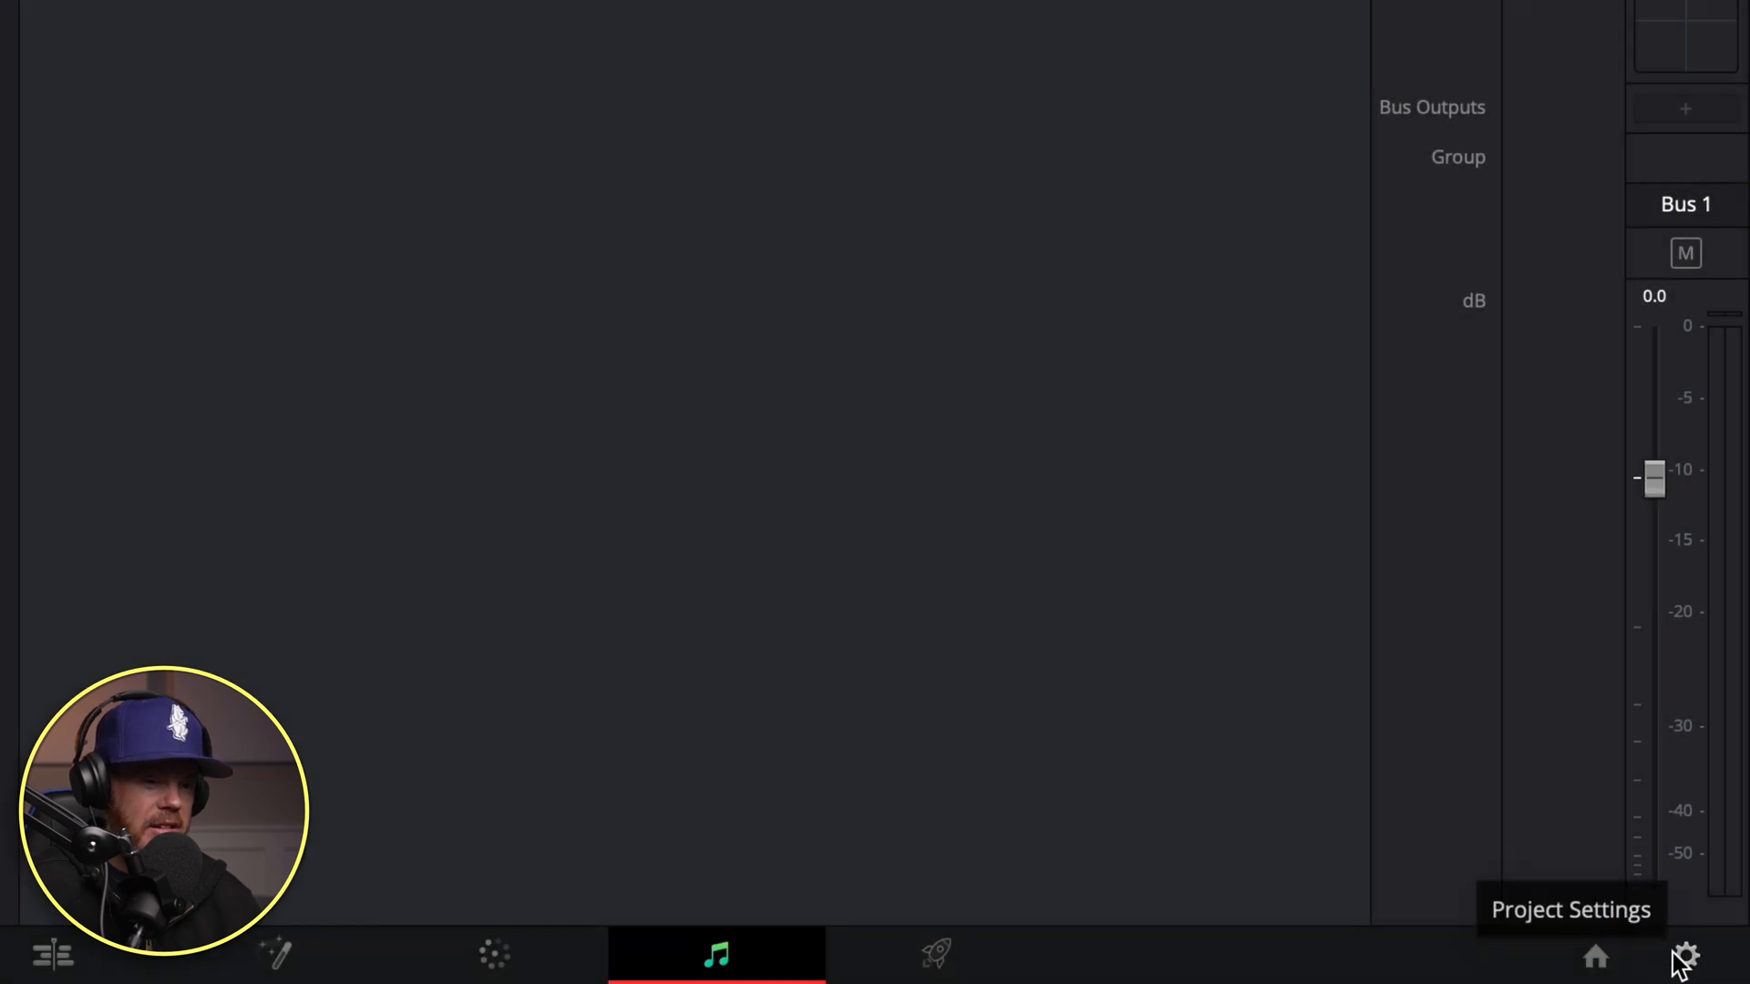
- In Project Settings > Capture and Playback, save captured clips to the Audio/VO folder
{"action": "left_click", "coordinate": [1692, 957]}
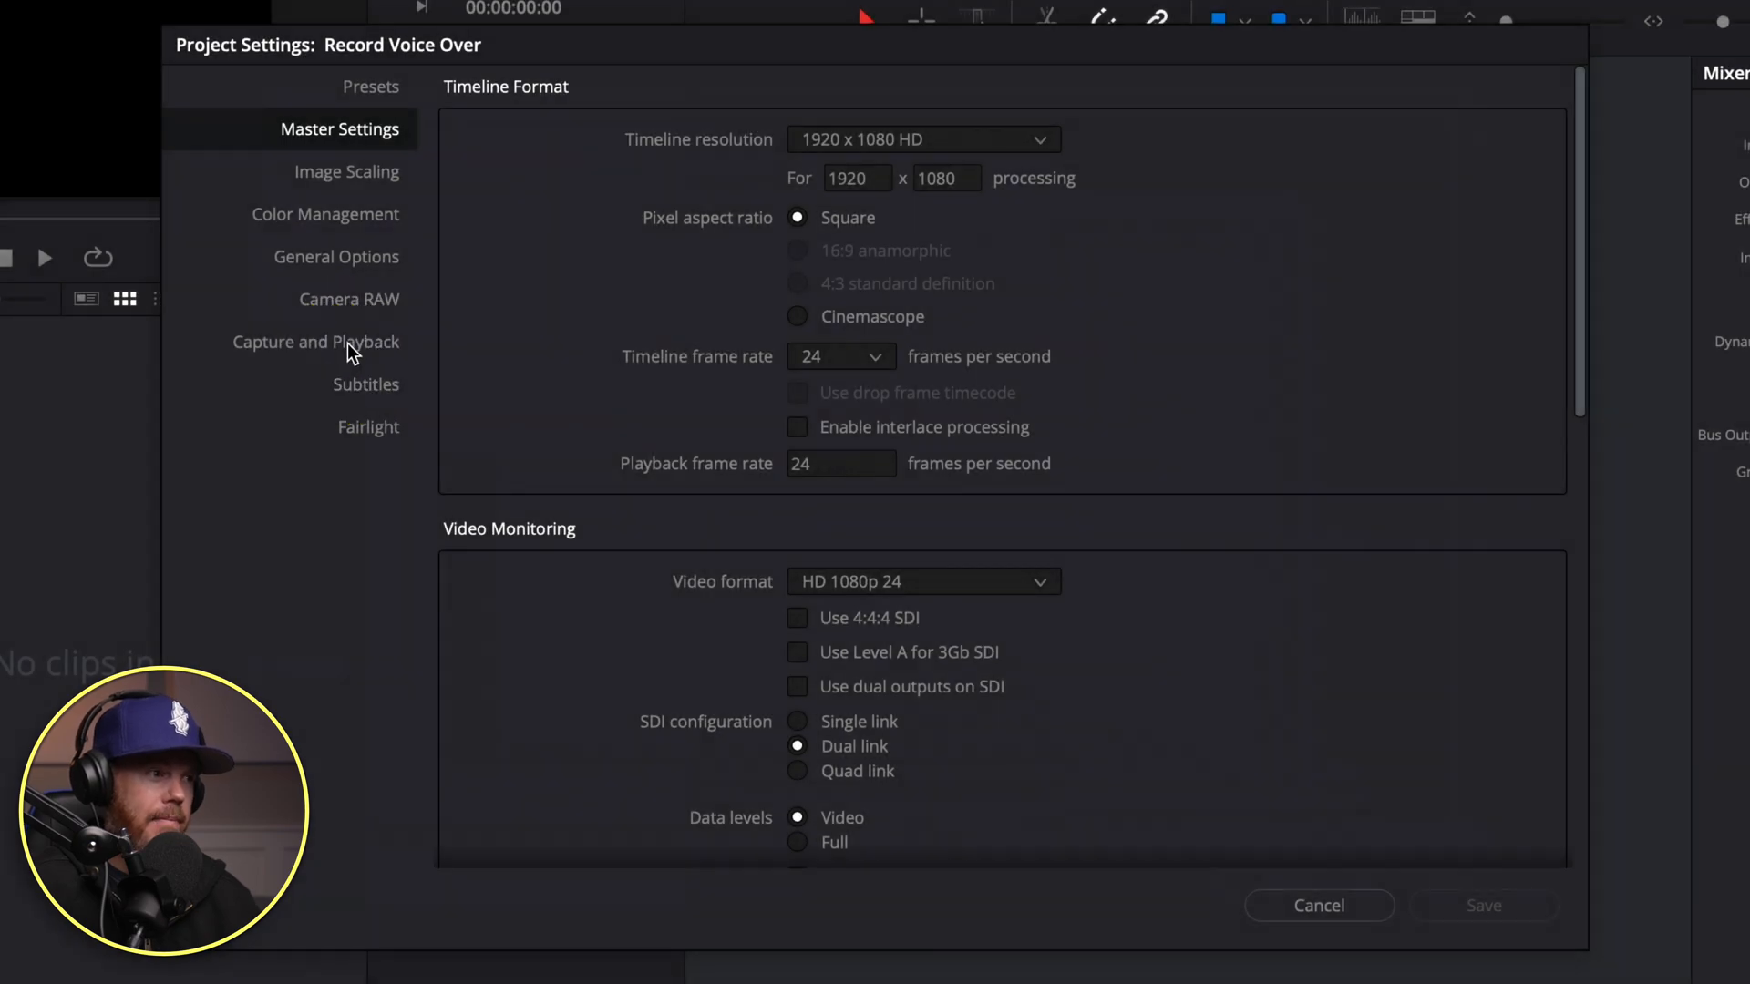
{"action": "left_click", "coordinate": [315, 343]}
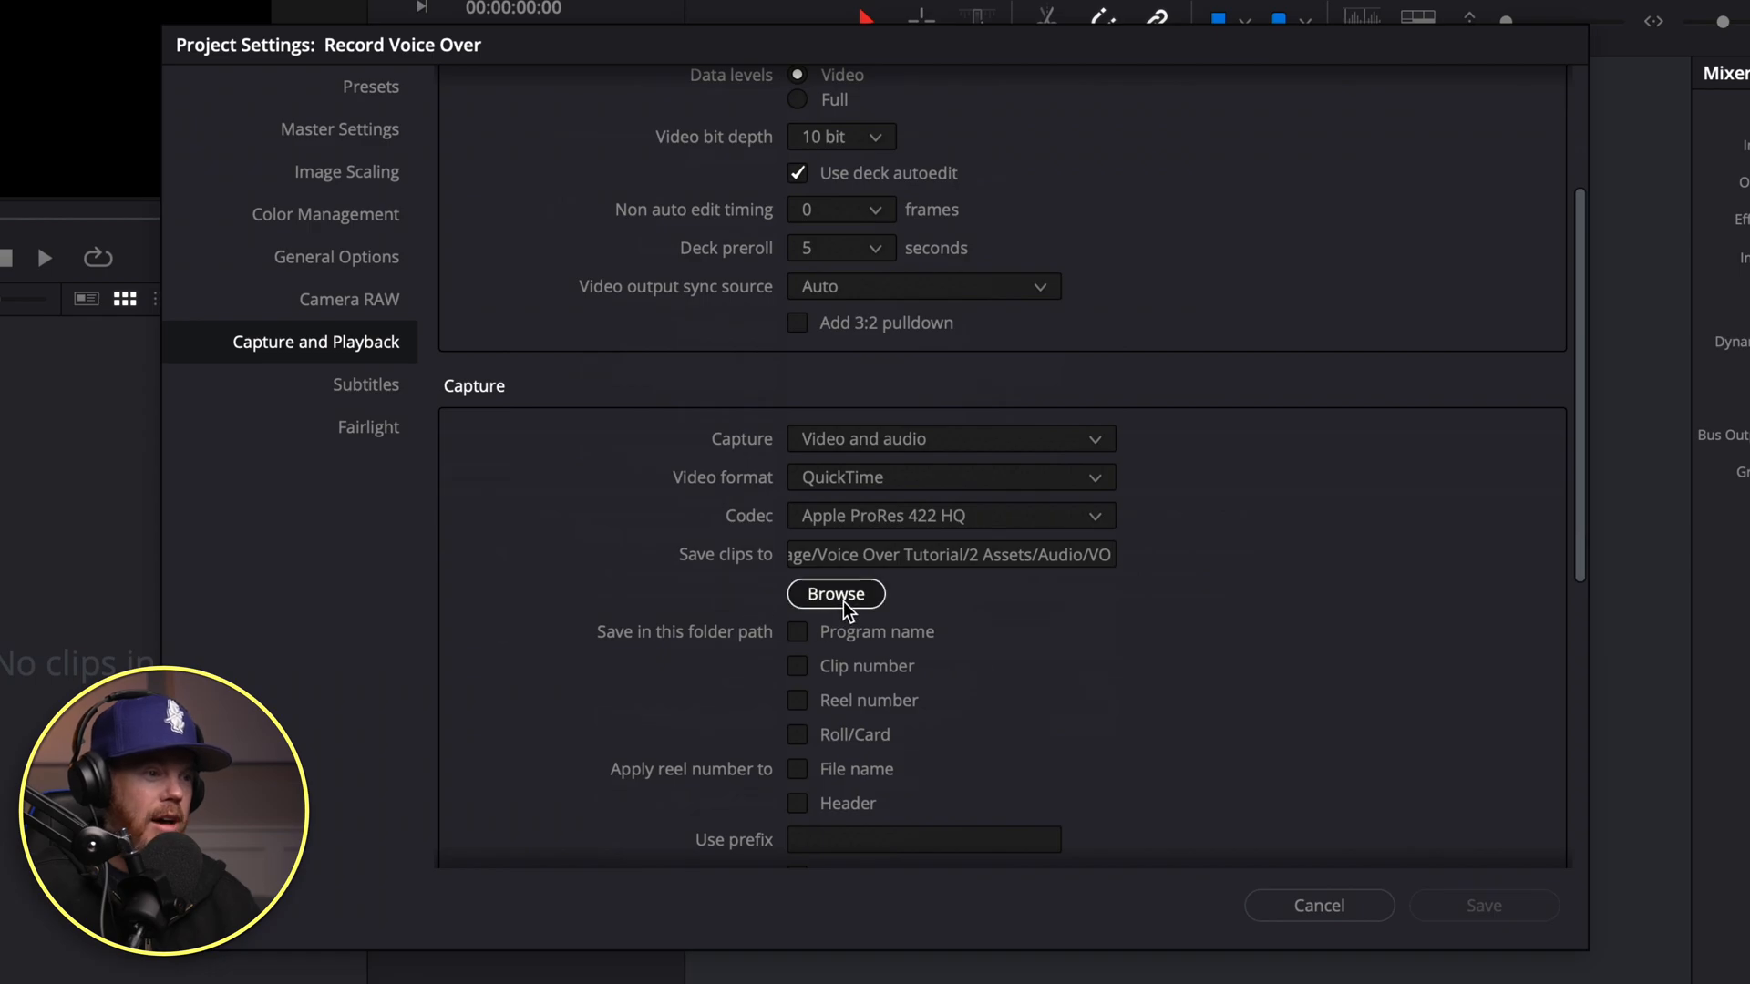
{"action": "left_click", "coordinate": [835, 595]}
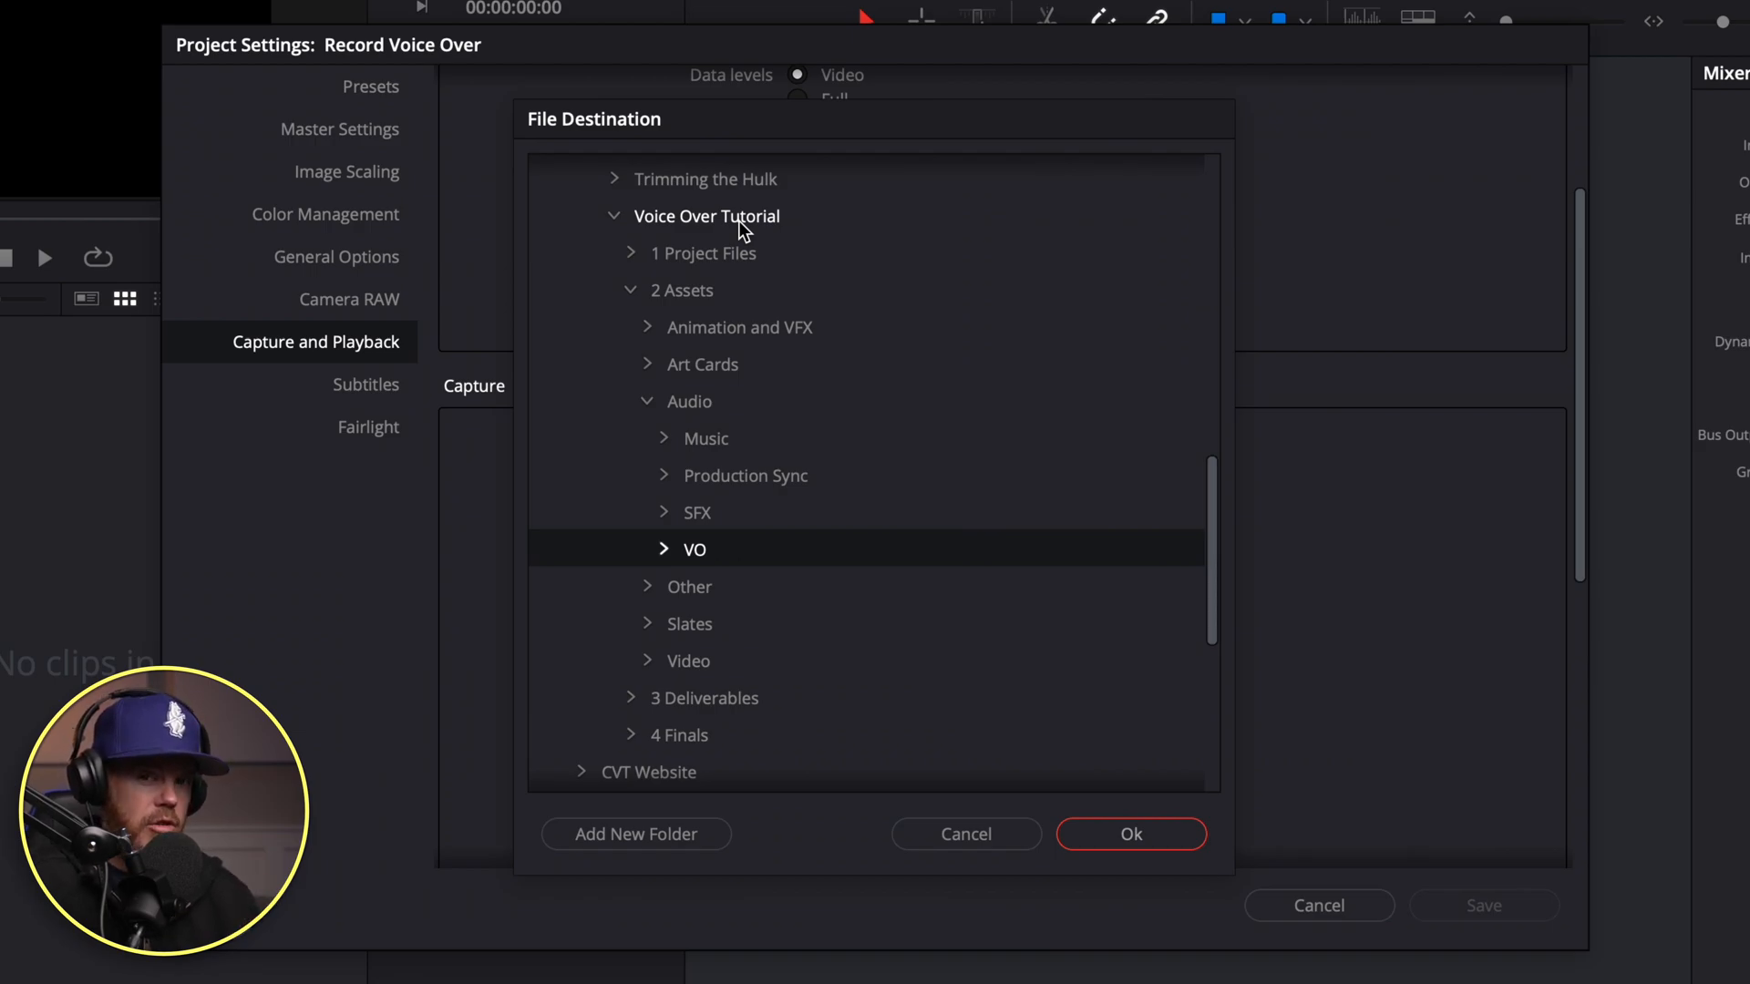
{"action": "mouse_move", "coordinate": [674, 398]}
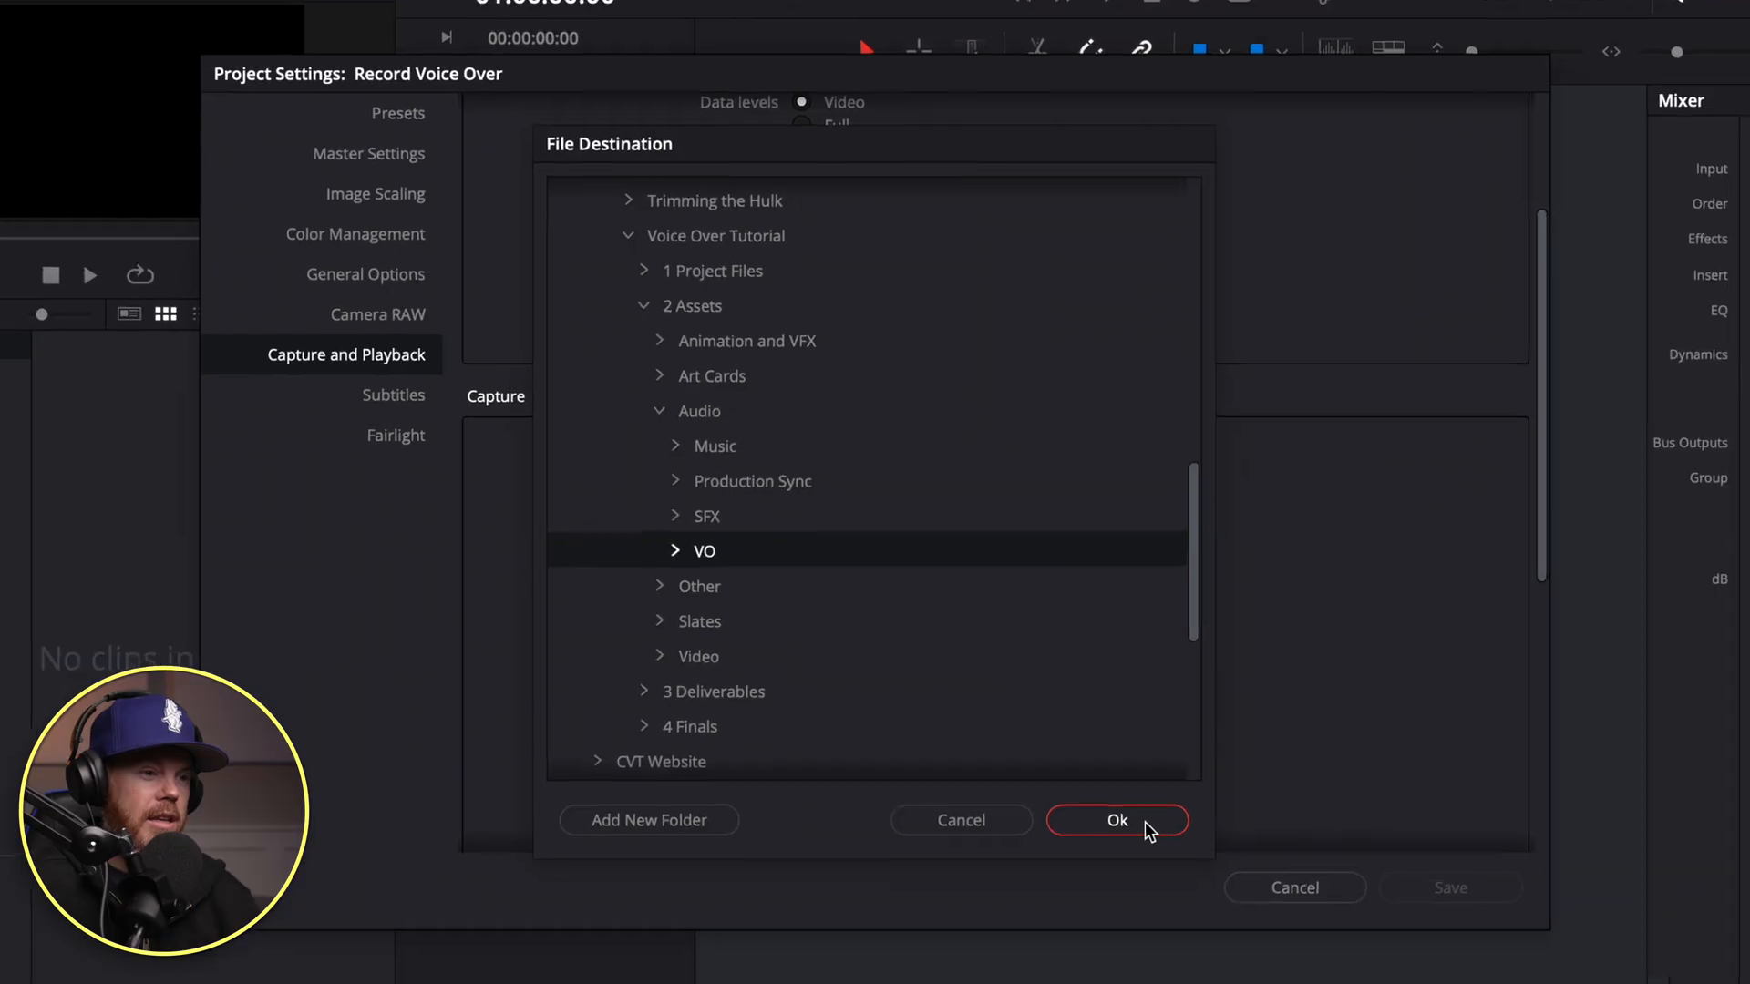
{"action": "left_click", "coordinate": [1118, 820]}
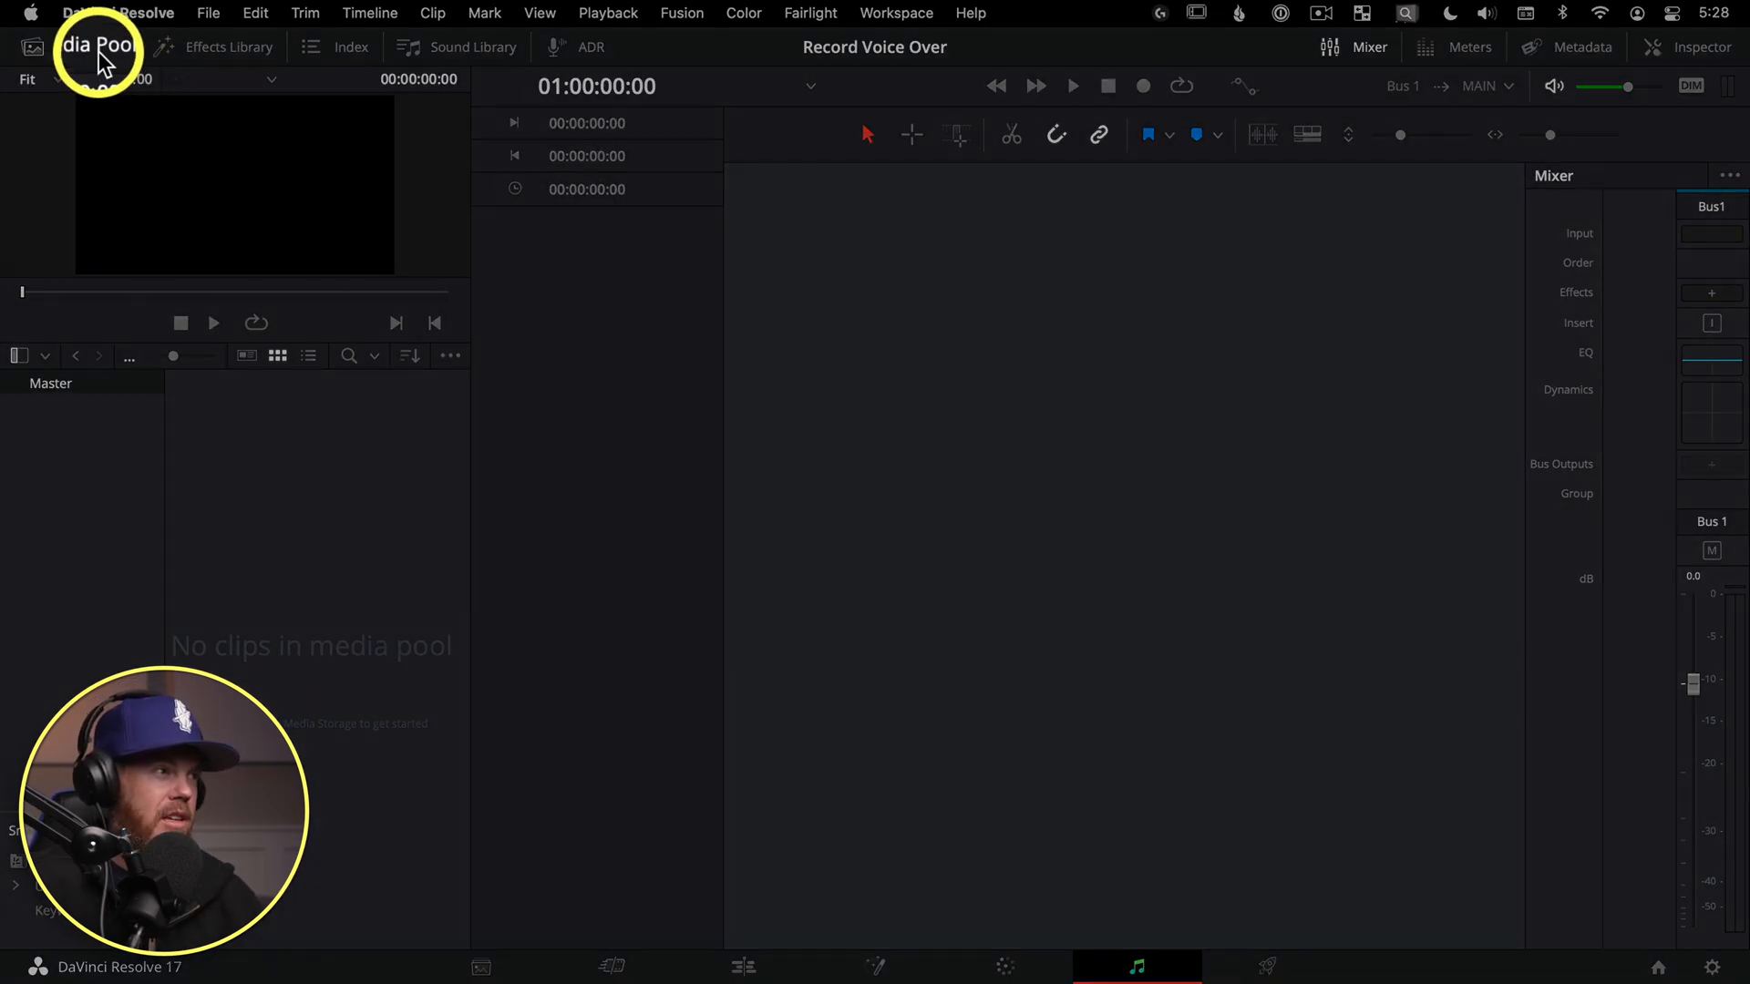
{"action": "mouse_move", "coordinate": [352, 614]}
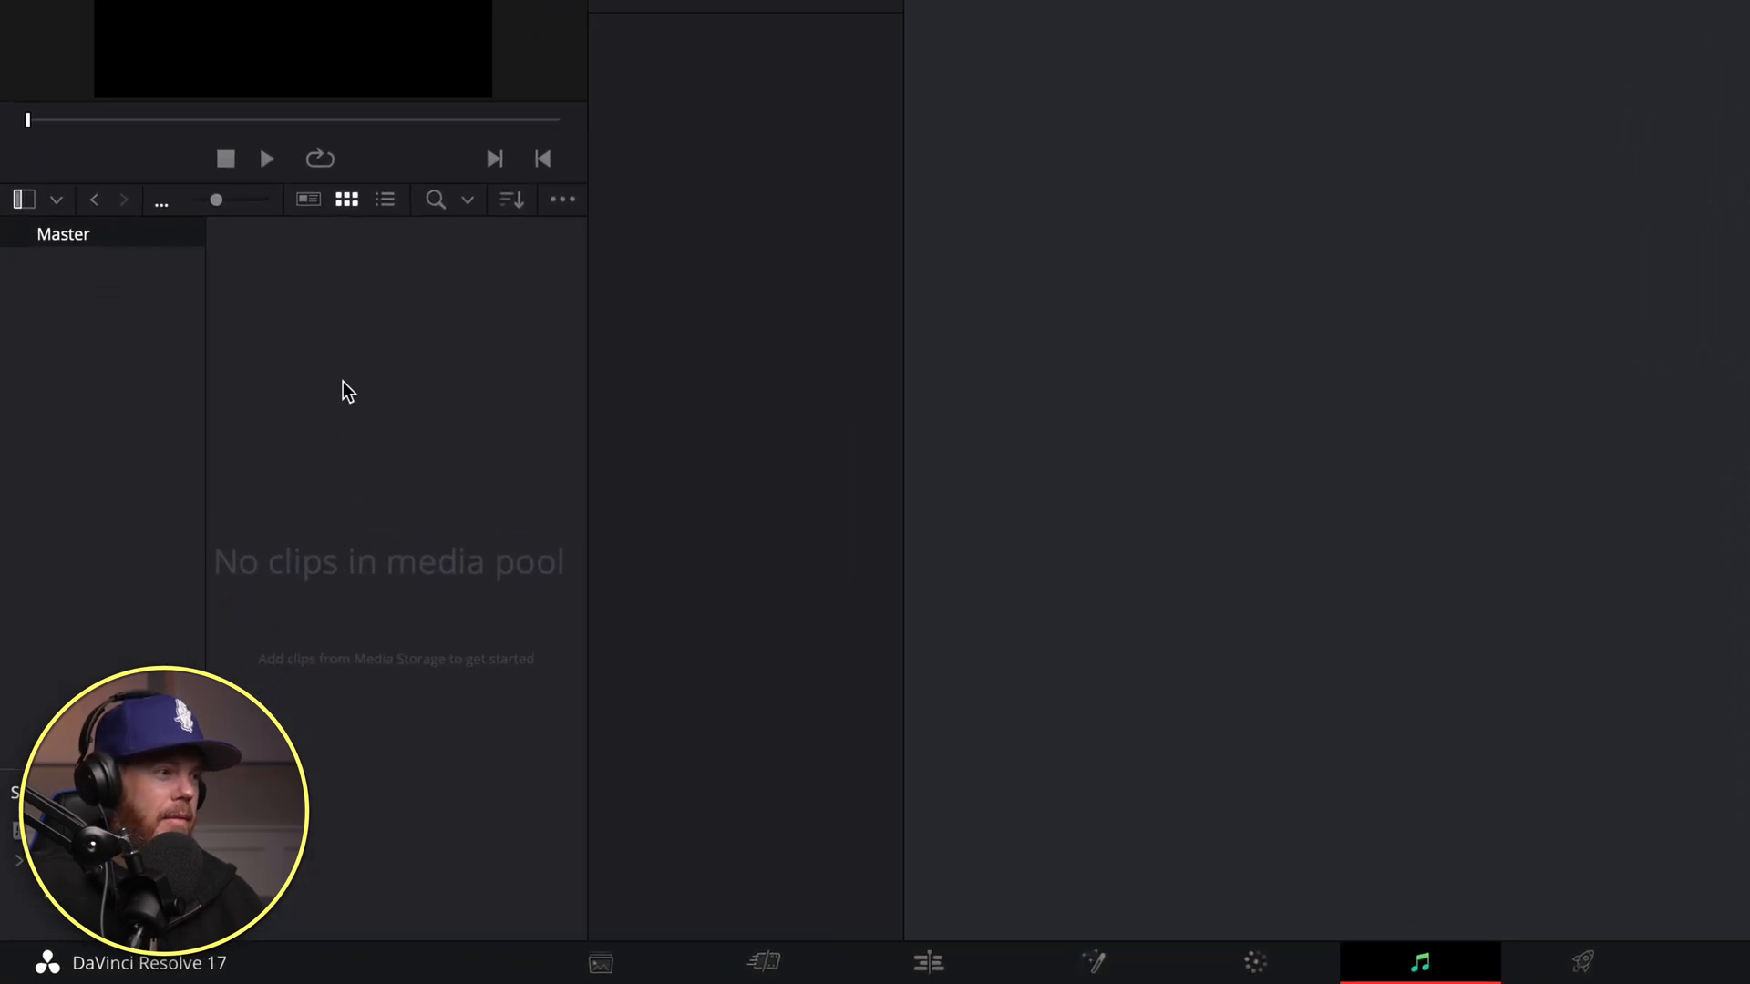
- Create a new timeline named VO with a mono audio track, then add a media pool bin
{"action": "right_click", "coordinate": [350, 390]}
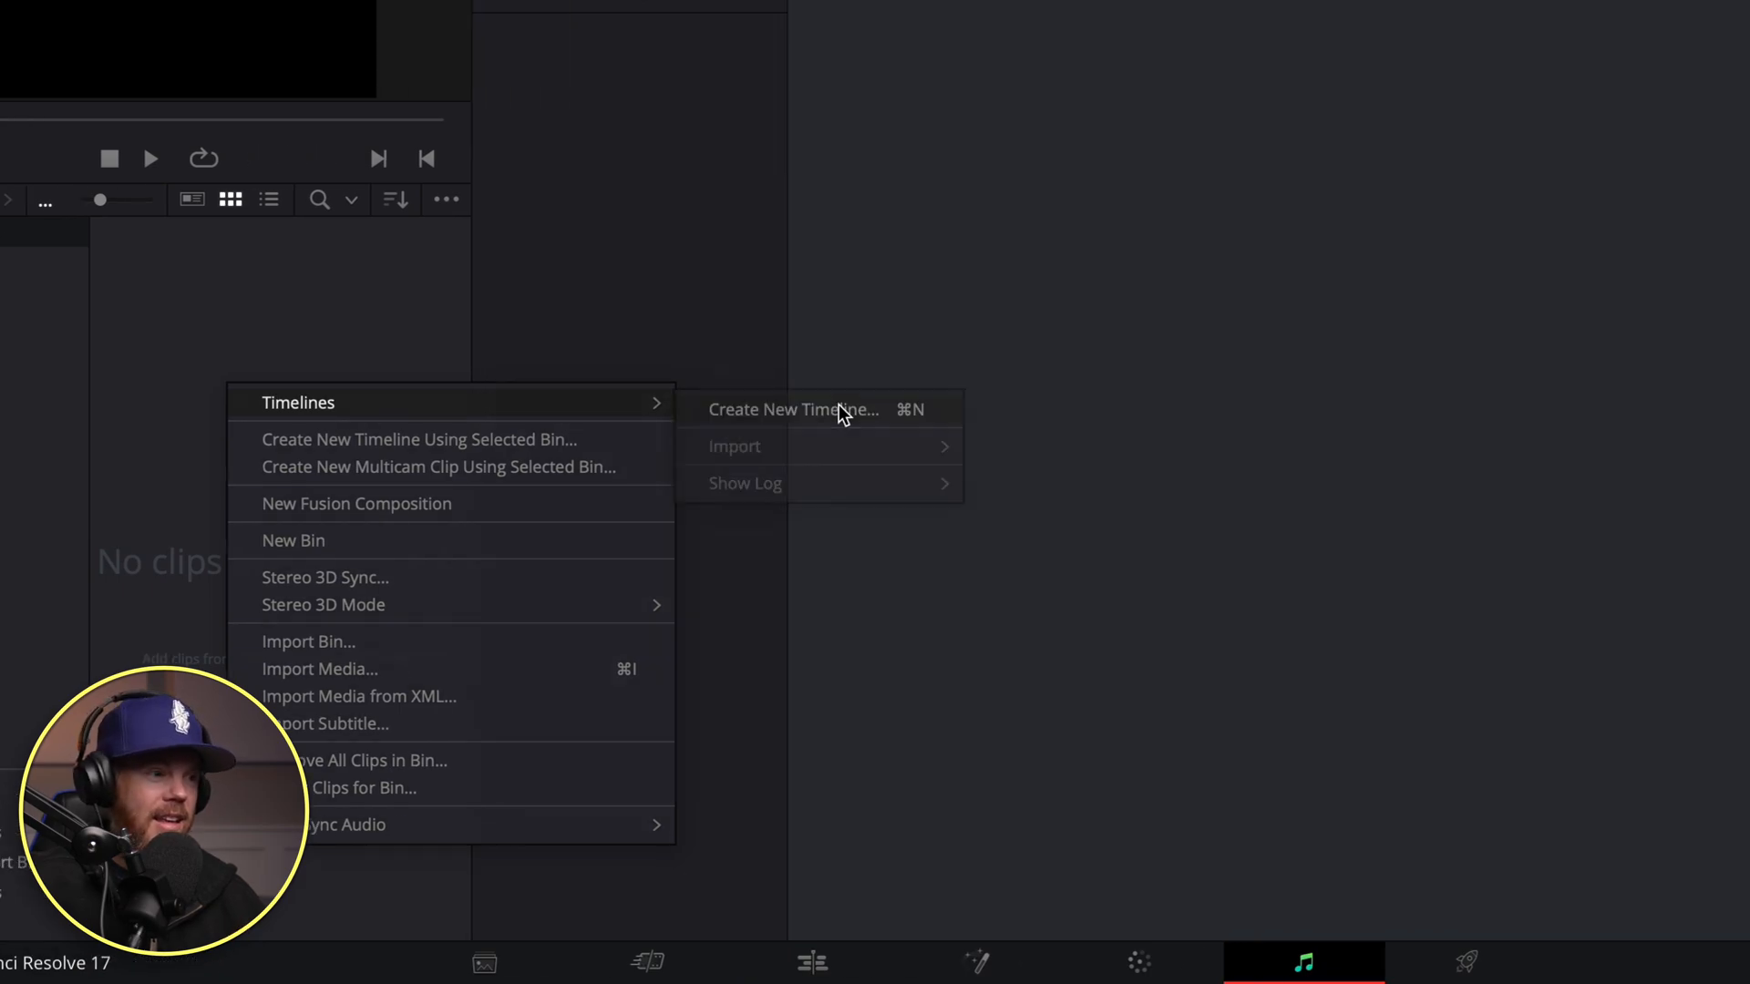
{"action": "left_click", "coordinate": [817, 409]}
{"action": "type", "text": "VO"}
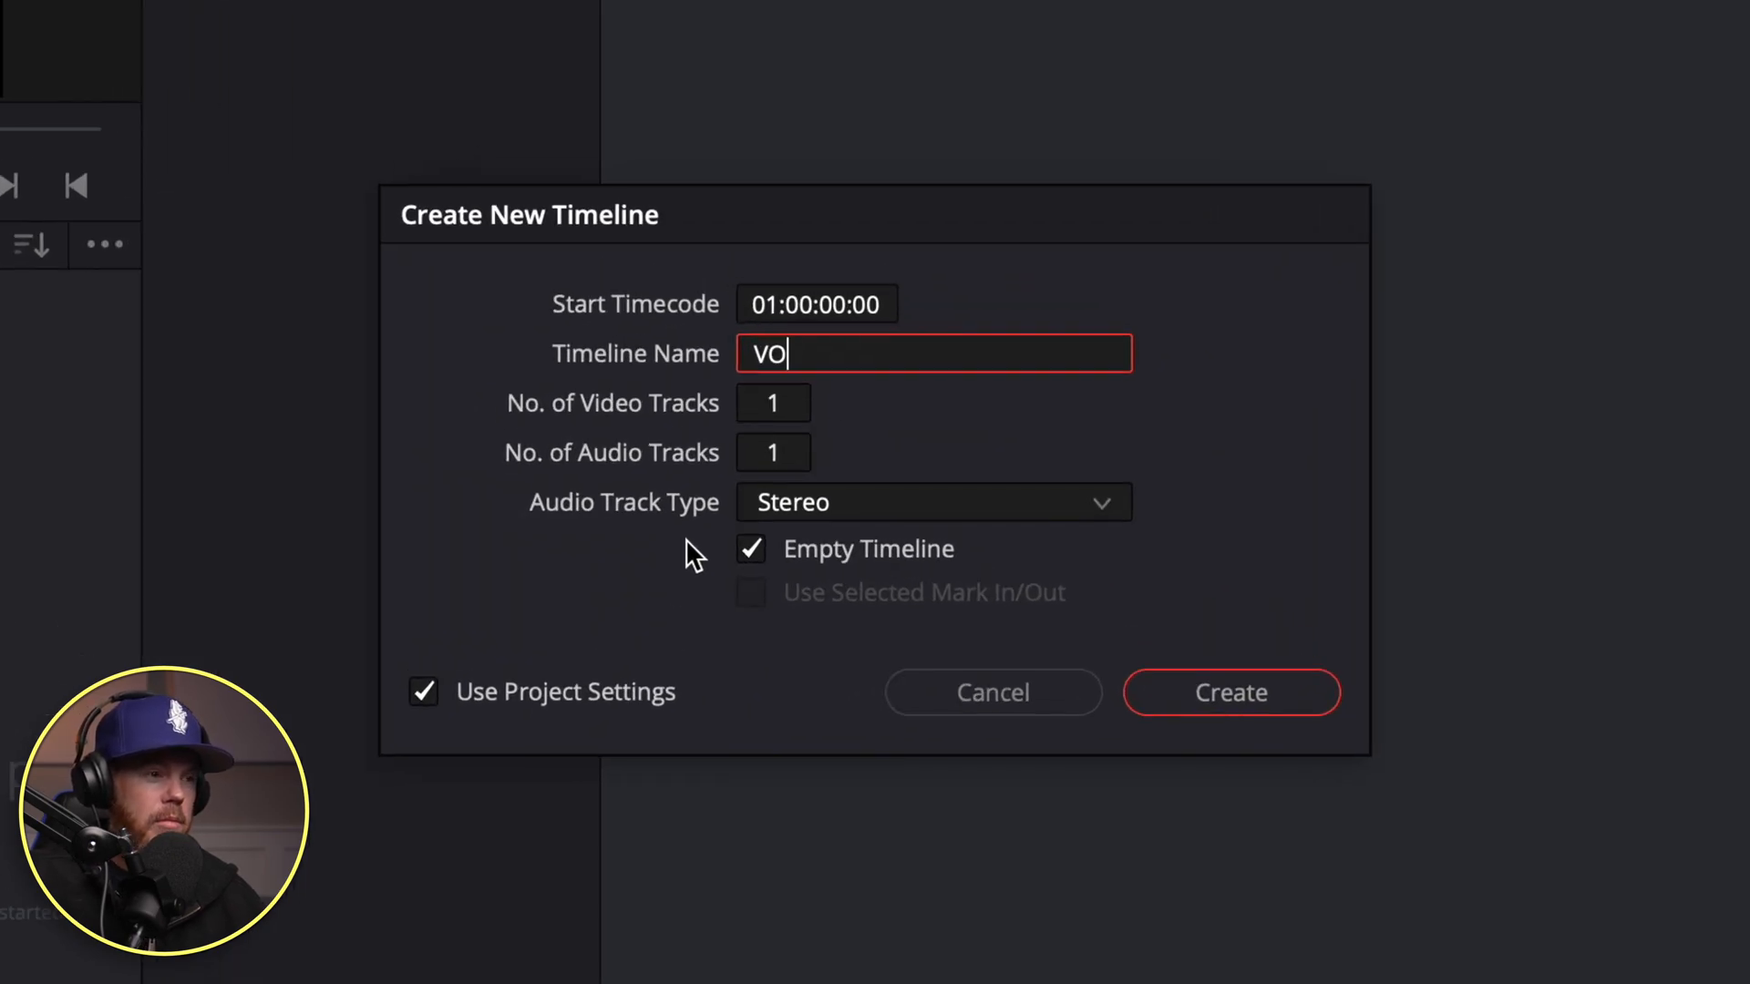
{"action": "left_click", "coordinate": [931, 504]}
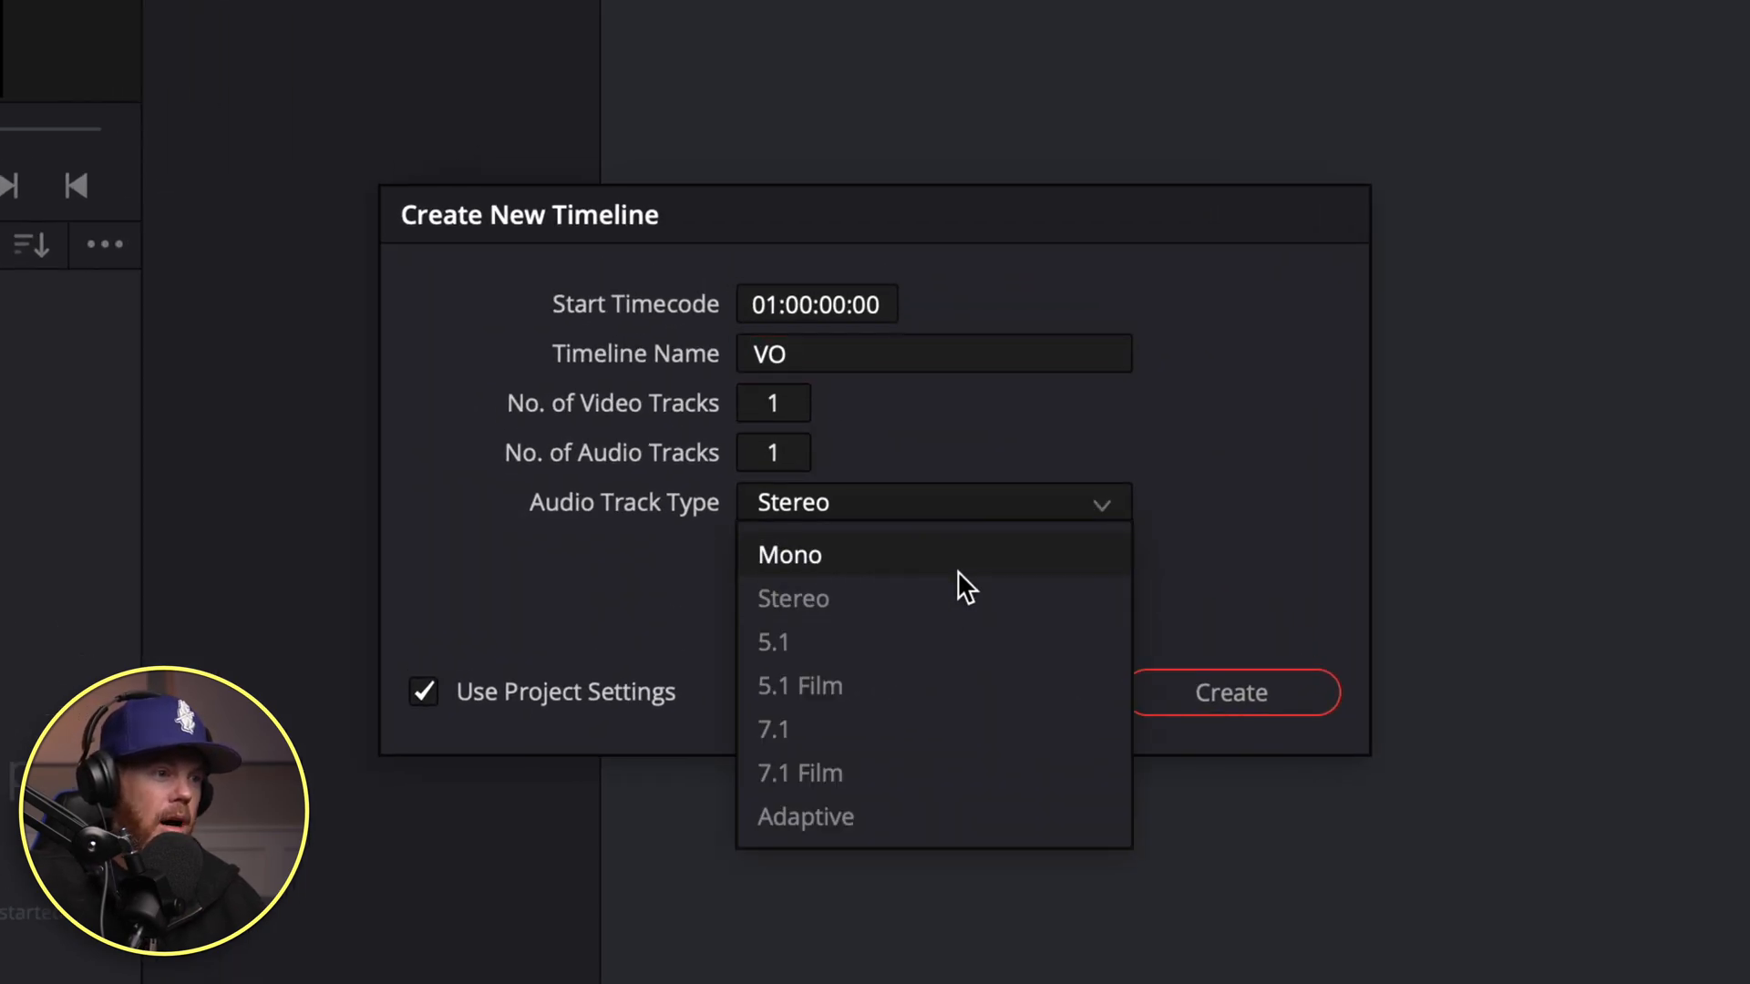
{"action": "left_click", "coordinate": [789, 554]}
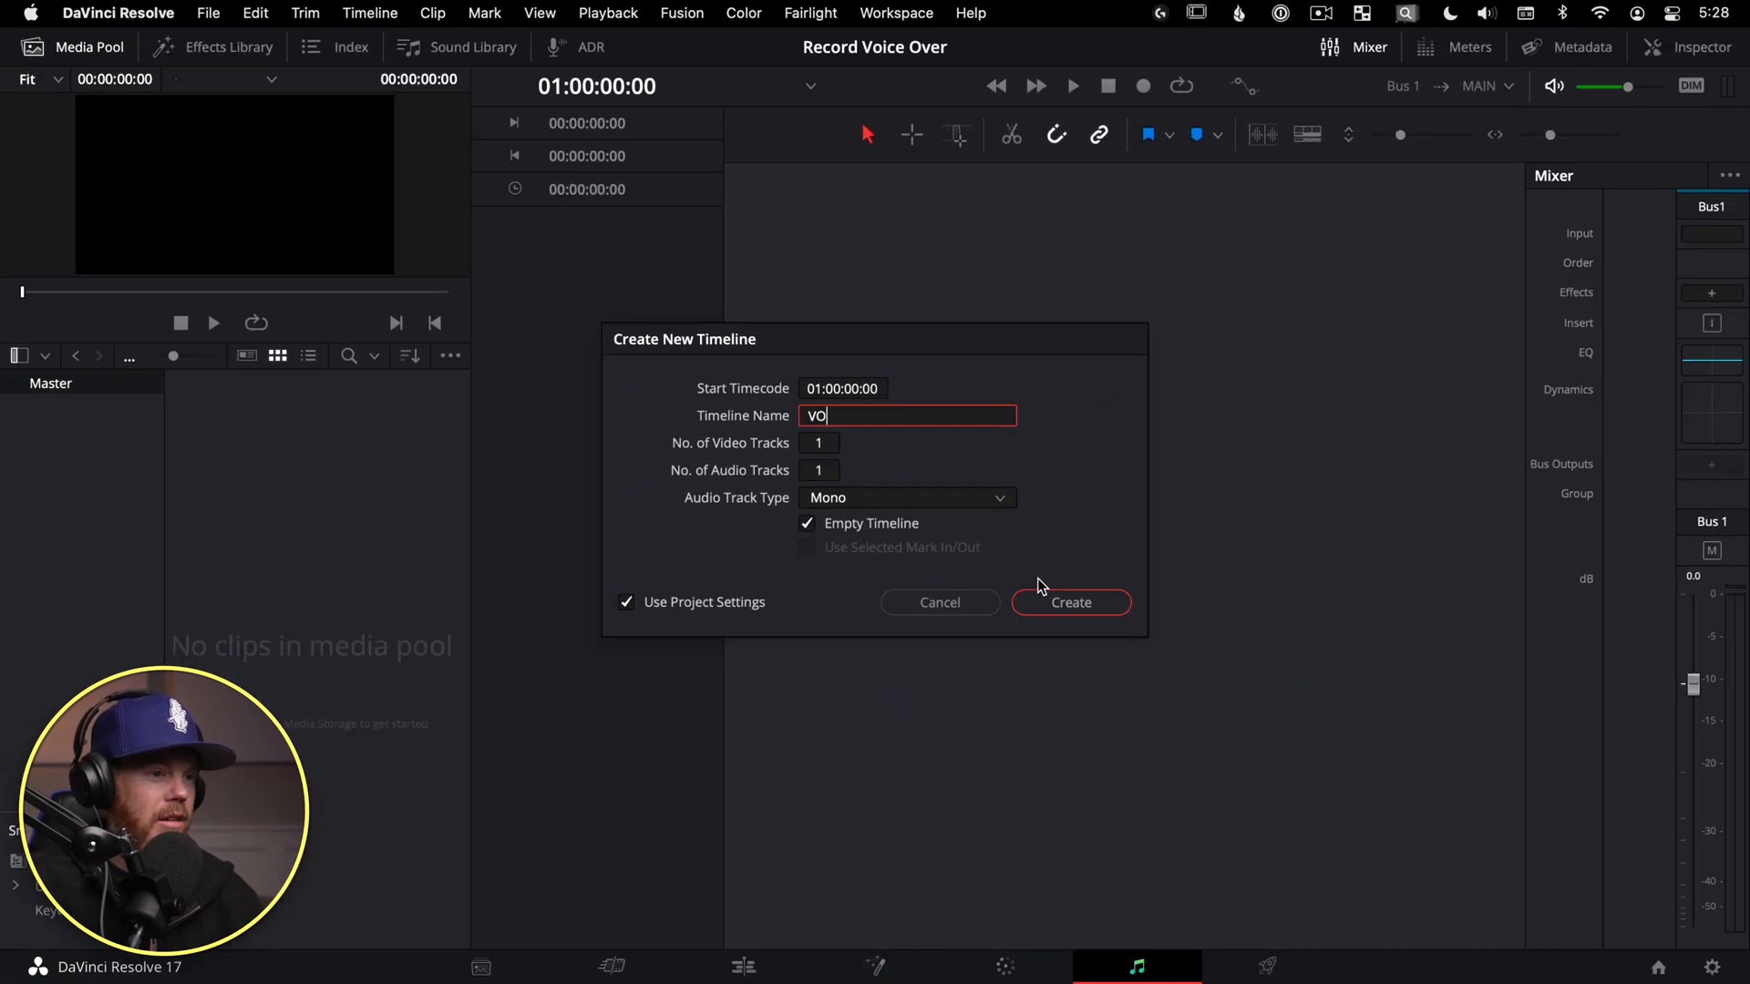
{"action": "left_click", "coordinate": [1072, 602]}
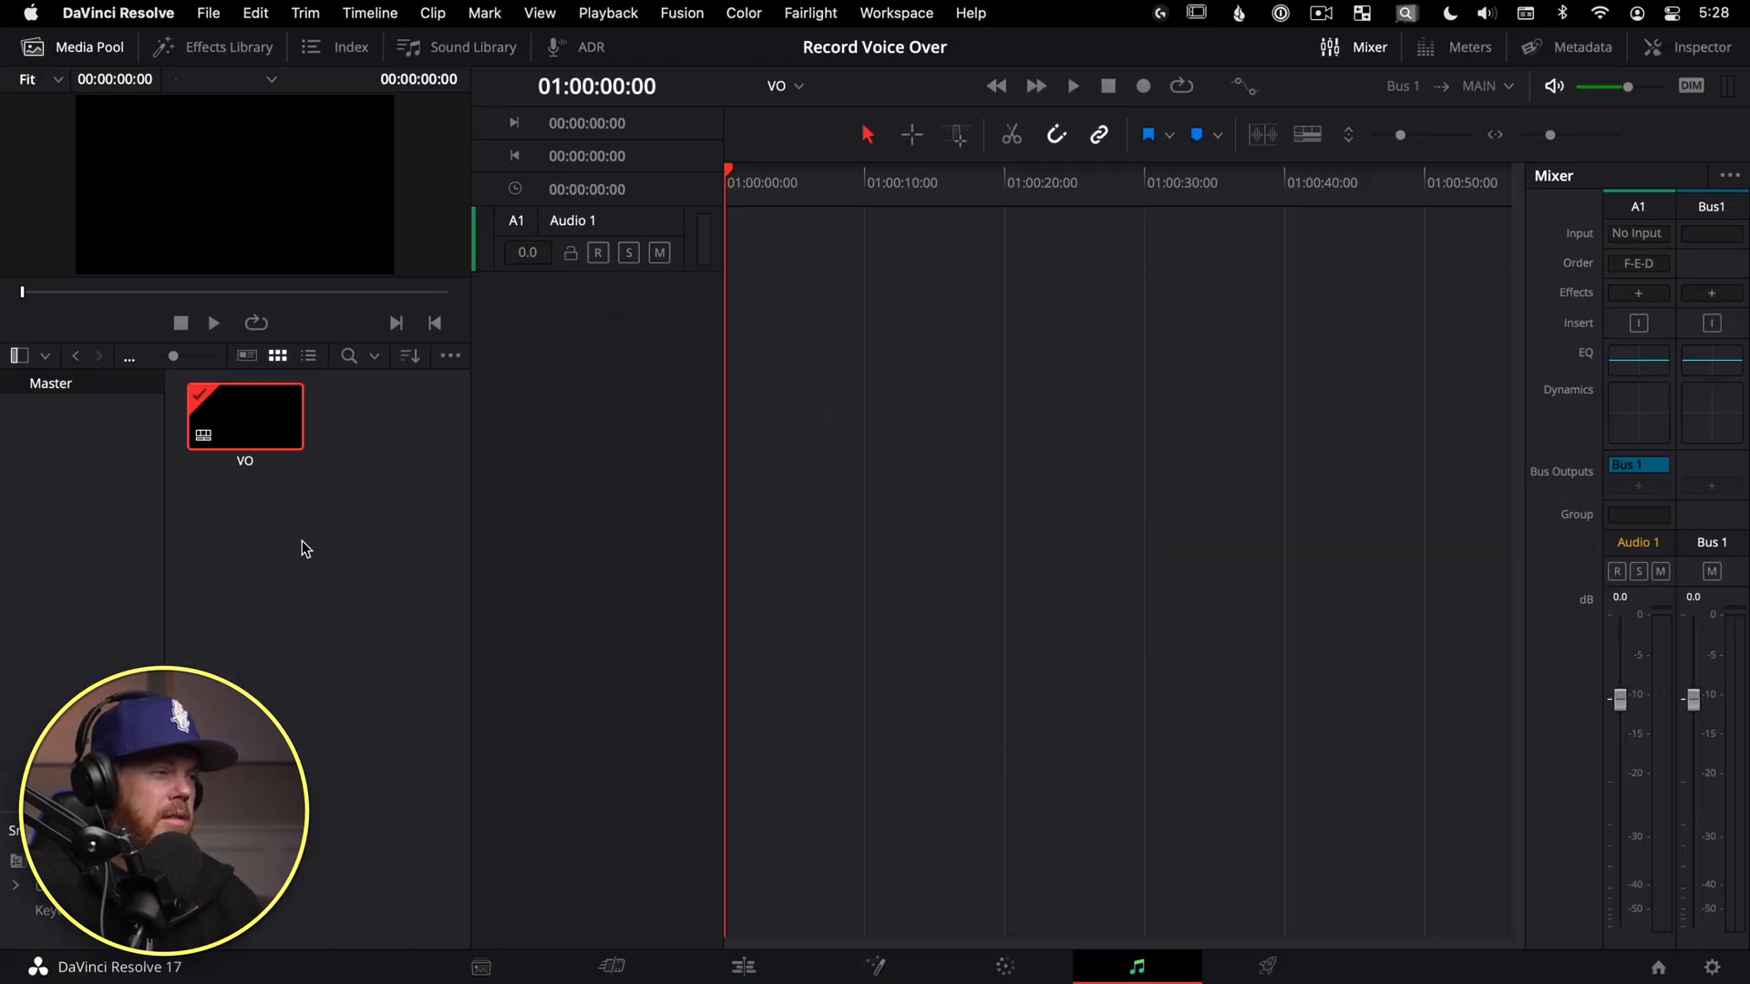
{"action": "mouse_move", "coordinate": [281, 540]}
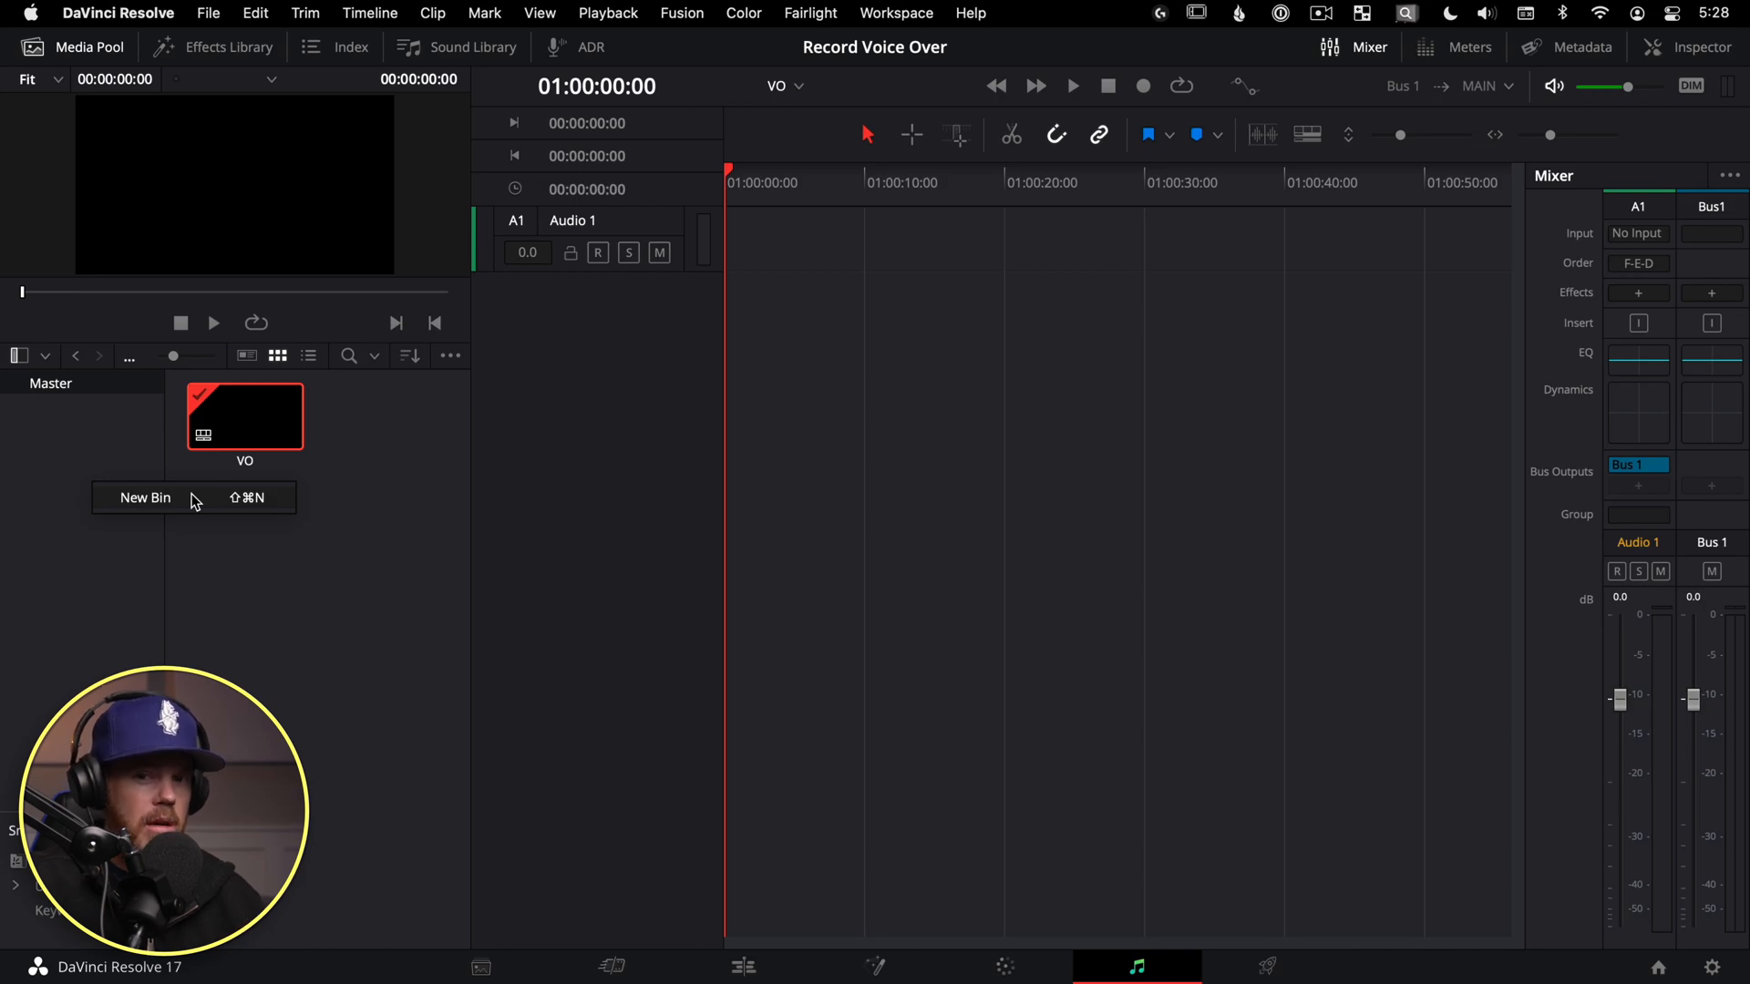
{"action": "left_click", "coordinate": [145, 497]}
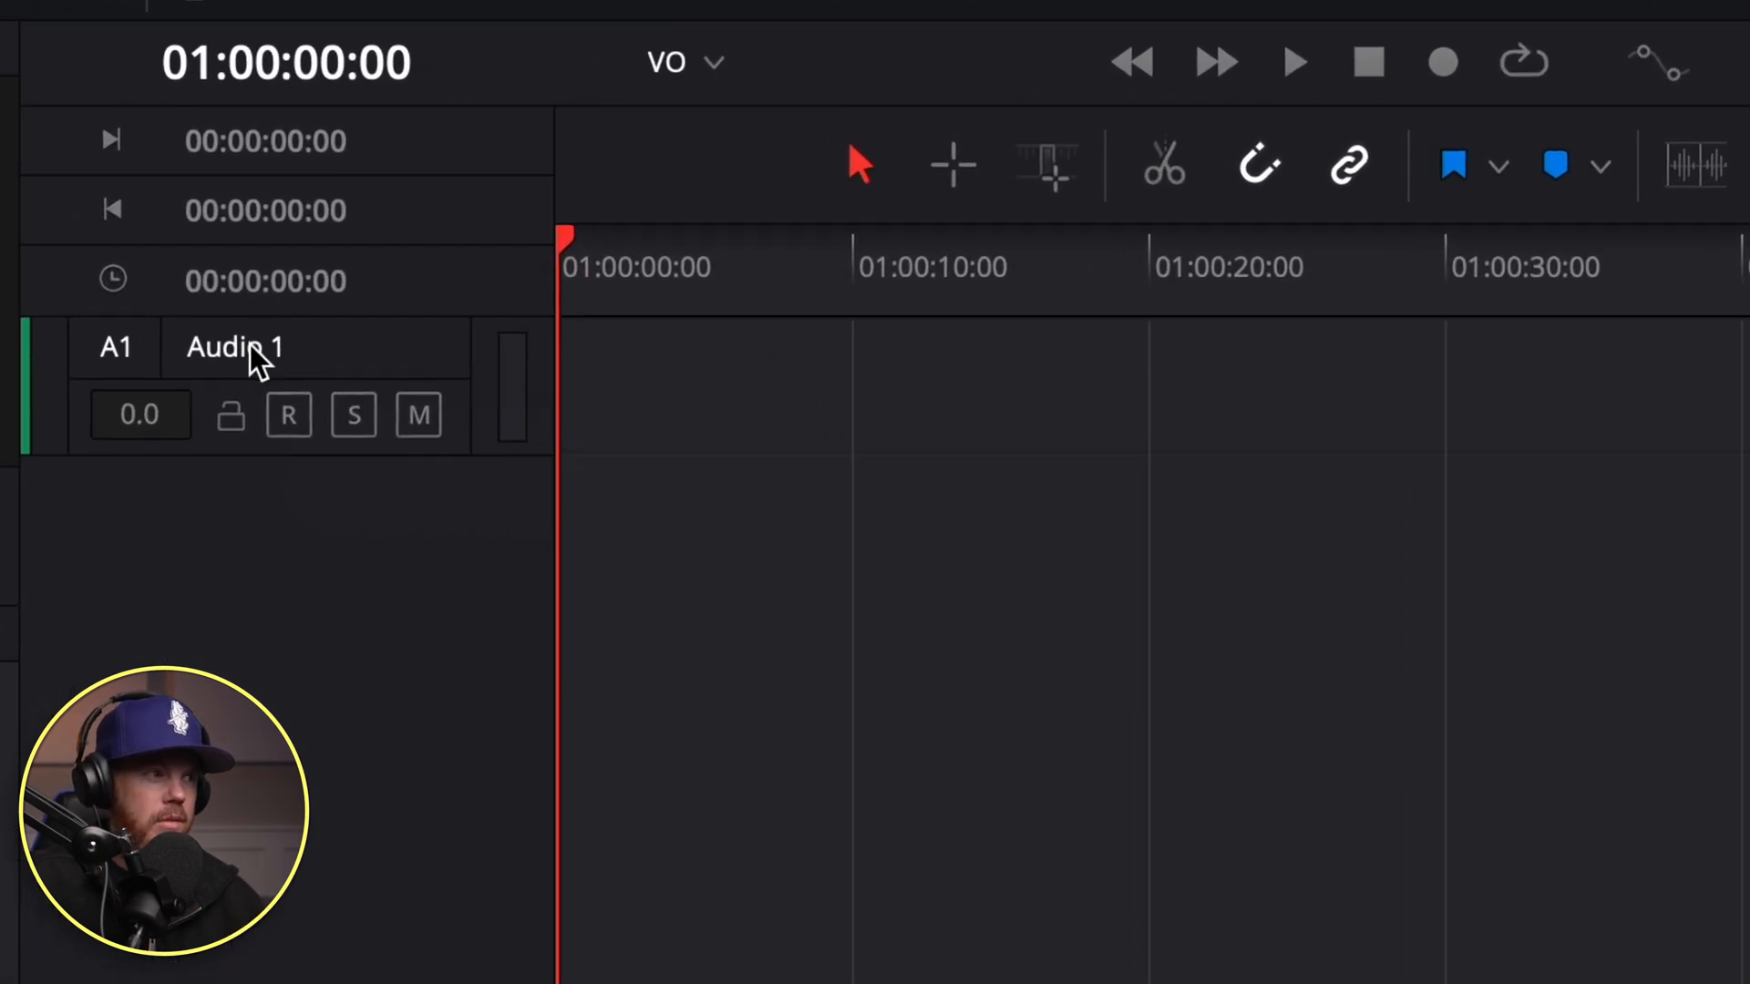
- Rename the Audio 1 track to 'Voice Over'
{"action": "double_click", "coordinate": [234, 348]}
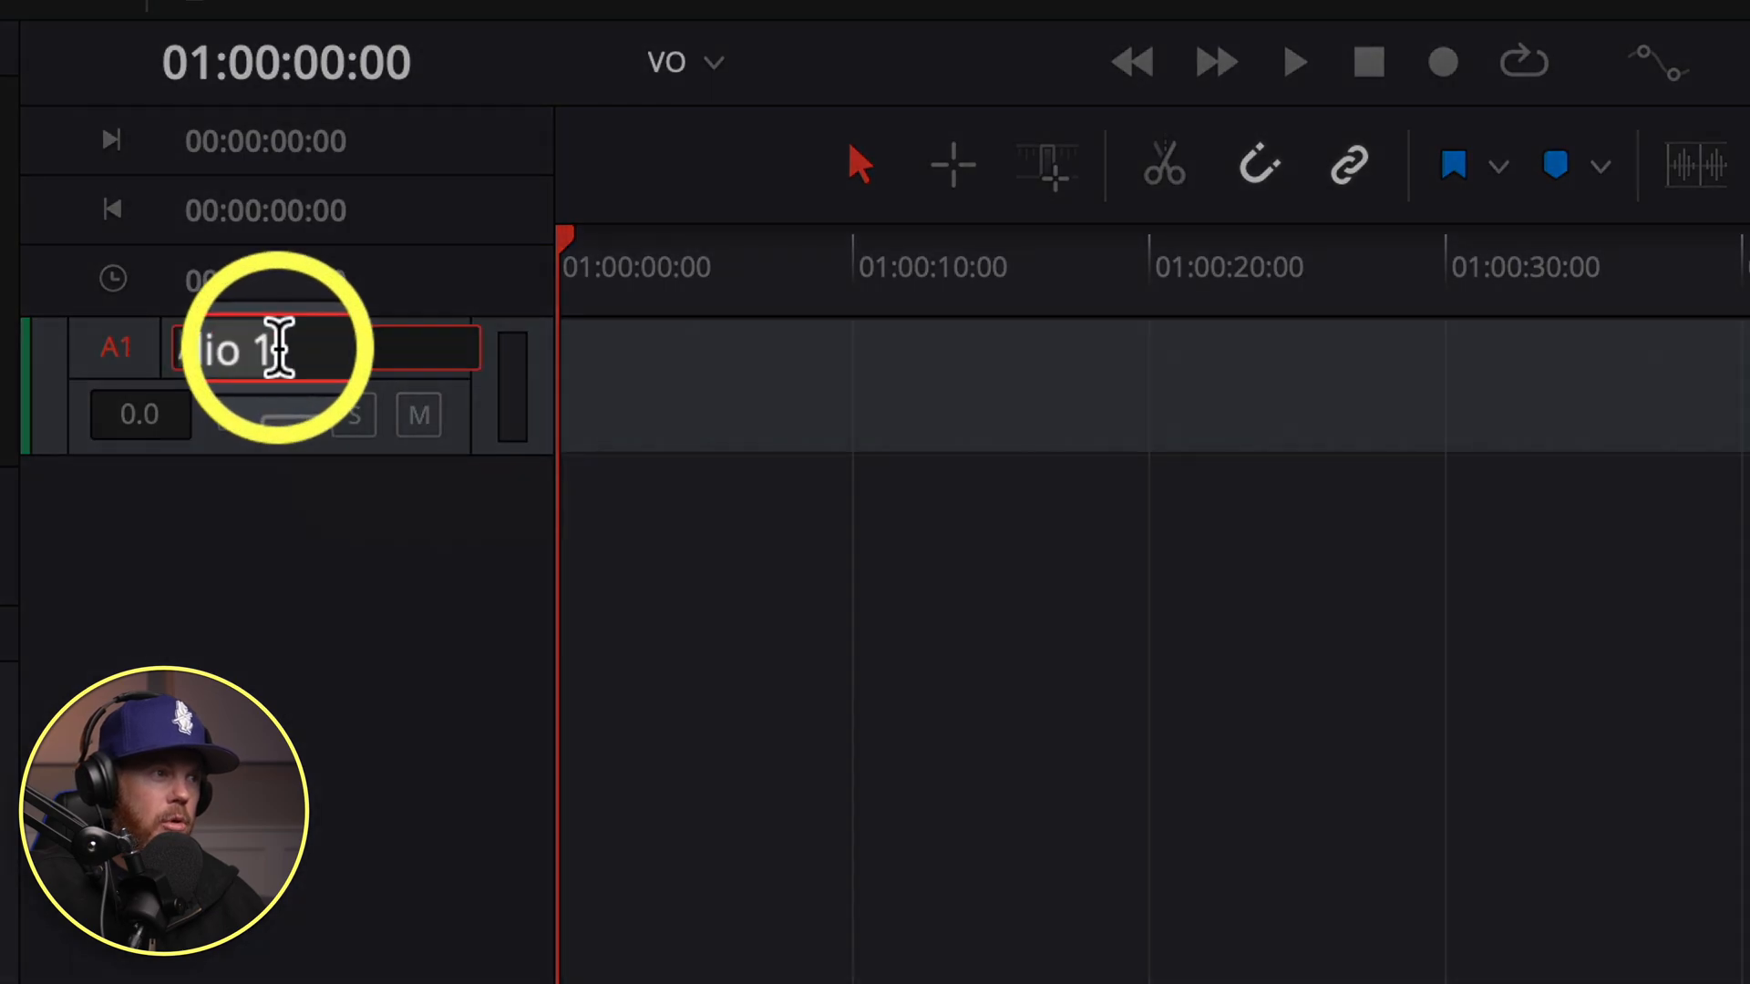
{"action": "type", "text": "V"}
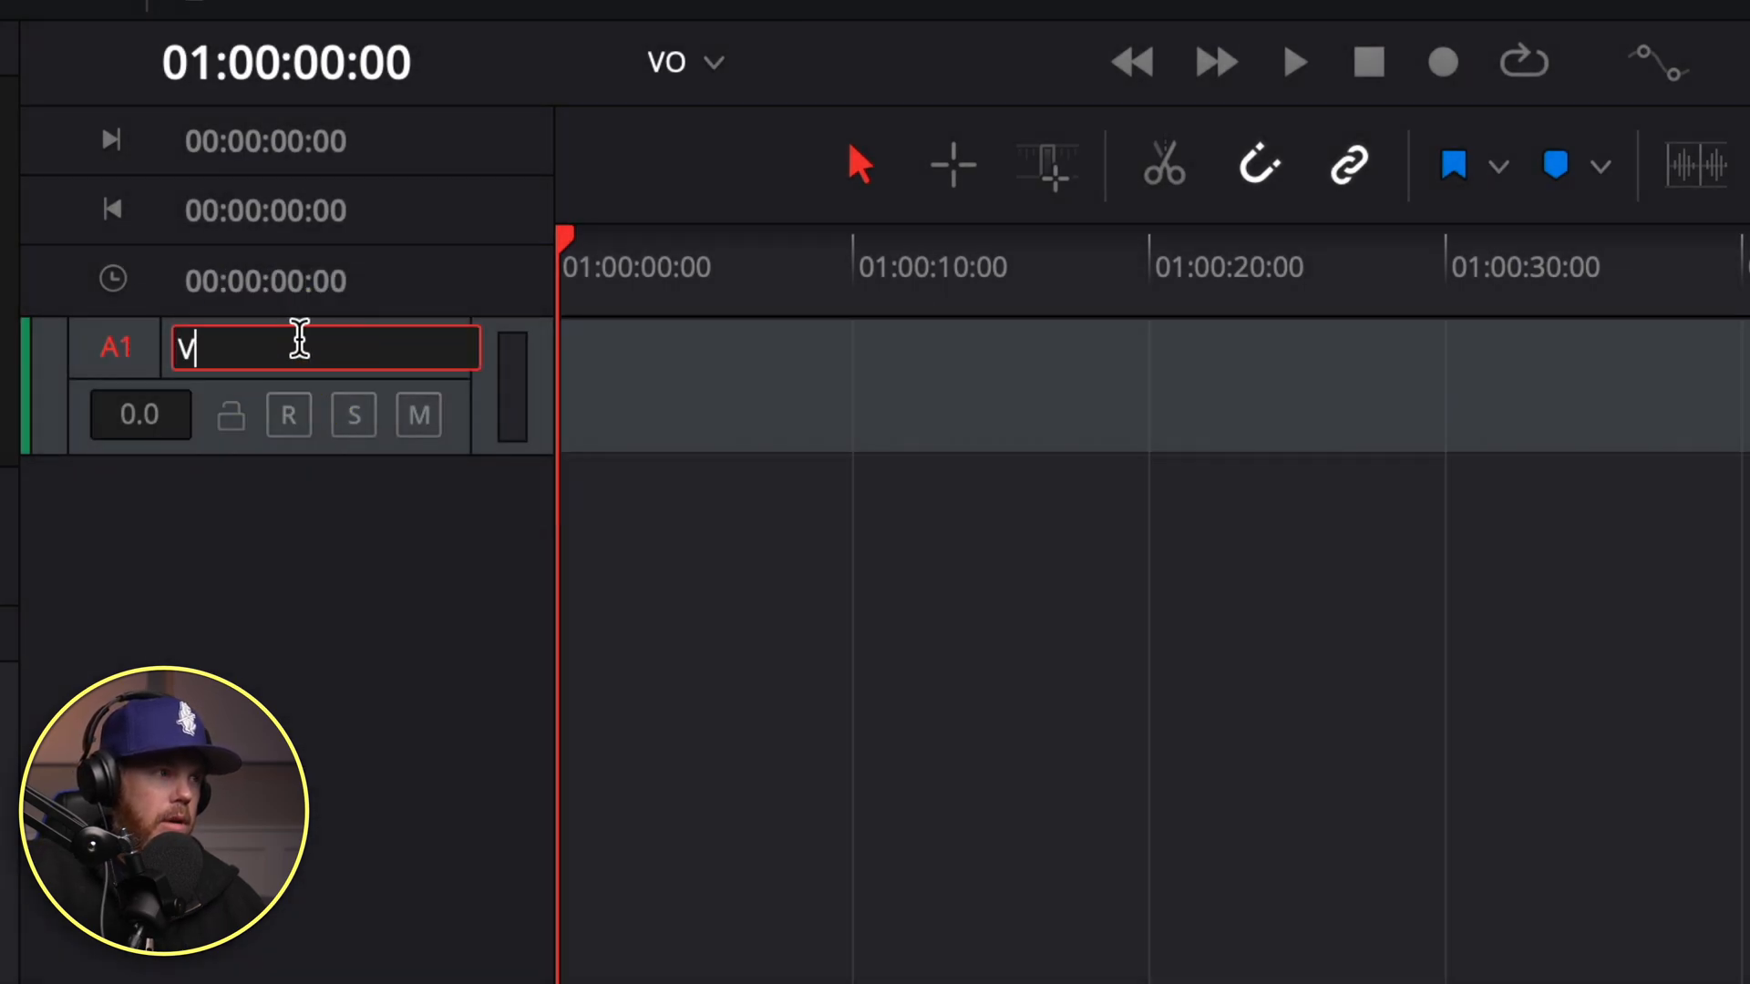
{"action": "type", "text": "oice Over"}
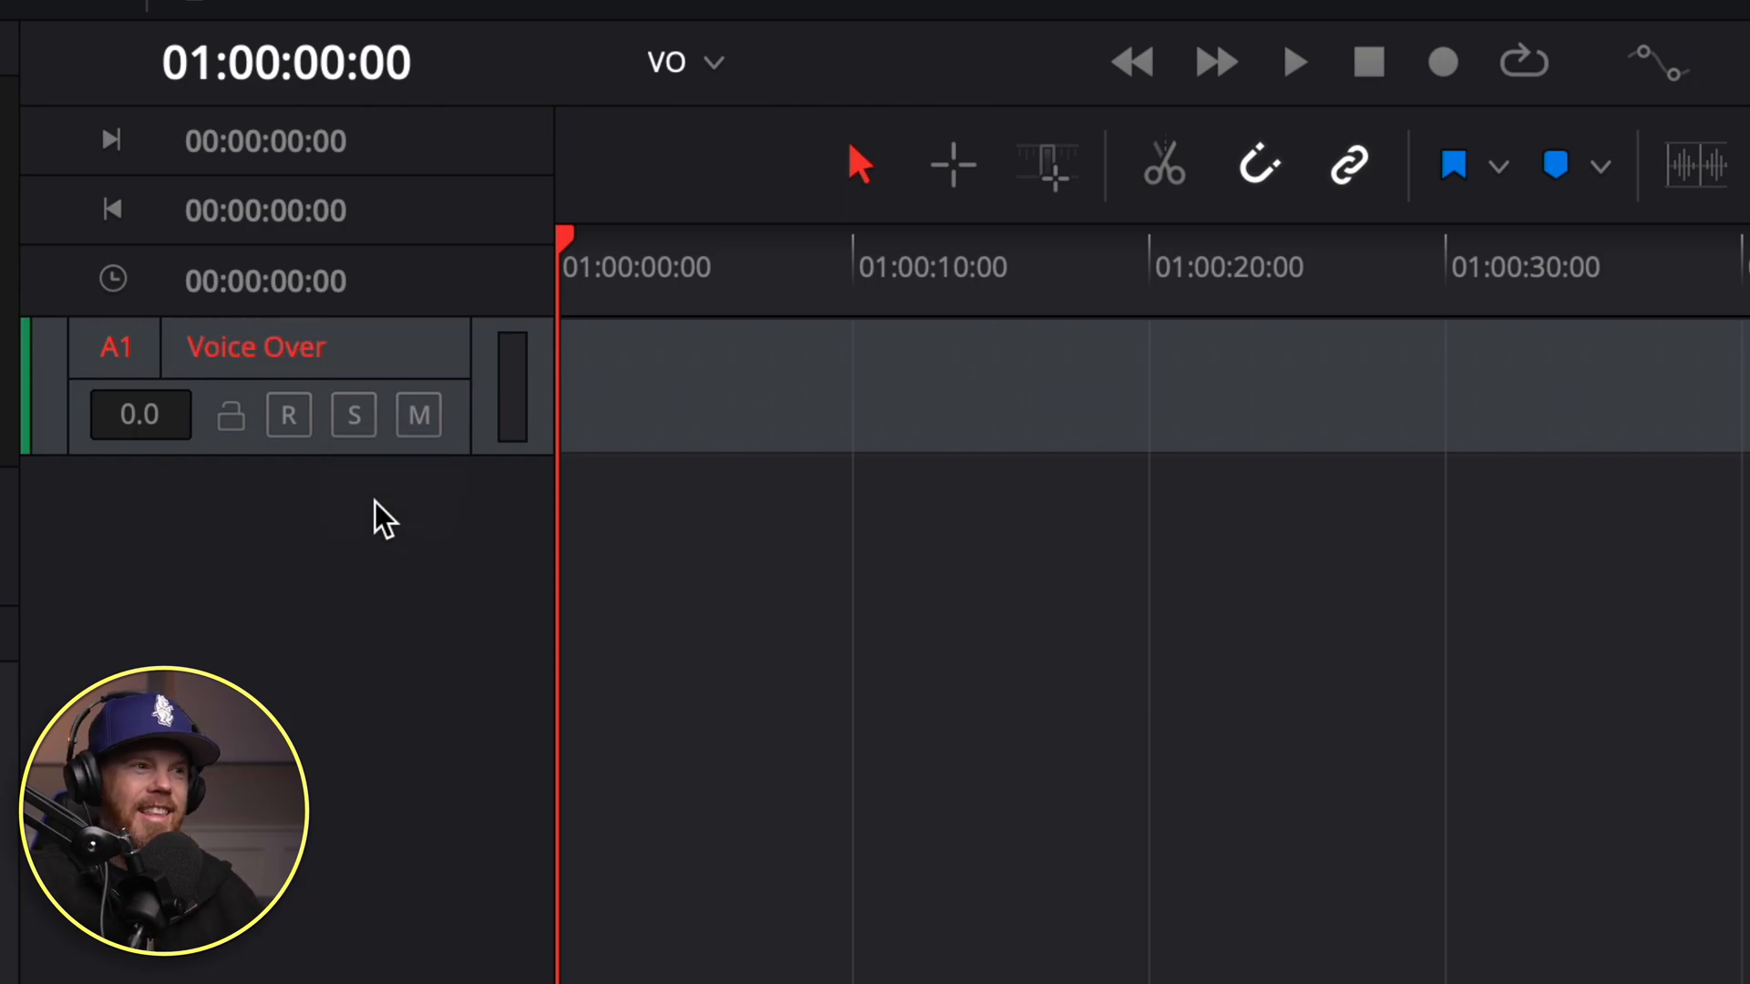
{"action": "mouse_move", "coordinate": [394, 543]}
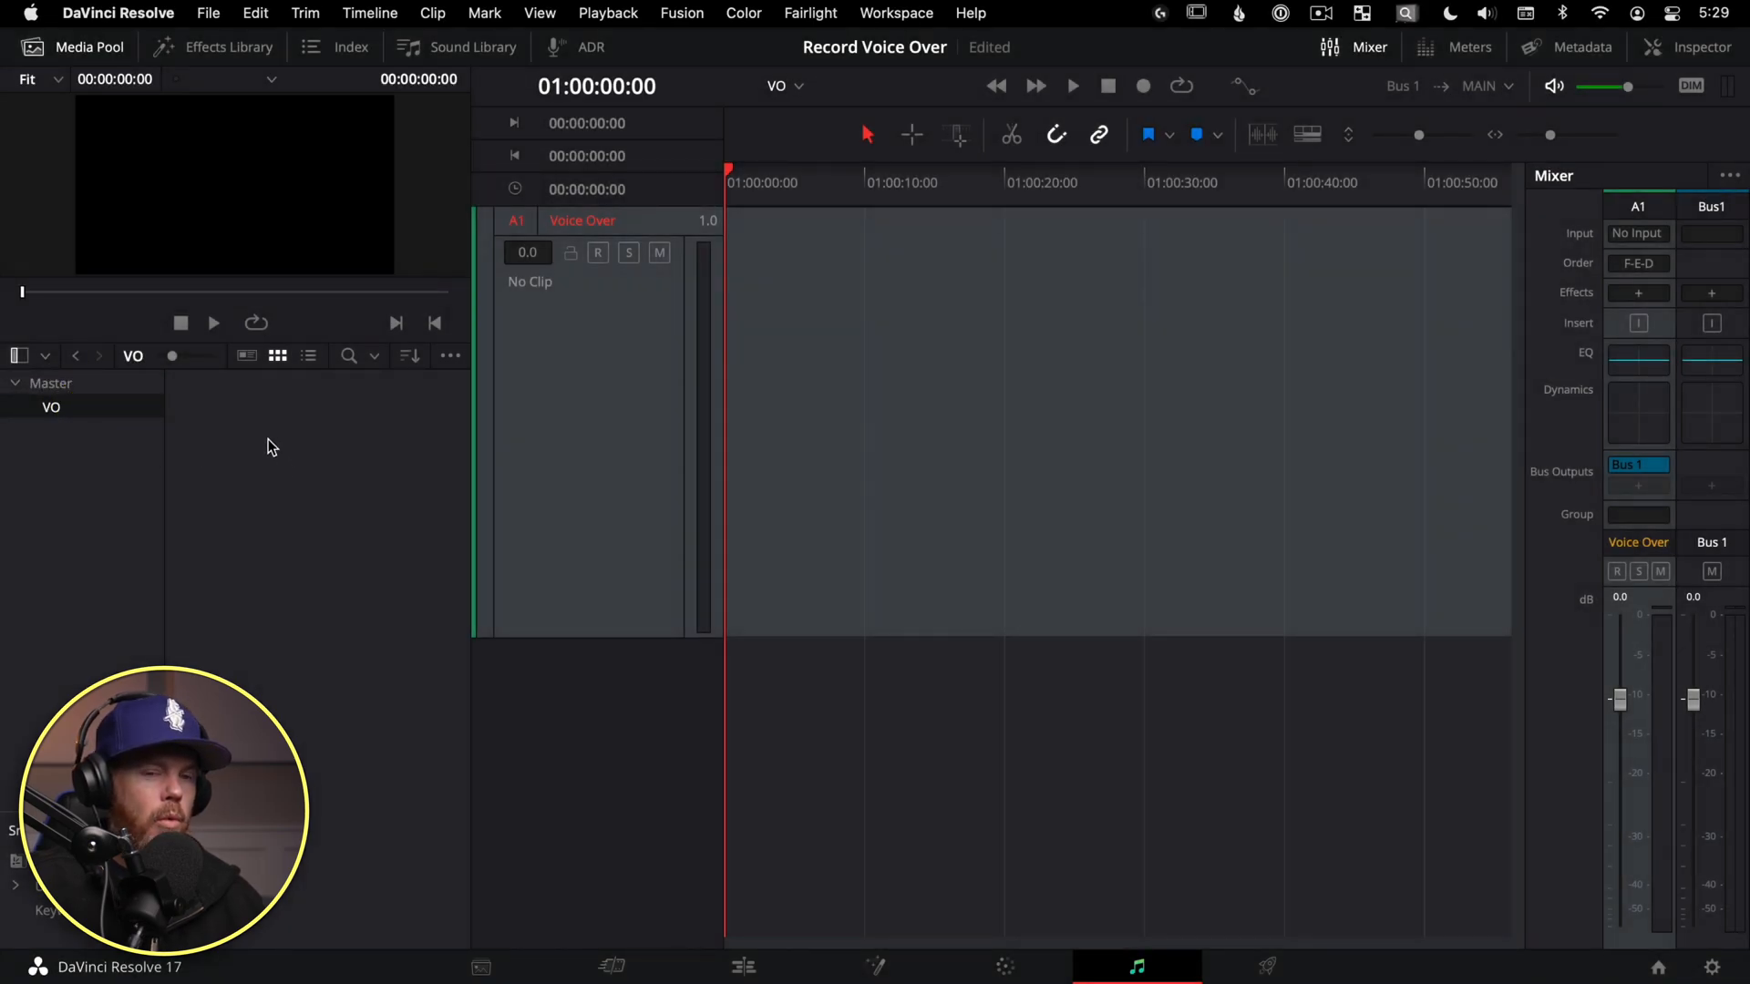
{"action": "mouse_move", "coordinate": [339, 496]}
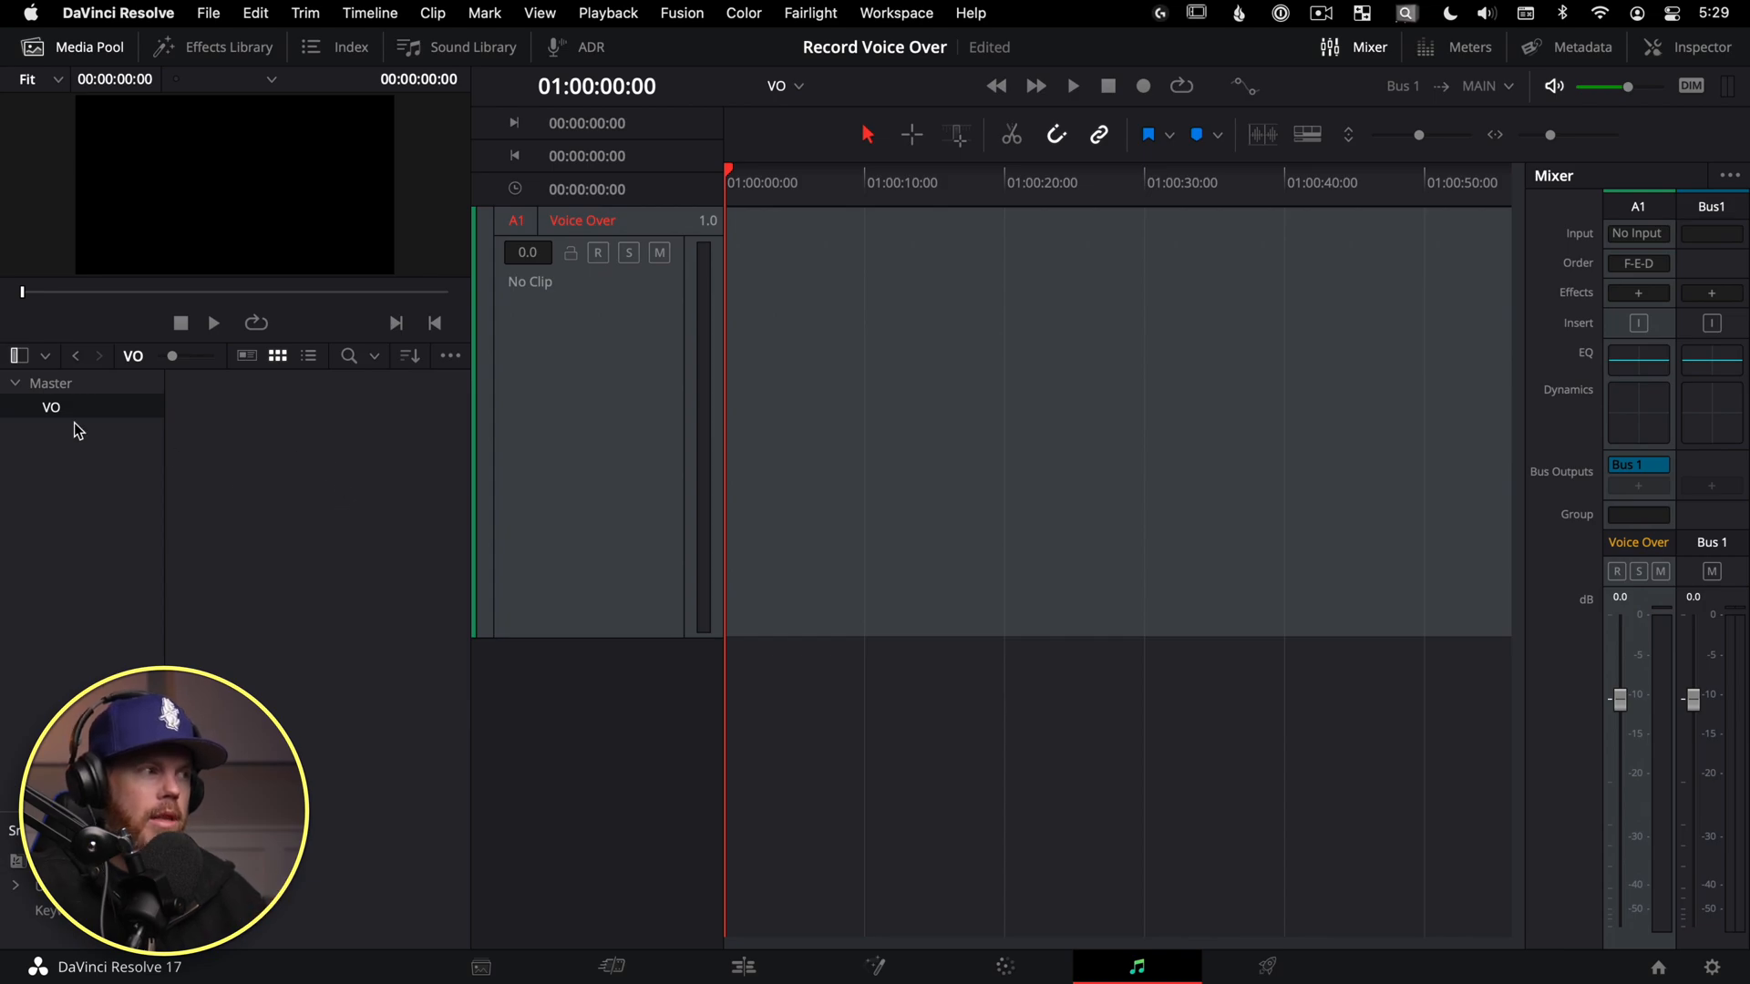
{"action": "mouse_move", "coordinate": [197, 434]}
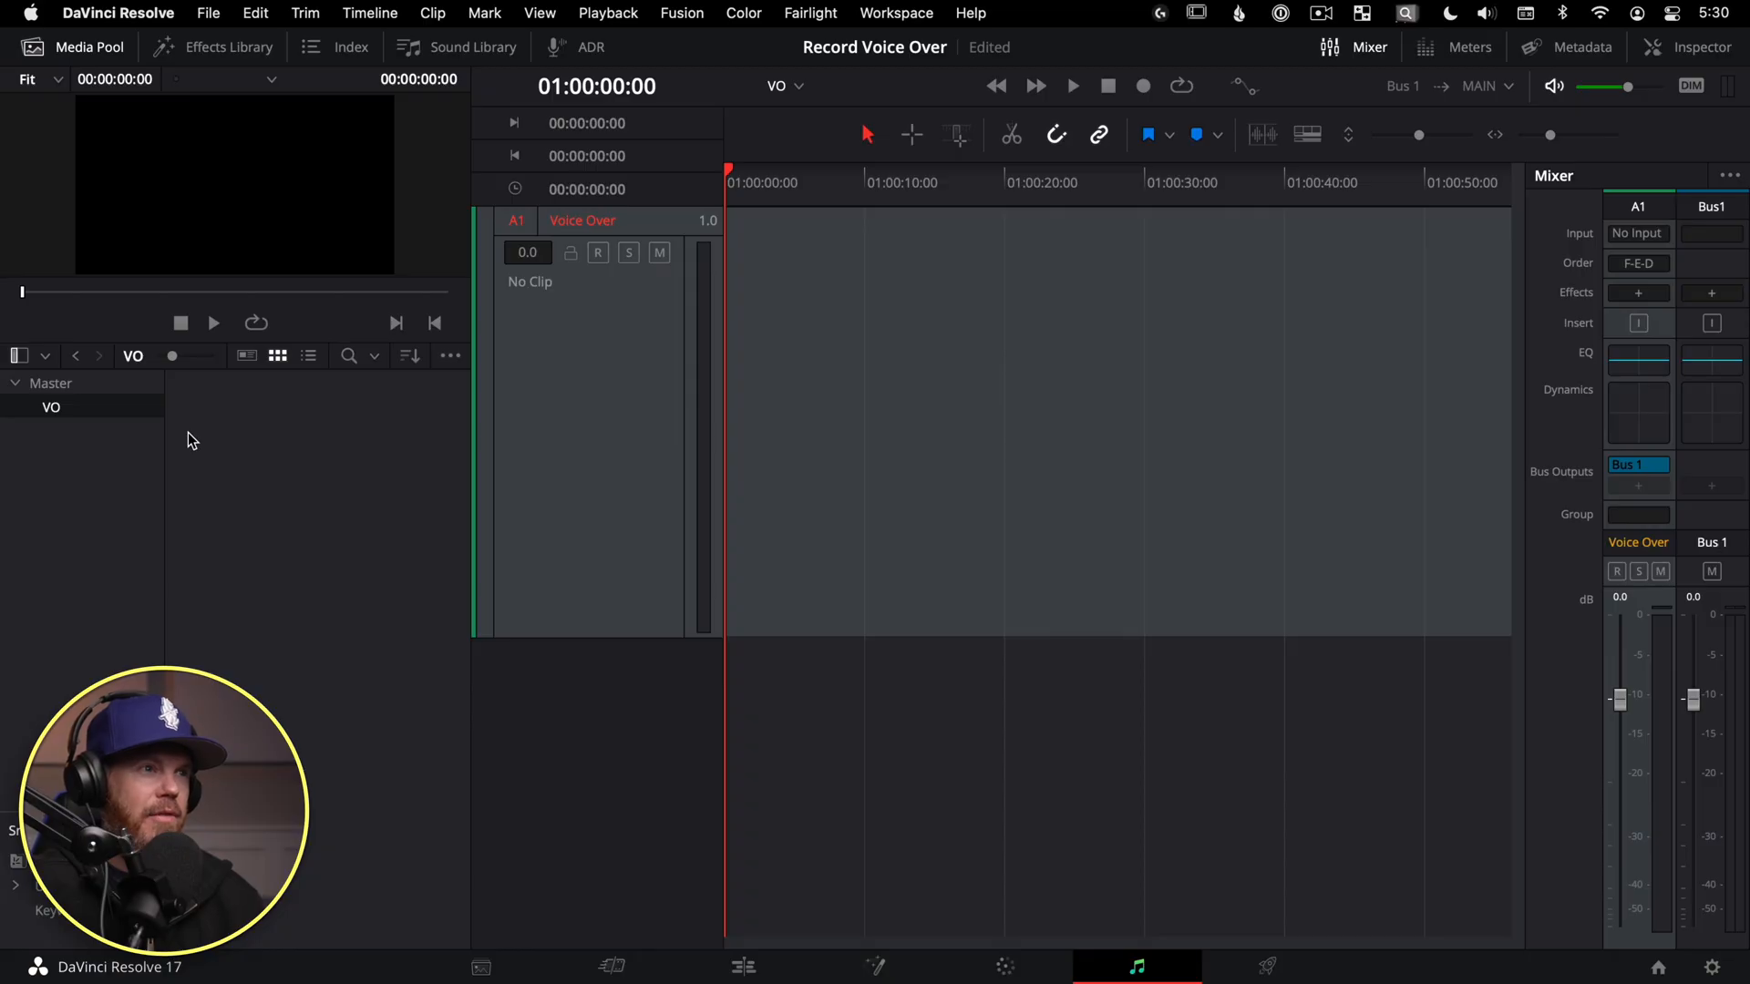
- In Patch Input/Output, select audio input 1 as the source
{"action": "left_click", "coordinate": [809, 13]}
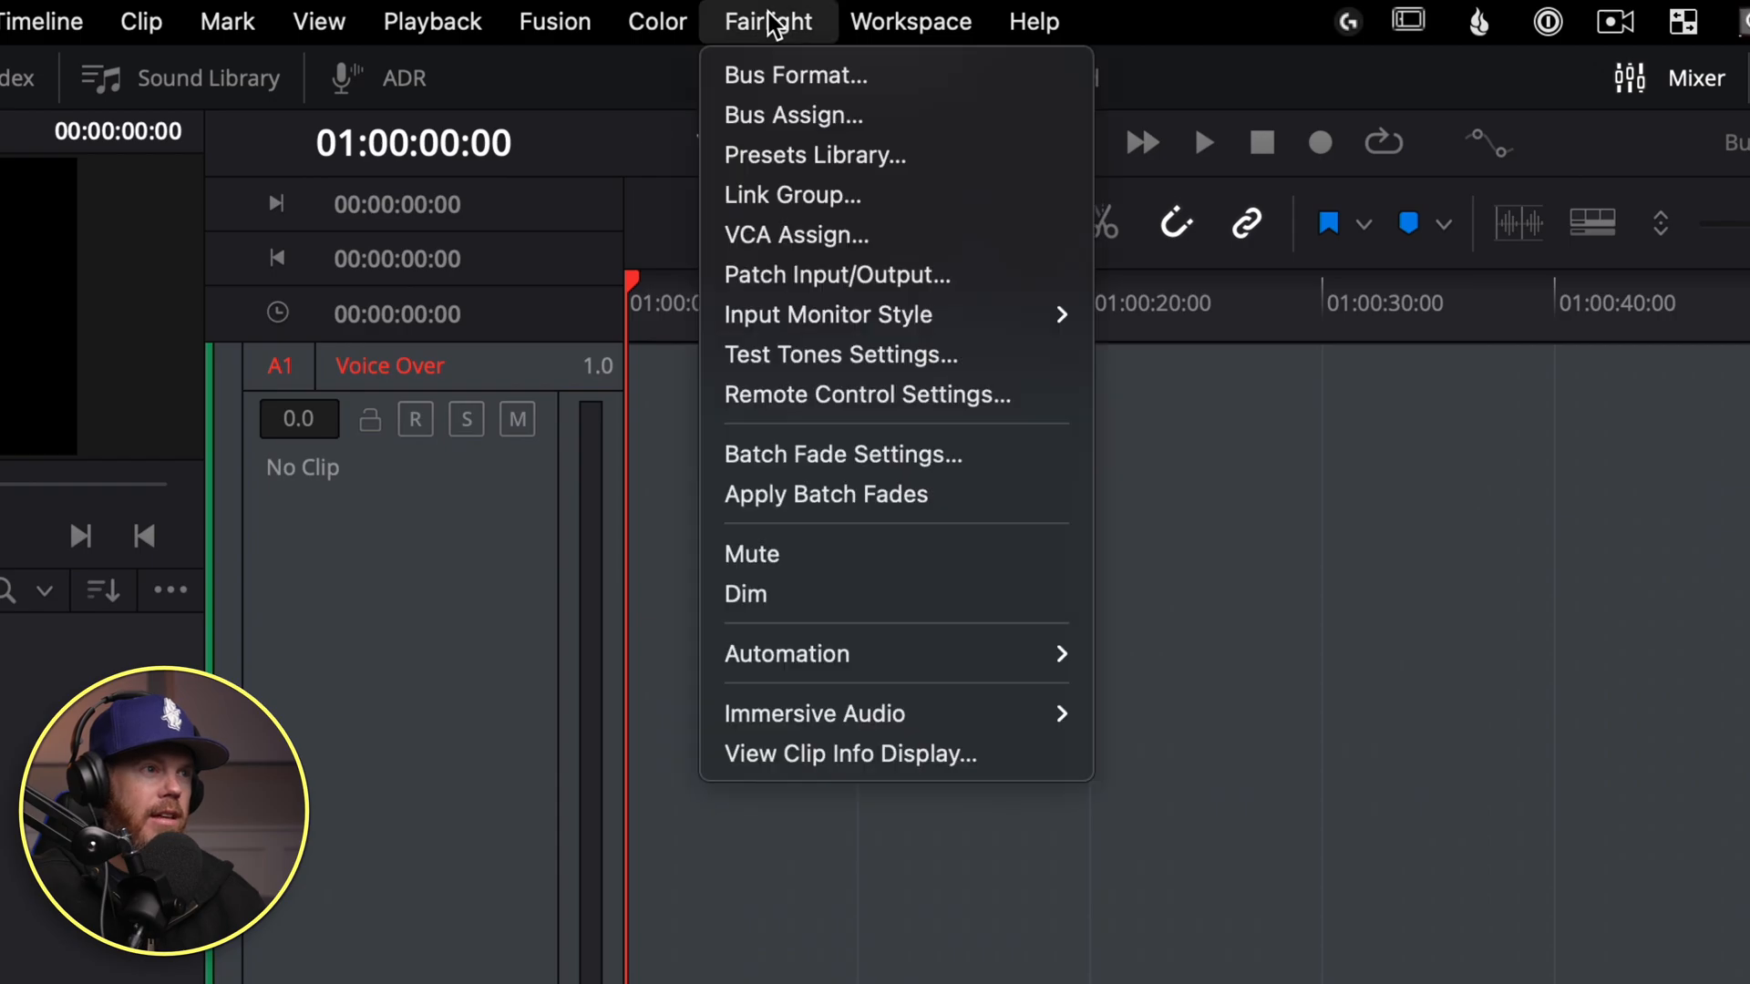
{"action": "mouse_move", "coordinate": [986, 280]}
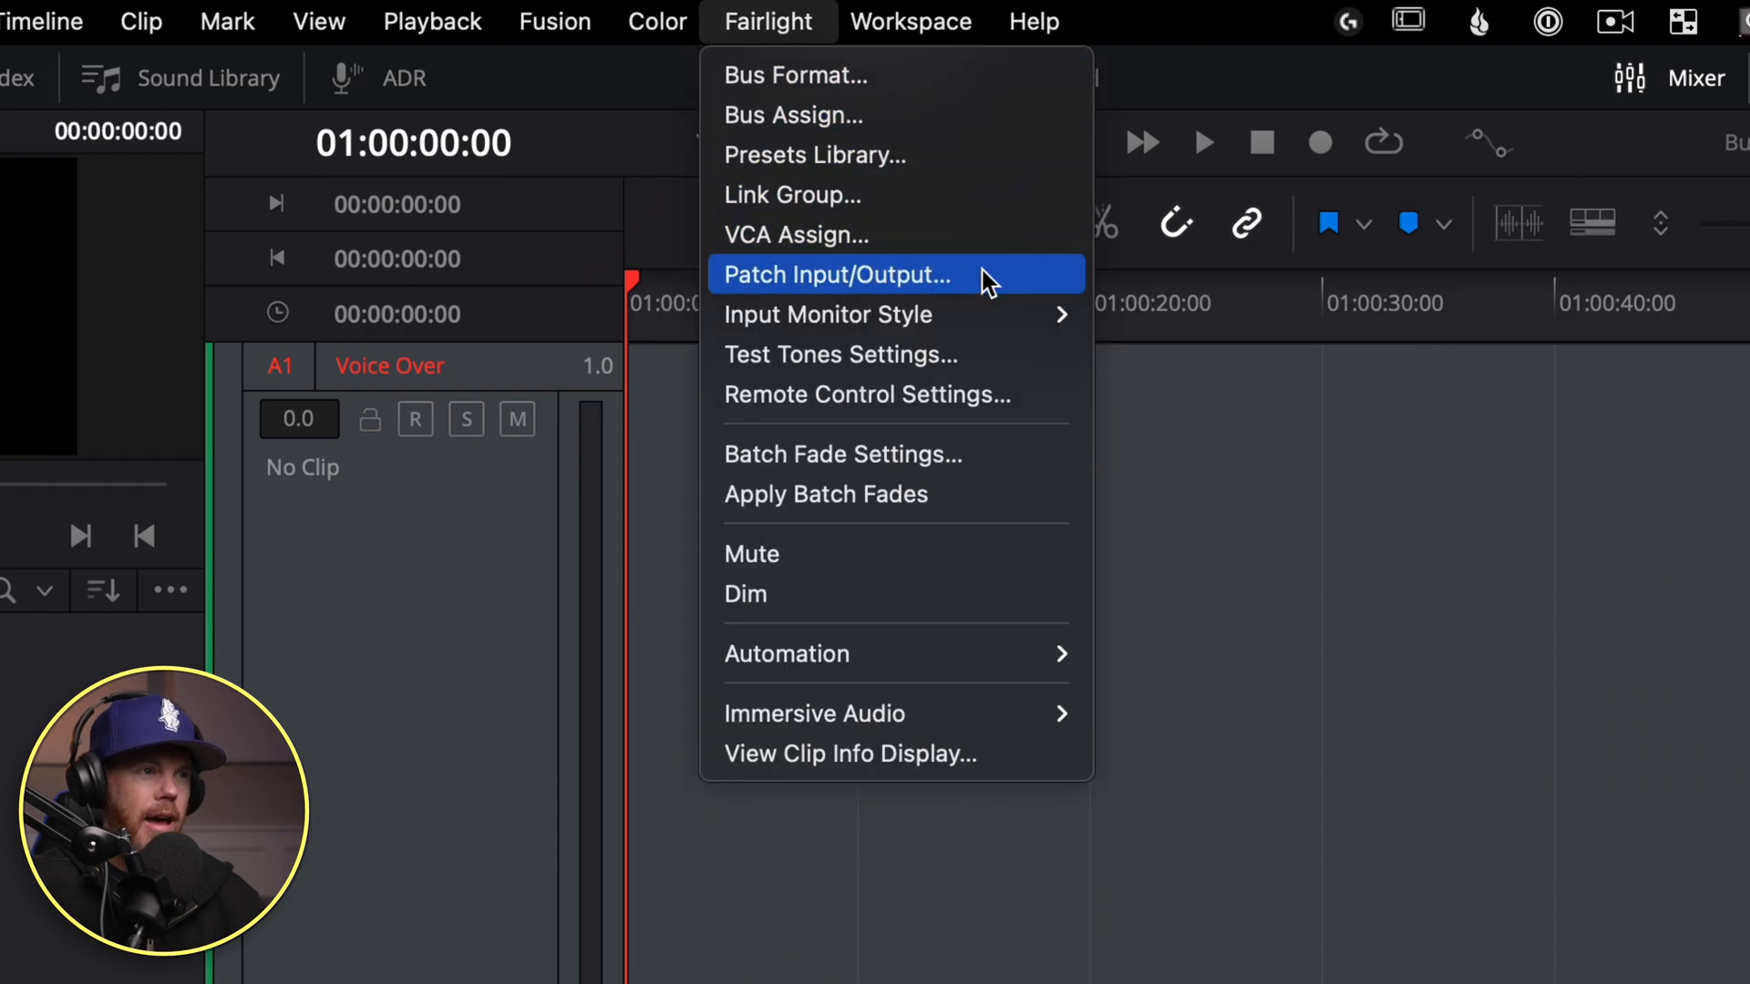
{"action": "left_click", "coordinate": [839, 274]}
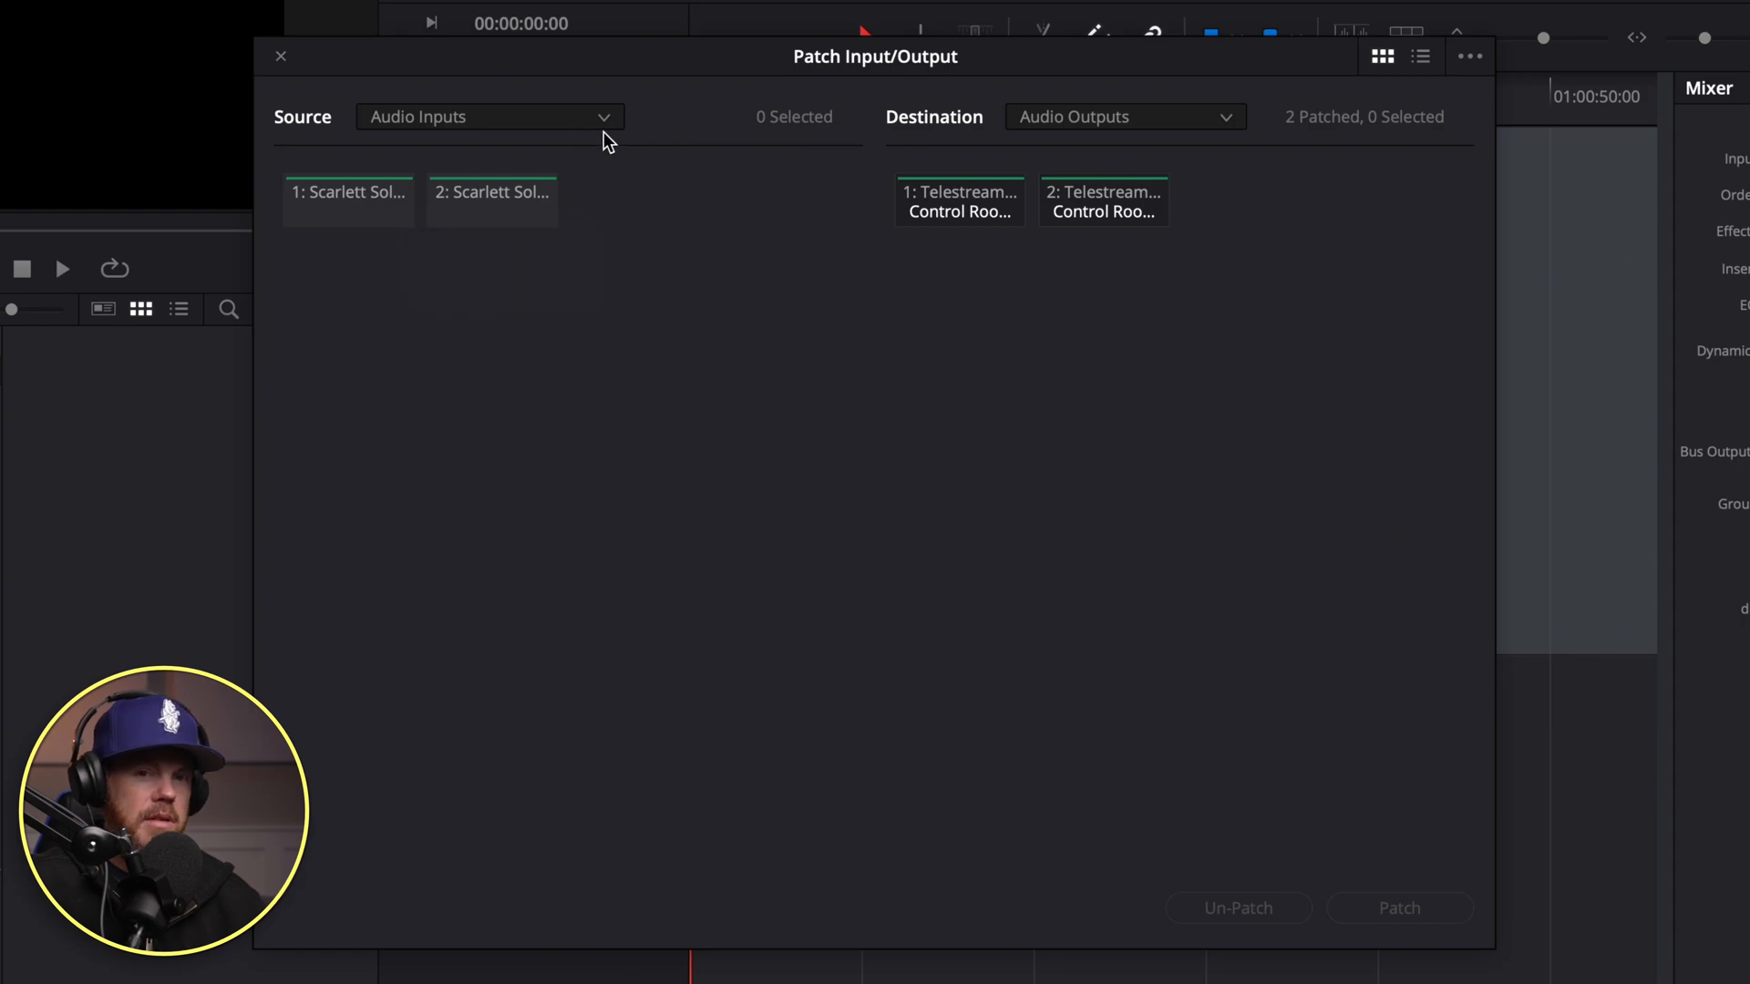
{"action": "left_click", "coordinate": [490, 117]}
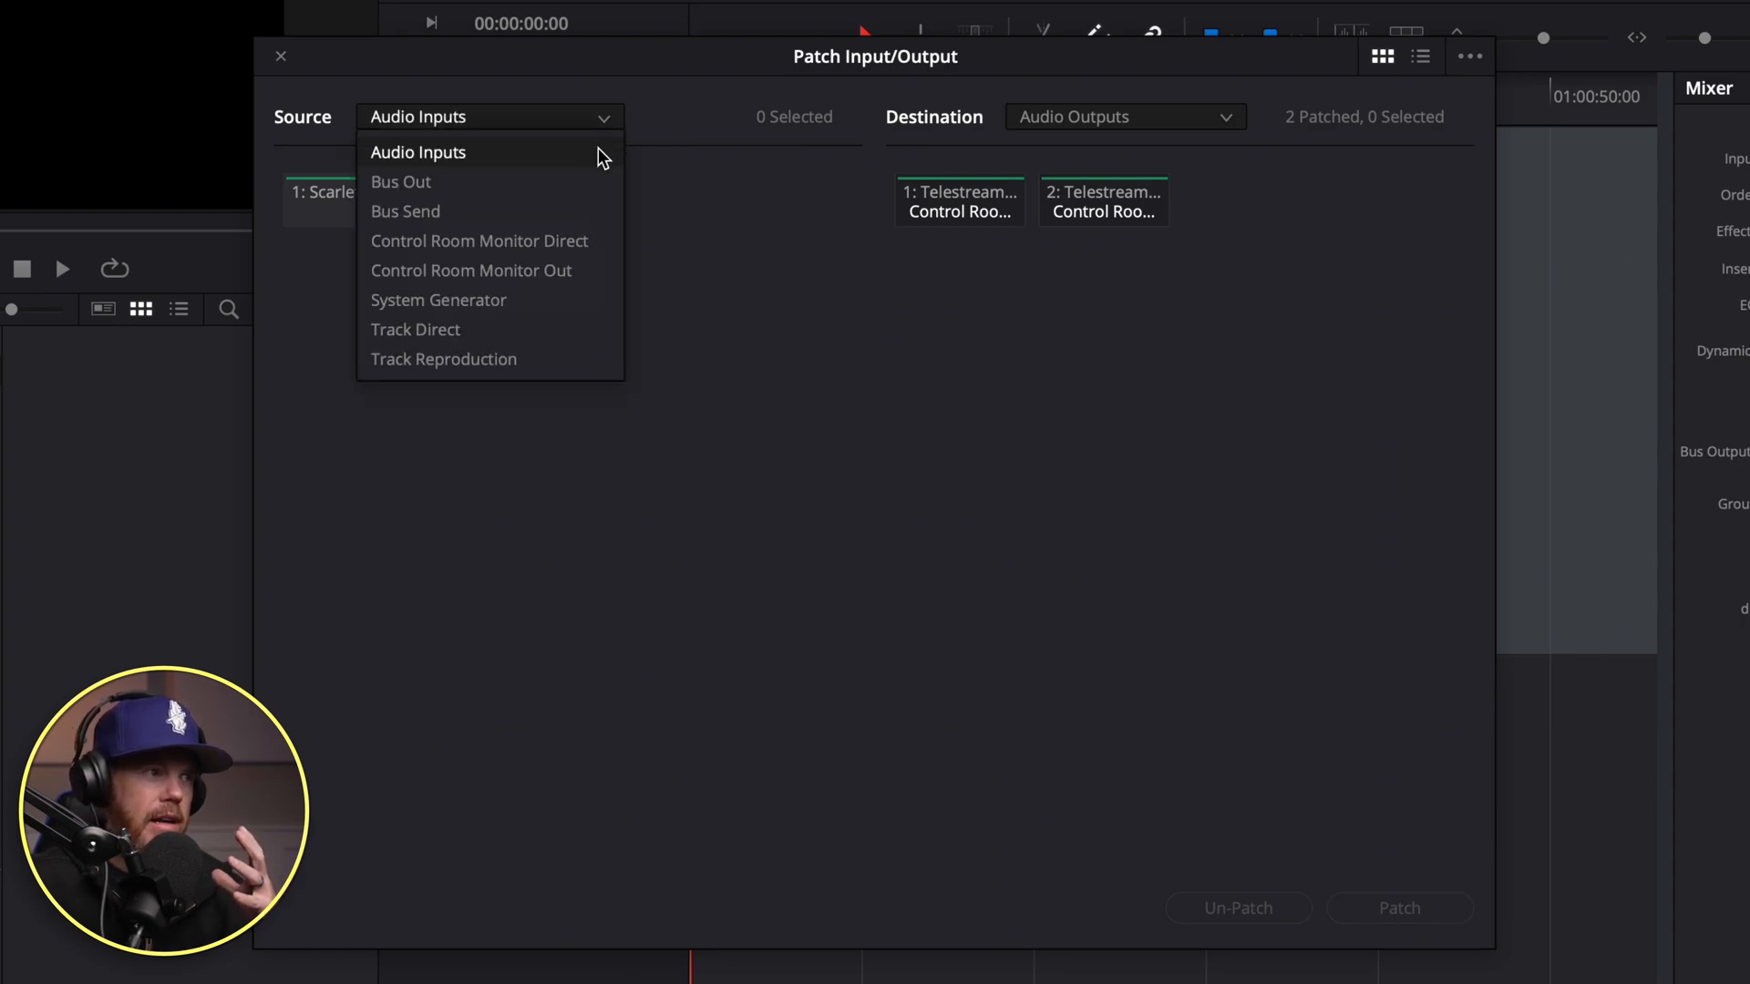
{"action": "left_click", "coordinate": [418, 153]}
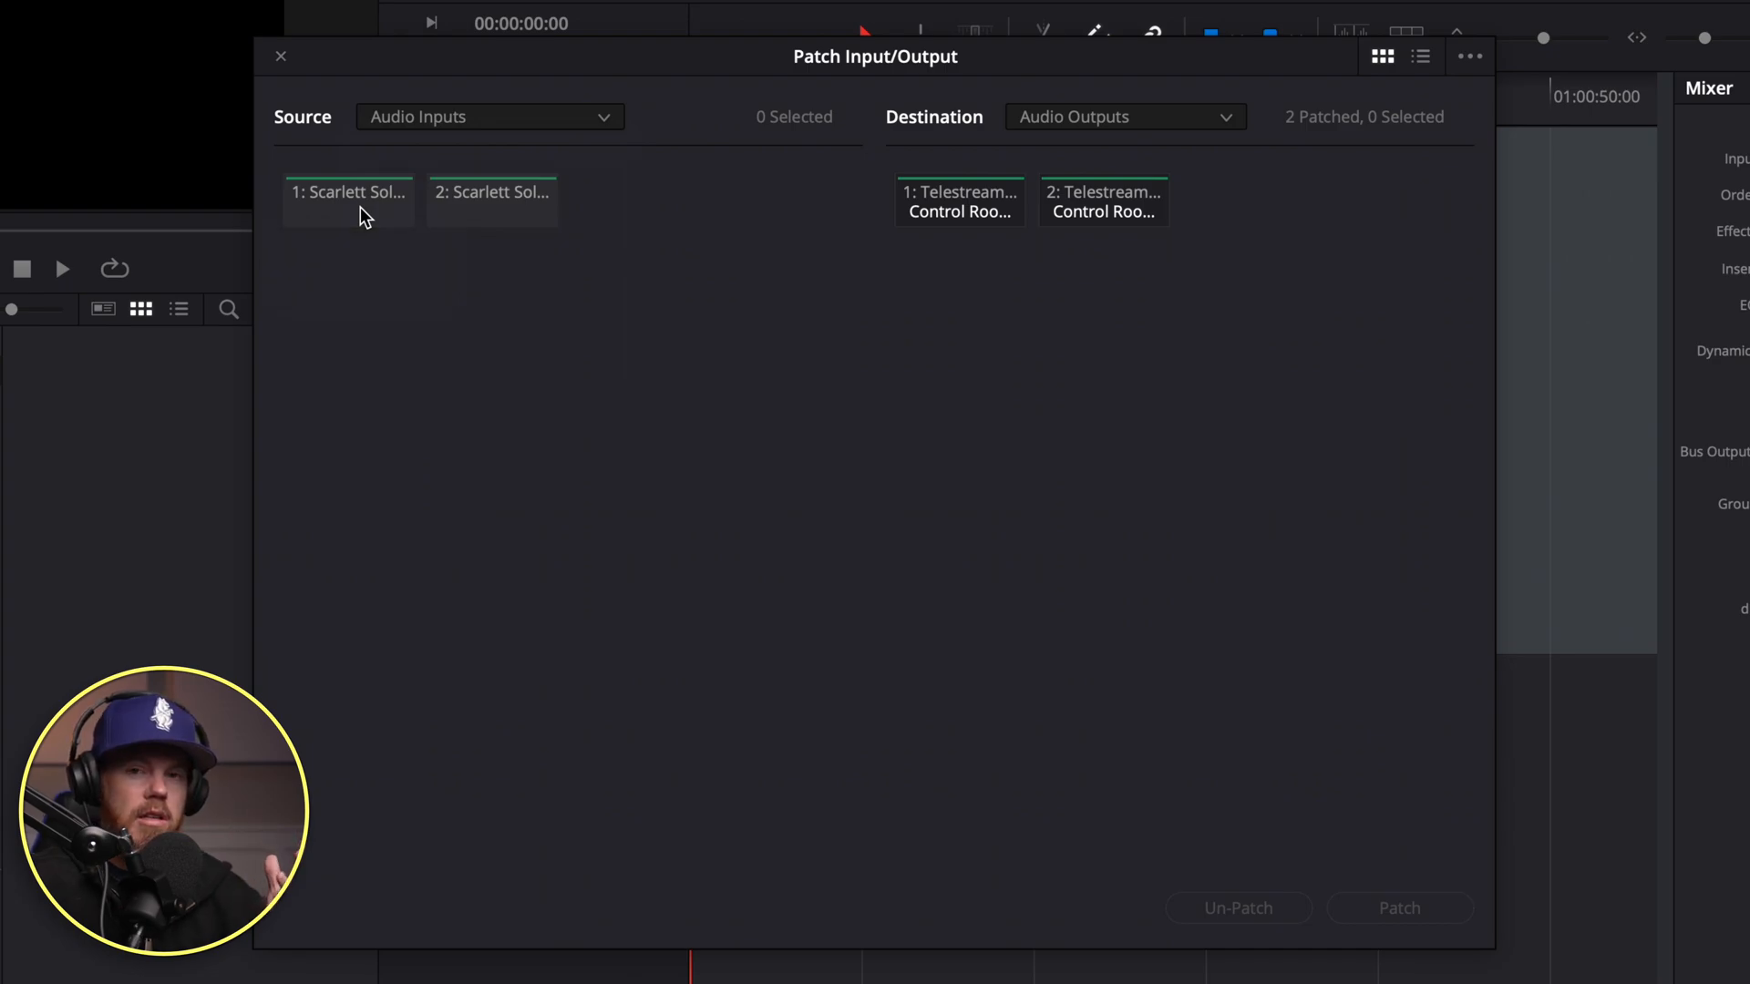
{"action": "left_click", "coordinate": [348, 199]}
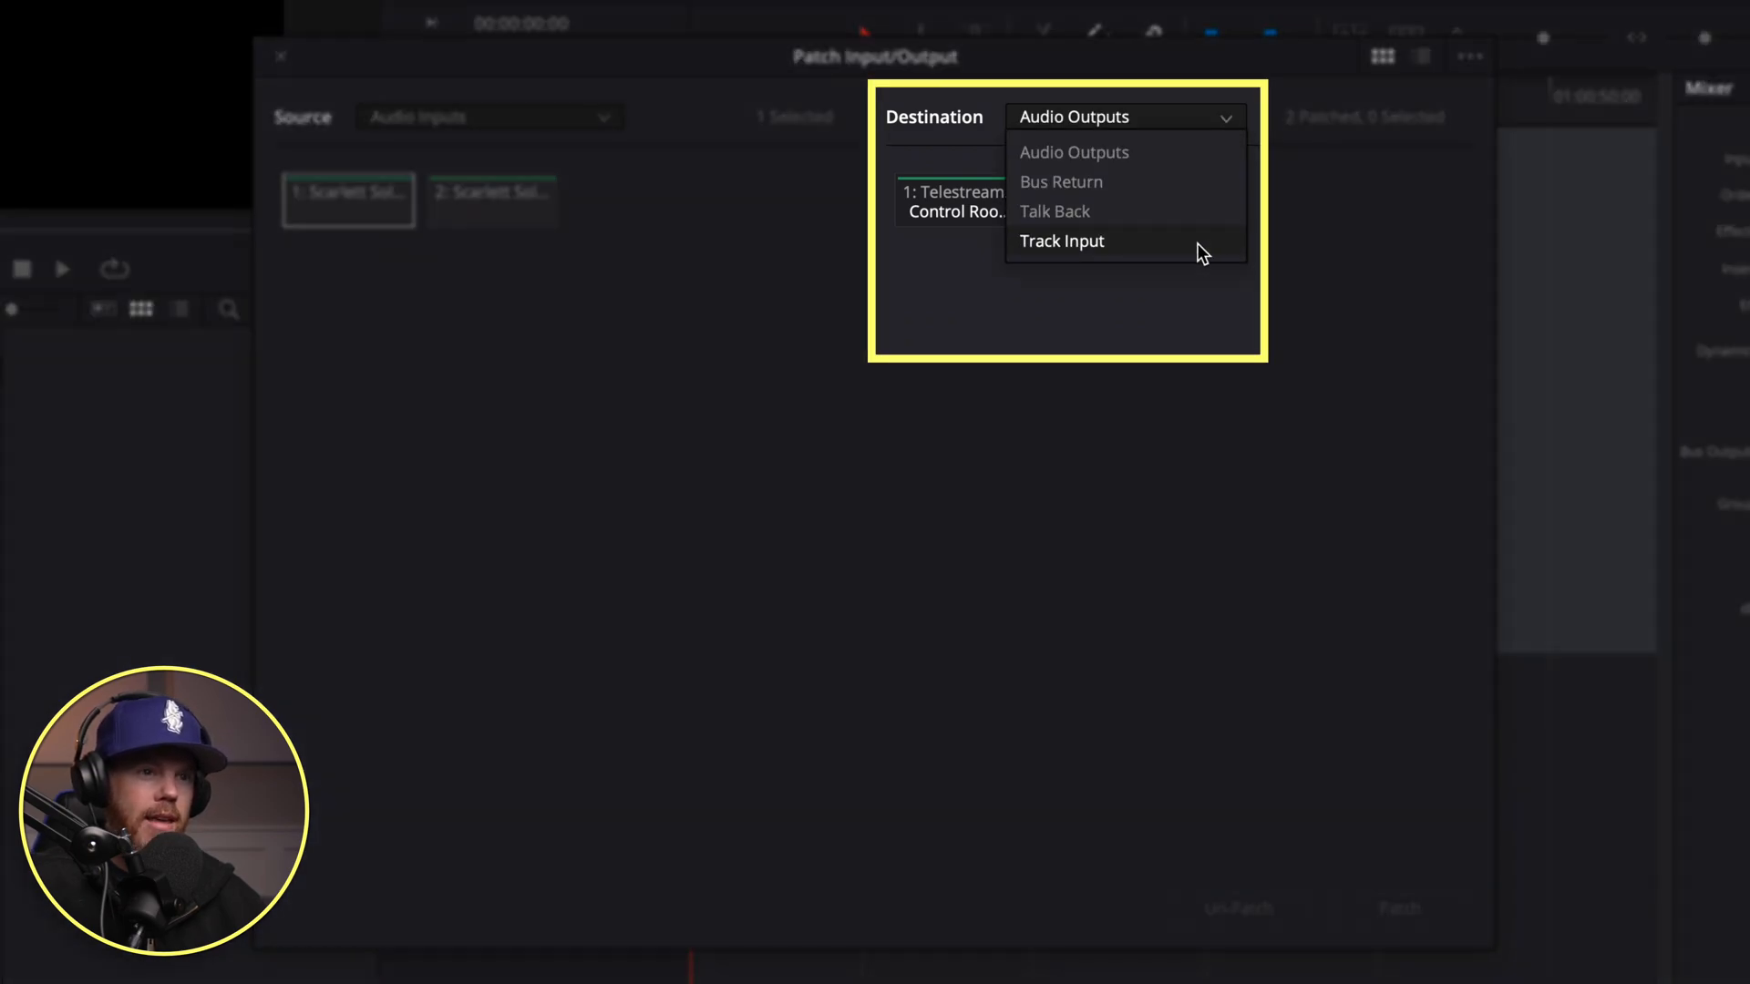
- Patch input 1 to the Voice Over track input and close the patching window
{"action": "left_click", "coordinate": [1061, 240]}
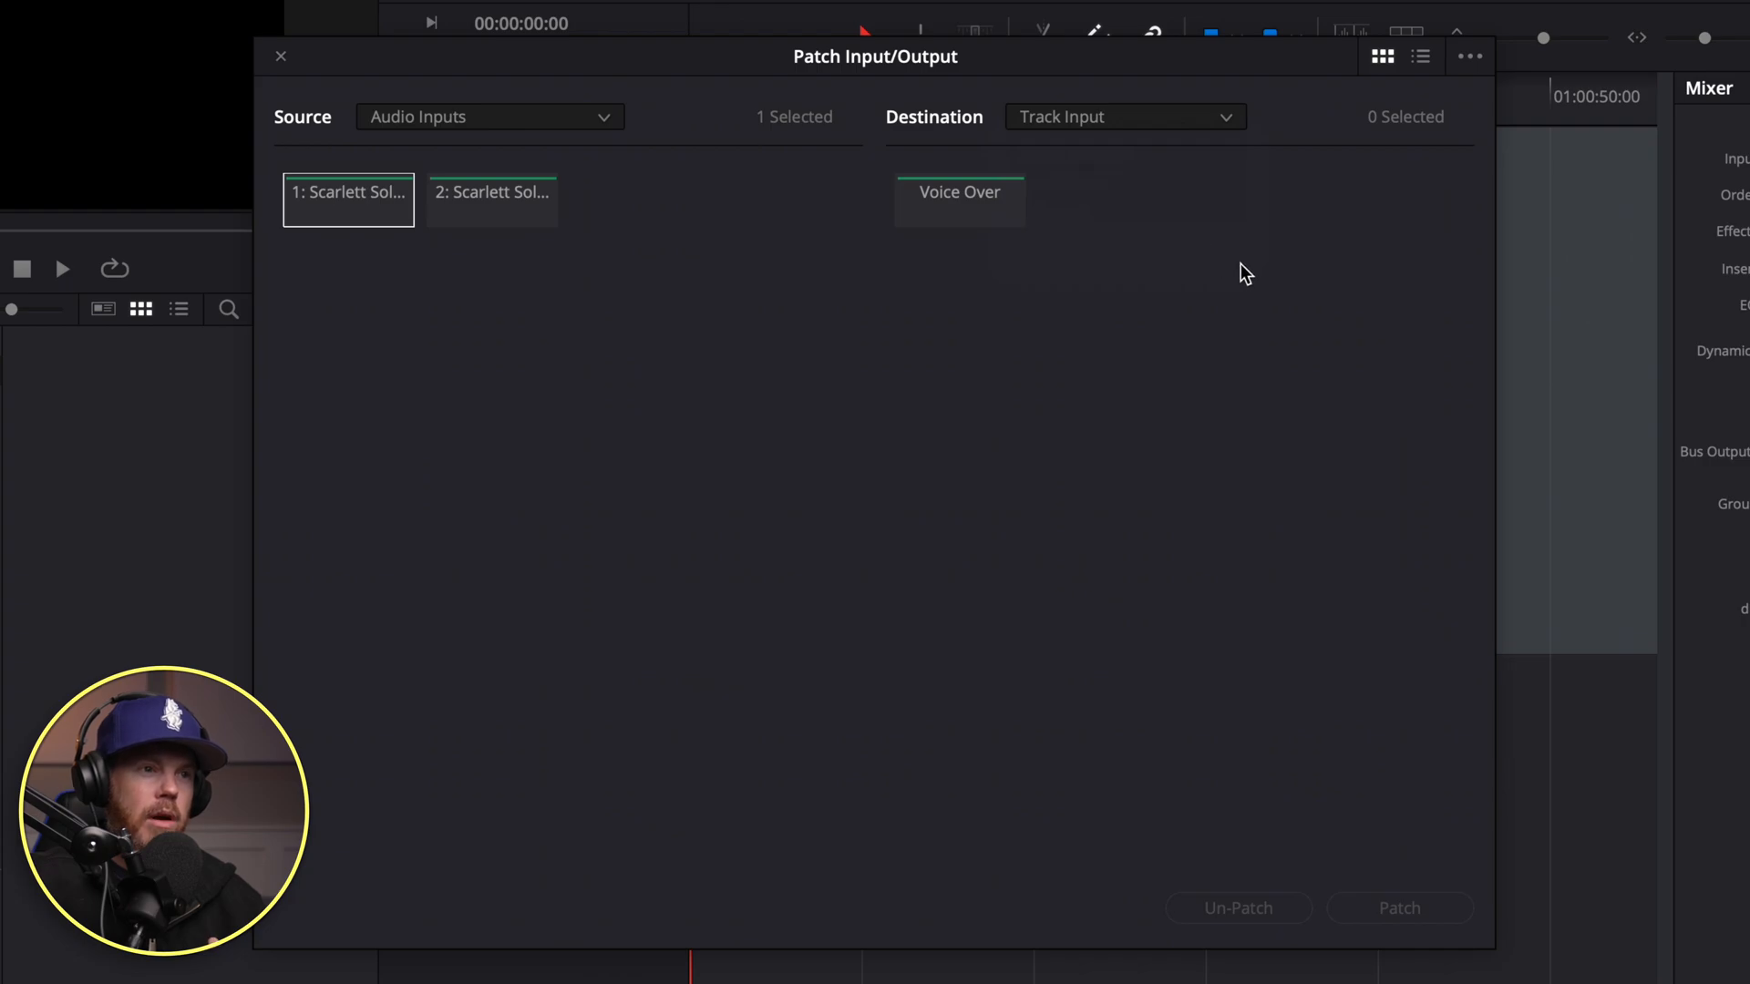
{"action": "mouse_move", "coordinate": [1000, 317]}
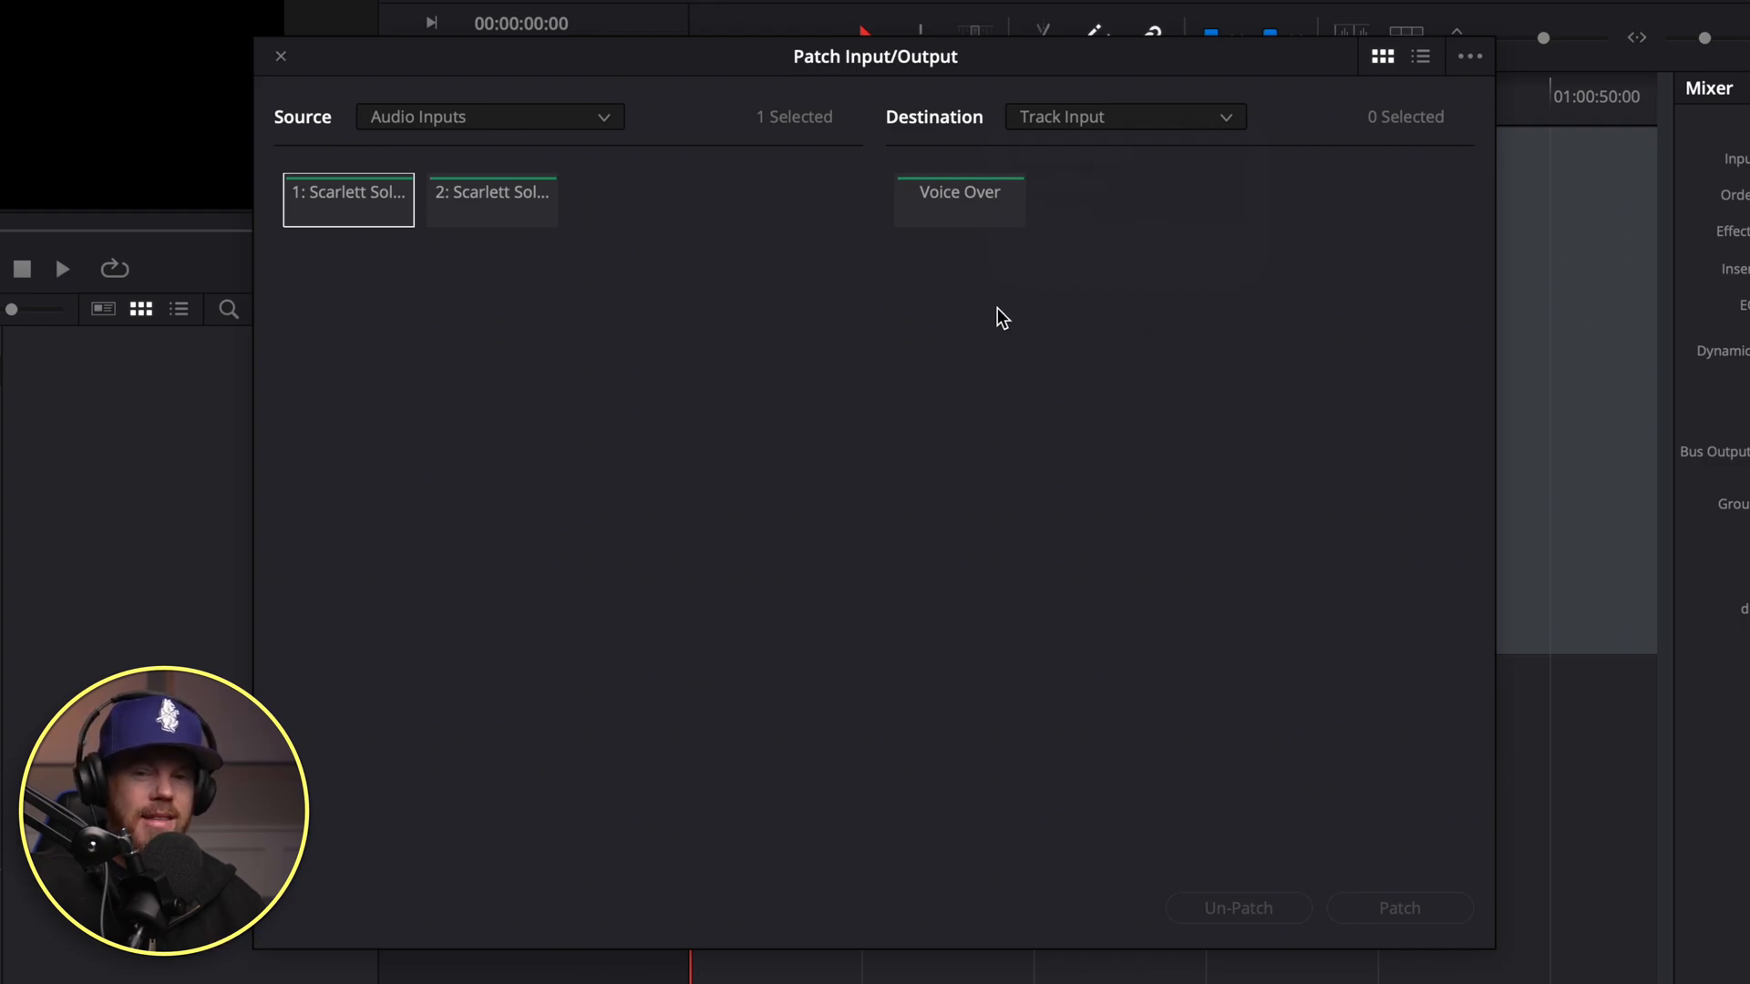
{"action": "mouse_move", "coordinate": [957, 221]}
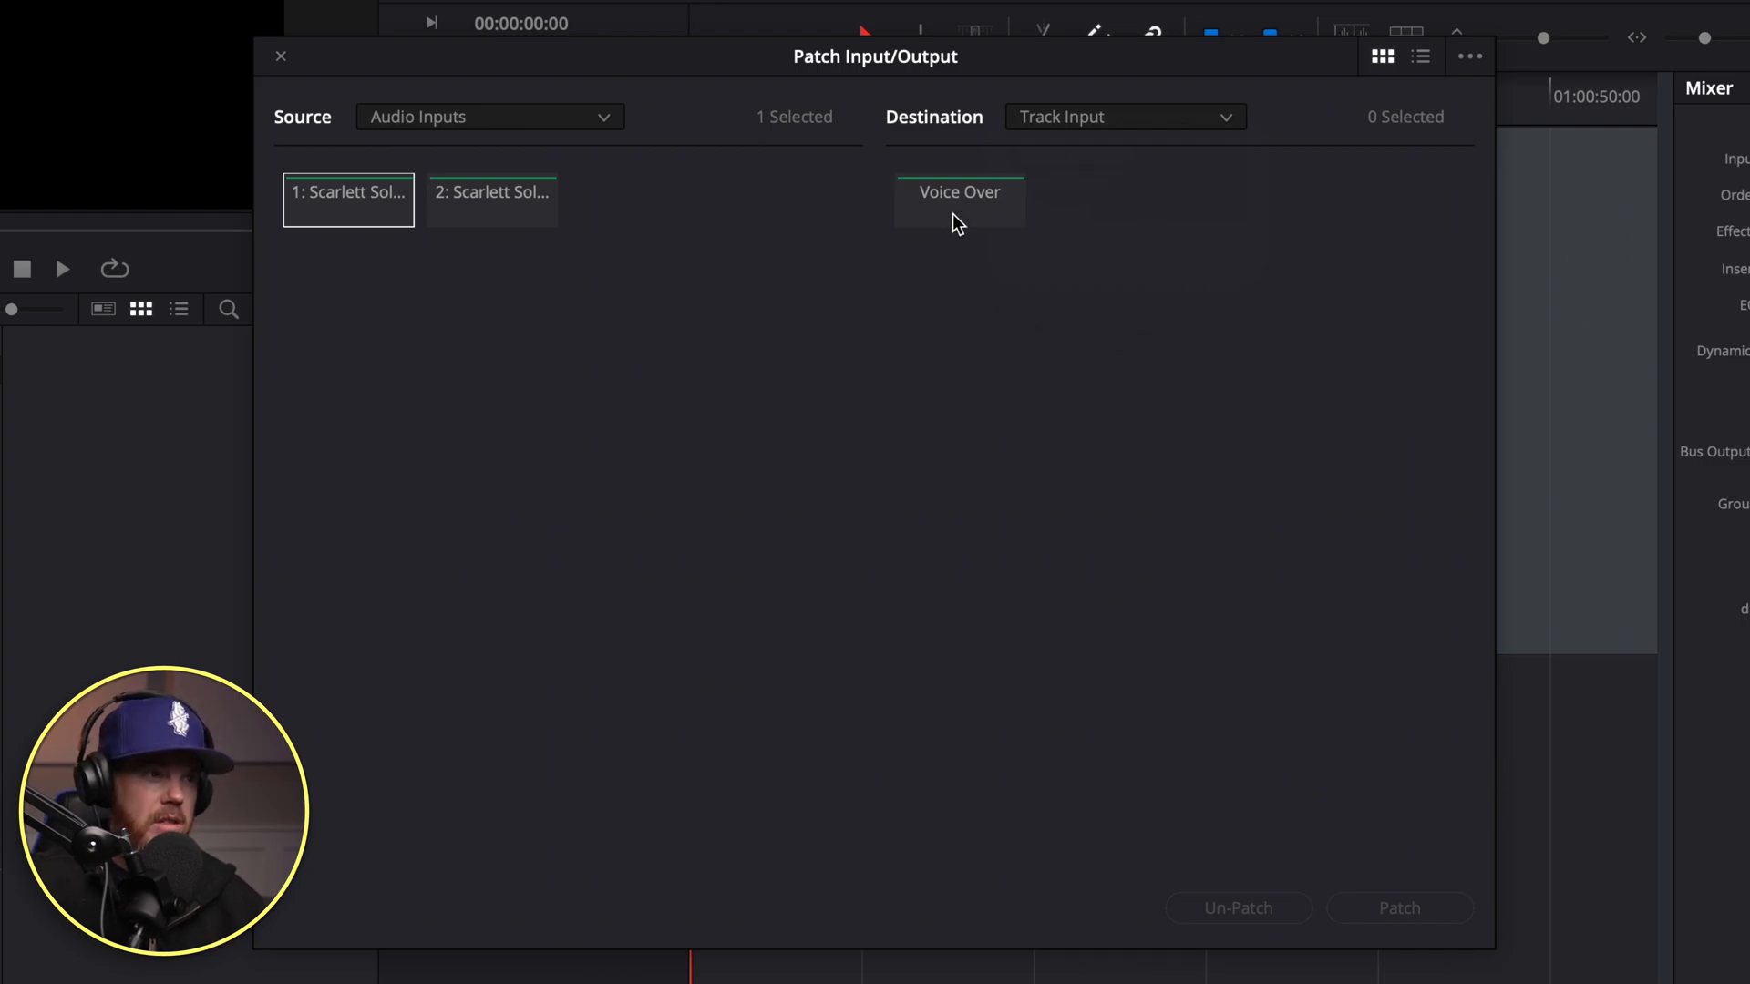
{"action": "left_click", "coordinate": [959, 198]}
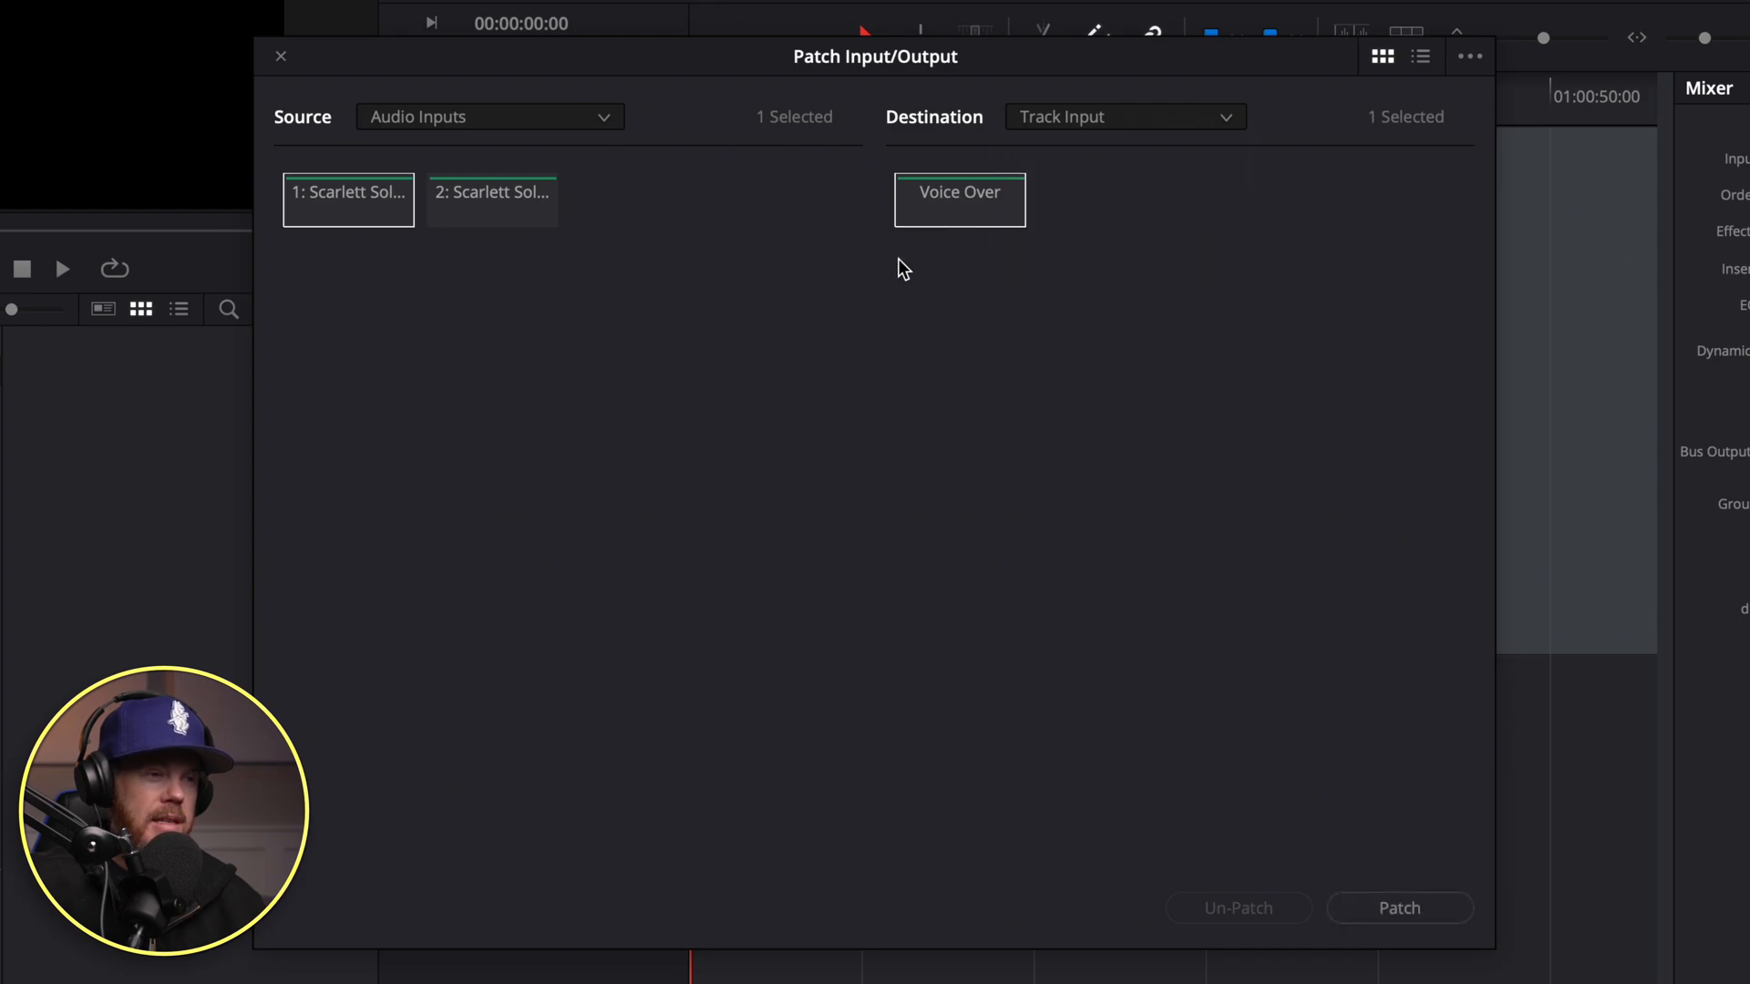
{"action": "left_click", "coordinate": [1400, 908]}
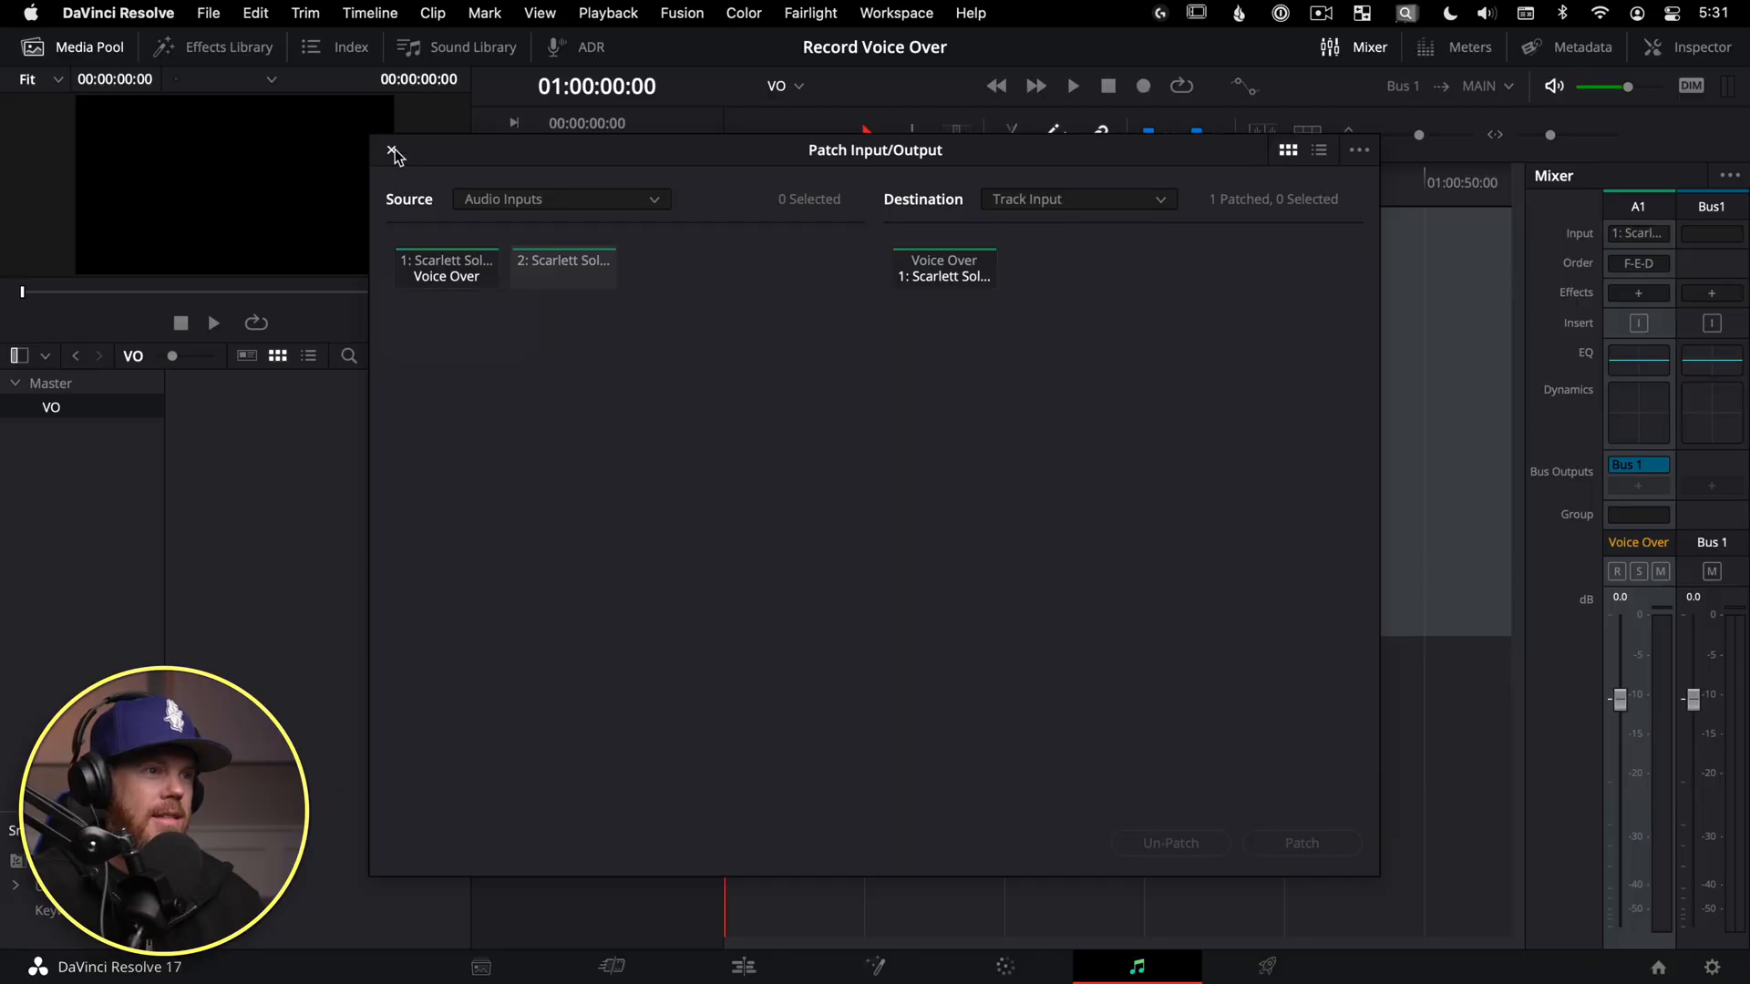
{"action": "left_click", "coordinate": [394, 152]}
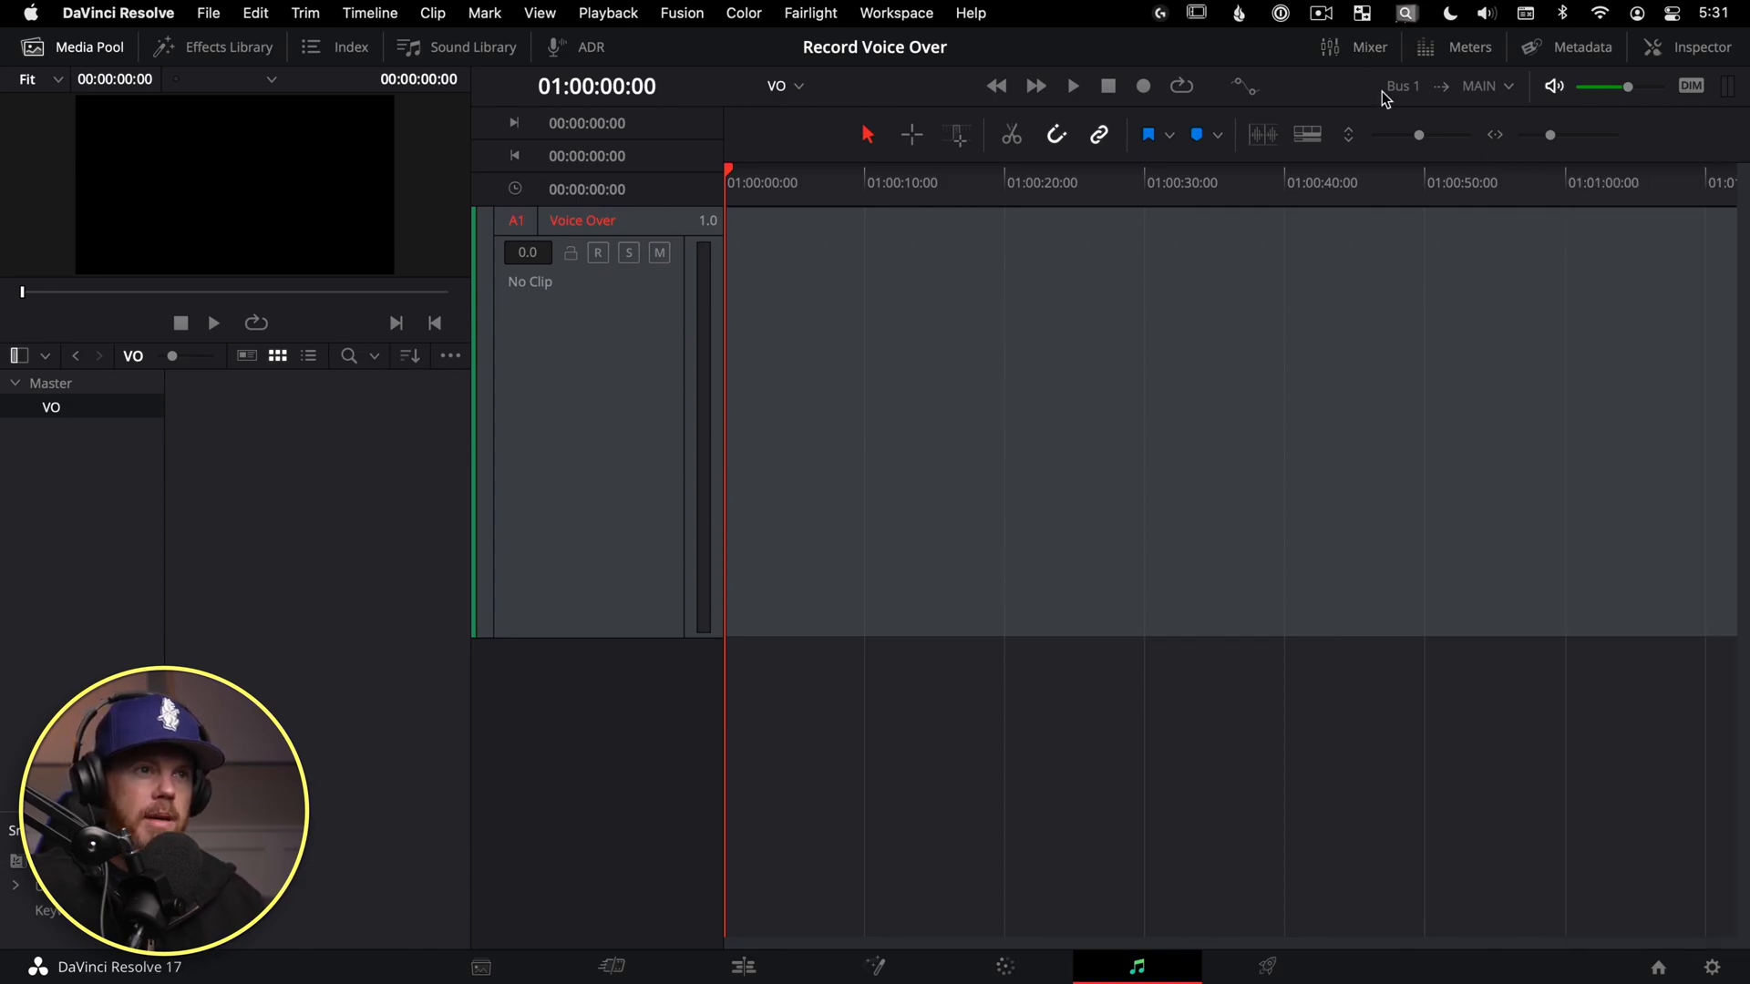
- Show the mixer and confirm the Voice Over track's input is Scarlett Solo 1
{"action": "left_click", "coordinate": [1368, 48]}
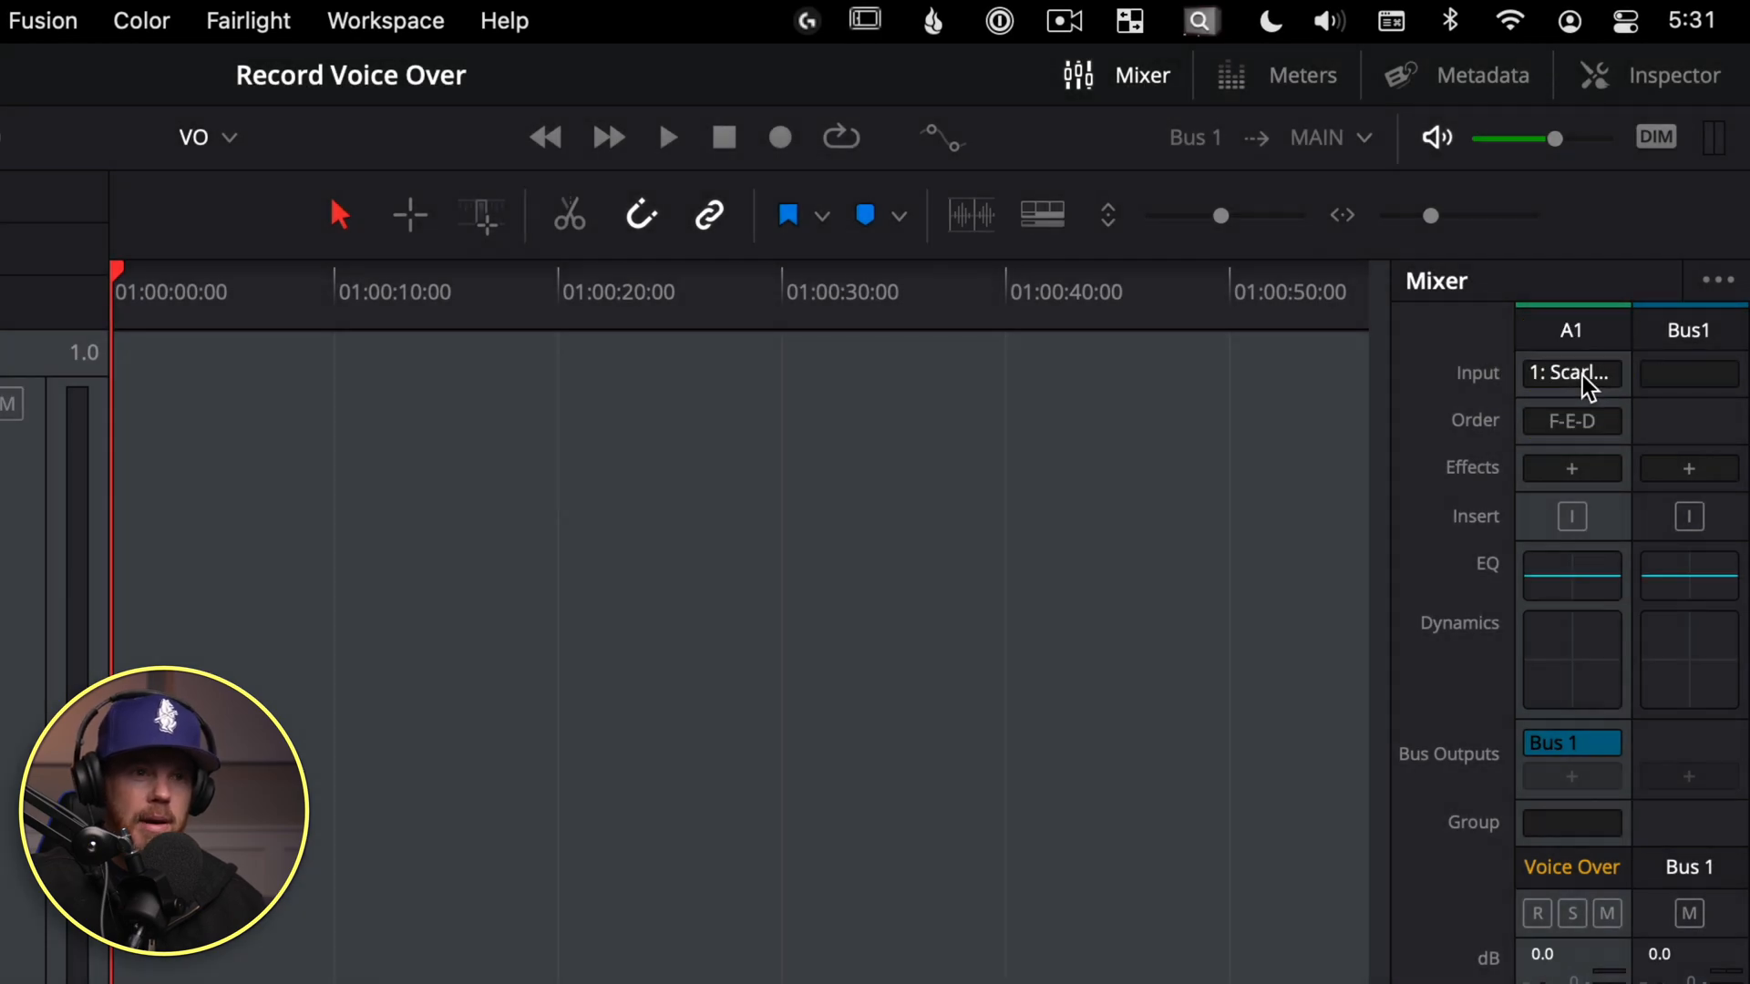
{"action": "left_click", "coordinate": [1571, 374]}
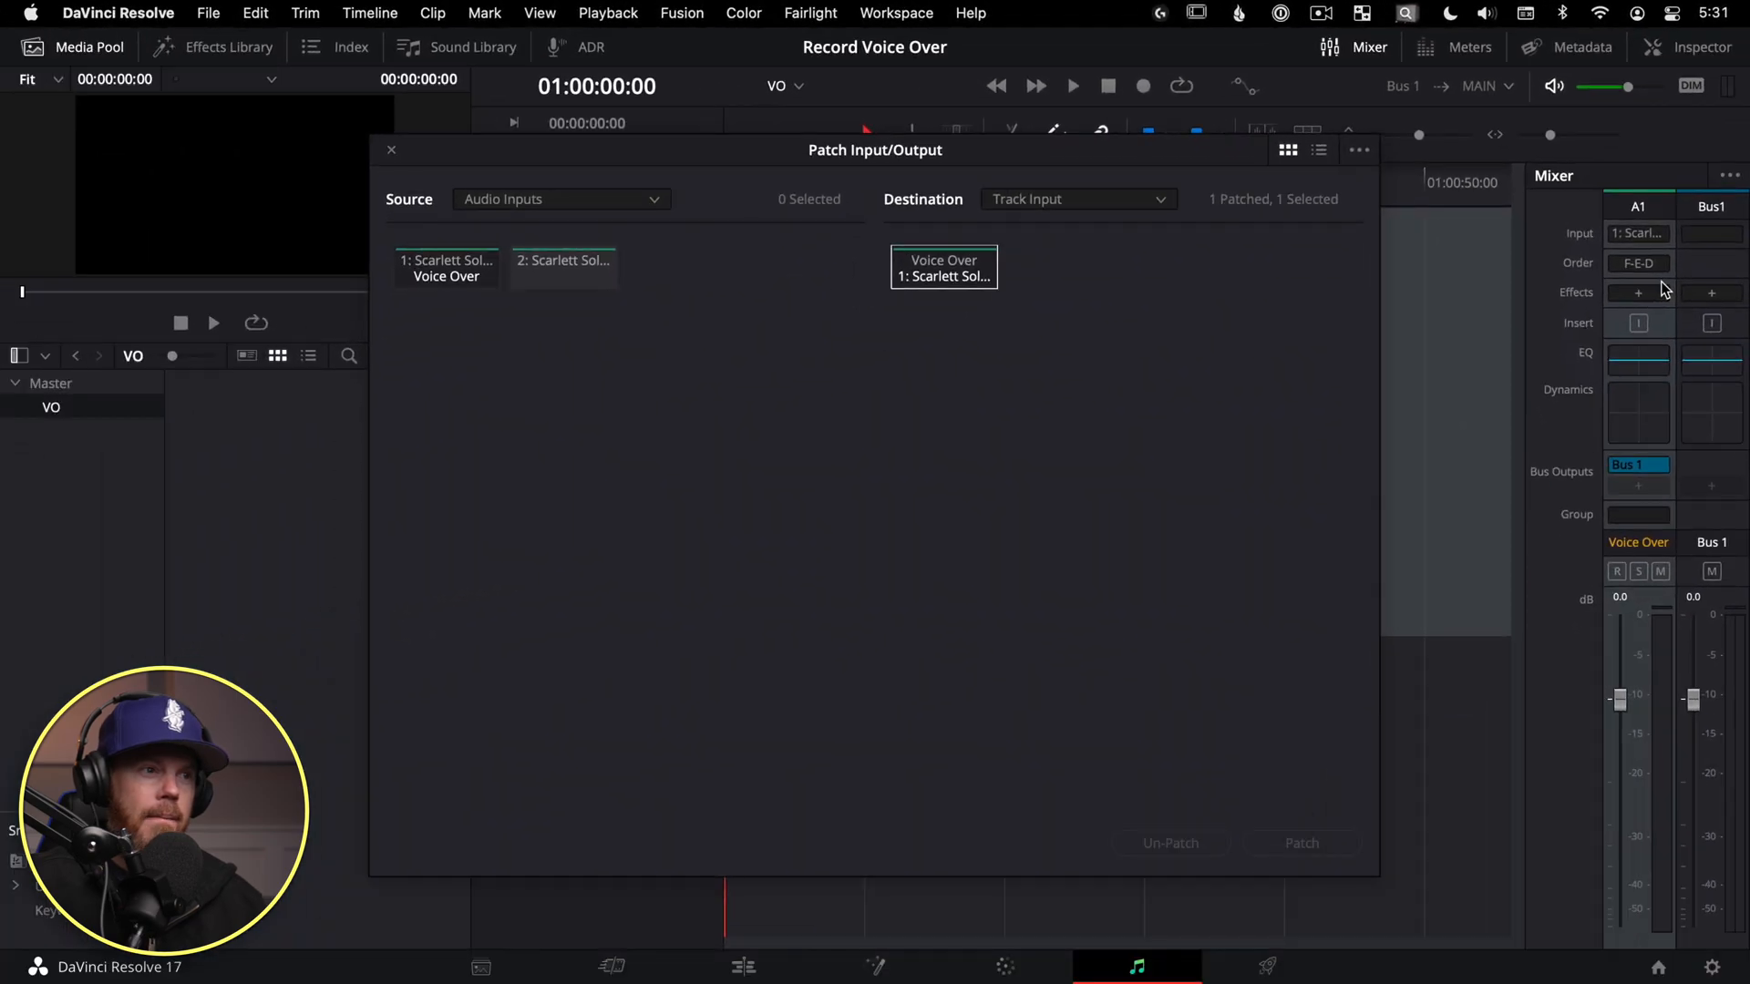
{"action": "mouse_move", "coordinate": [1079, 478]}
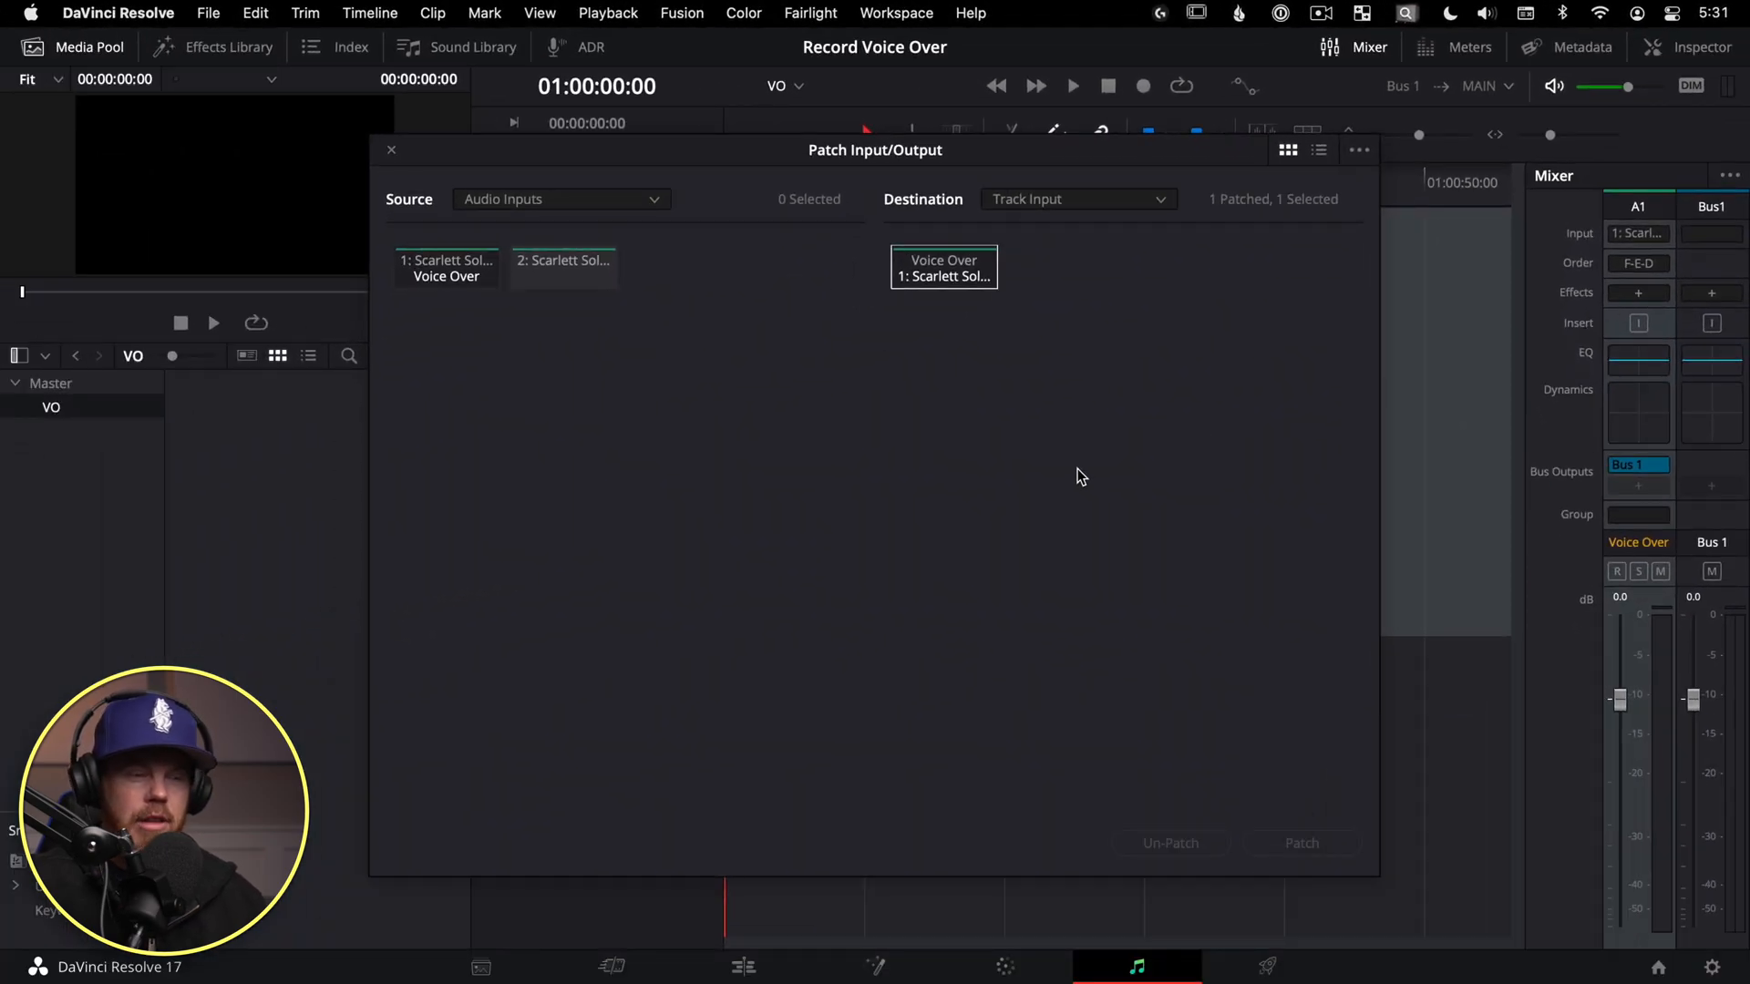
{"action": "mouse_move", "coordinate": [1320, 463]}
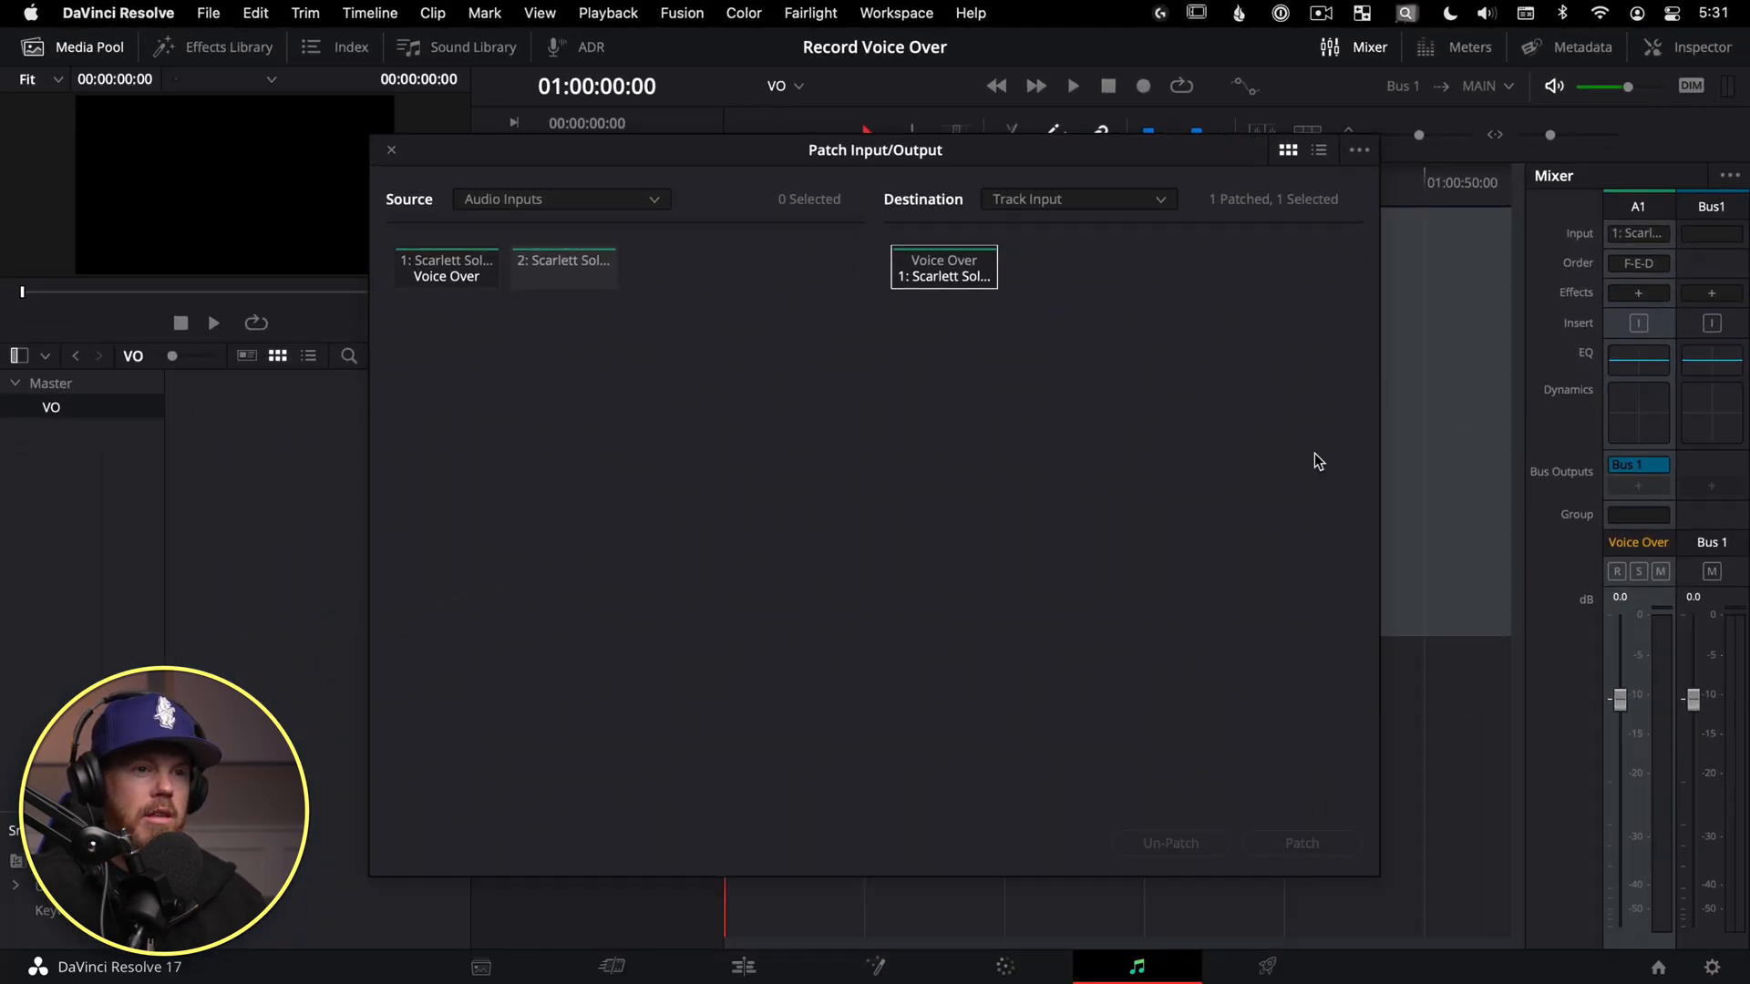
{"action": "mouse_move", "coordinate": [1318, 430]}
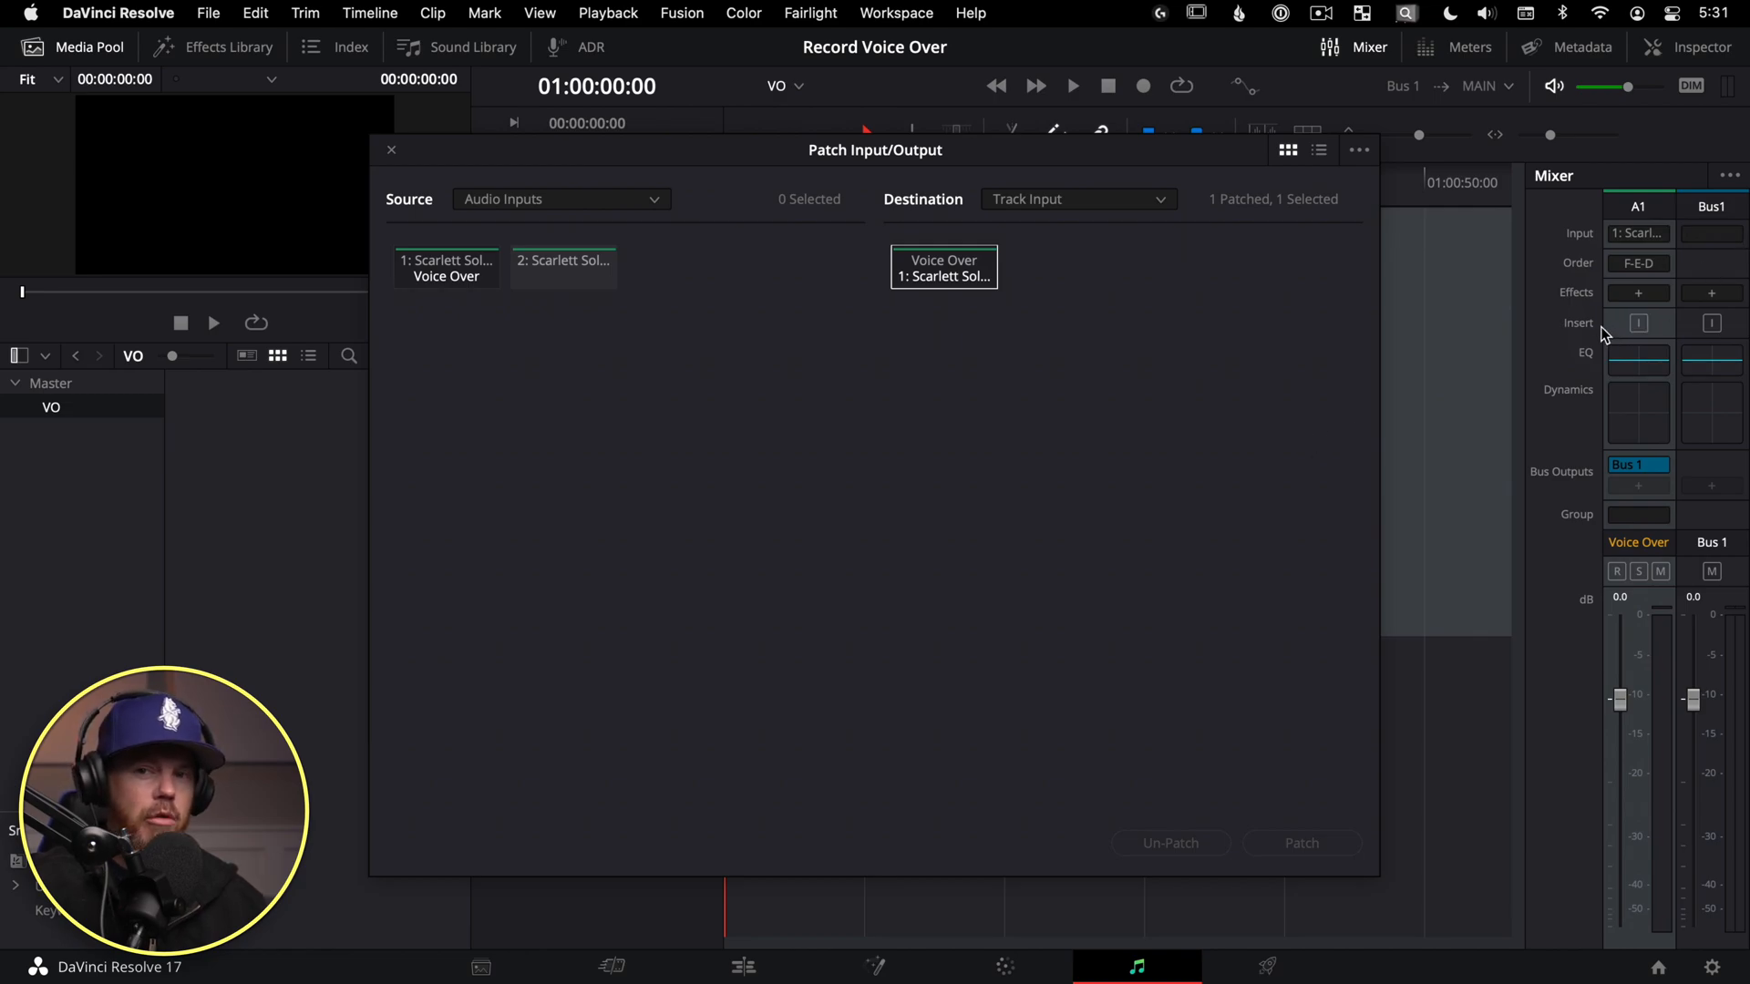
{"action": "left_click", "coordinate": [390, 150]}
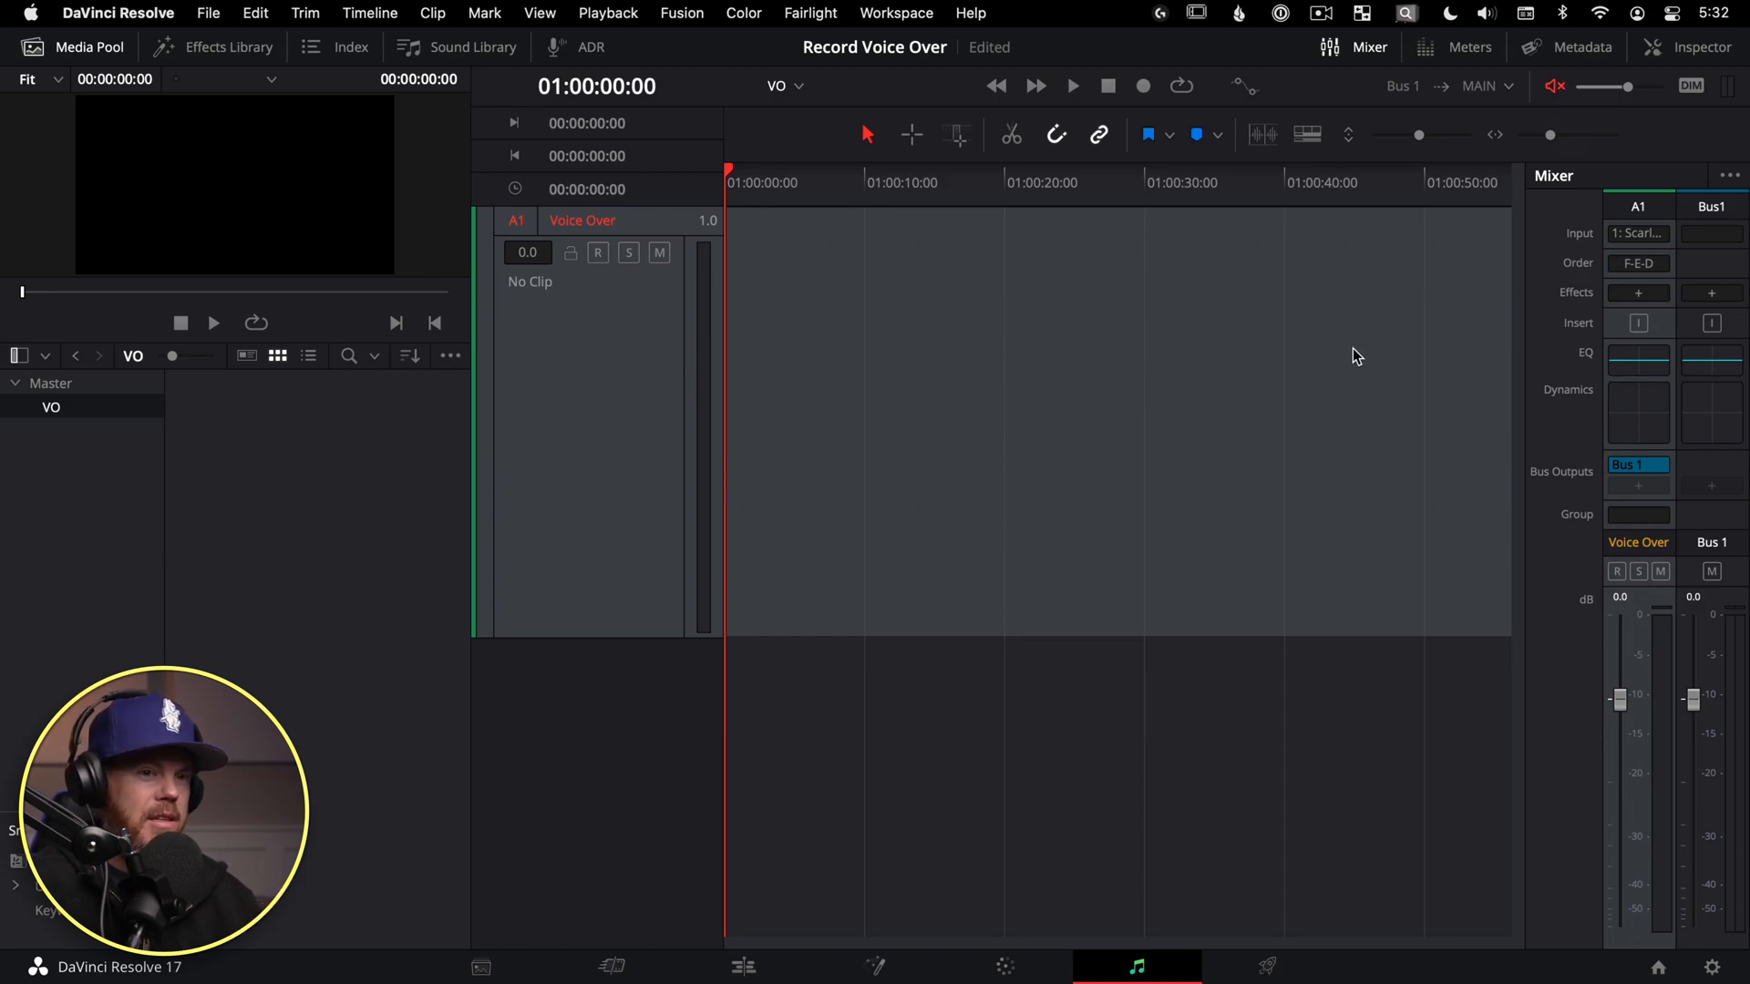
{"action": "mouse_move", "coordinate": [1384, 111]}
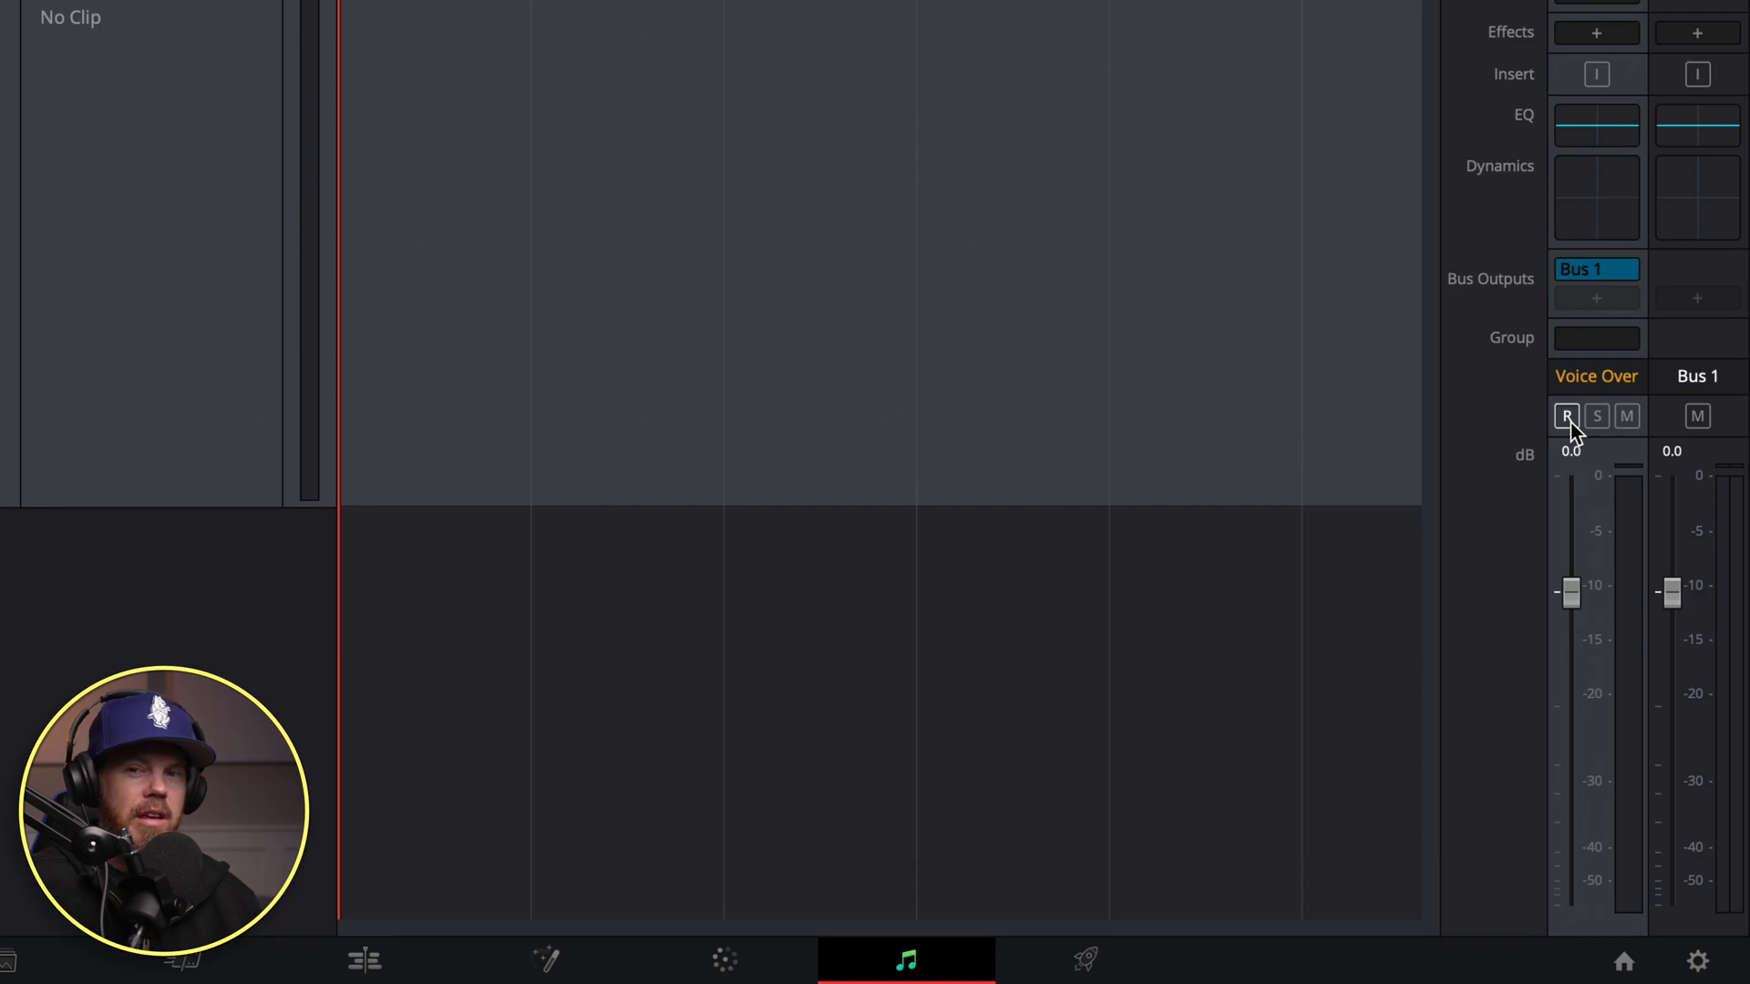
- Arm the Voice Over track for recording
{"action": "left_click", "coordinate": [1567, 416]}
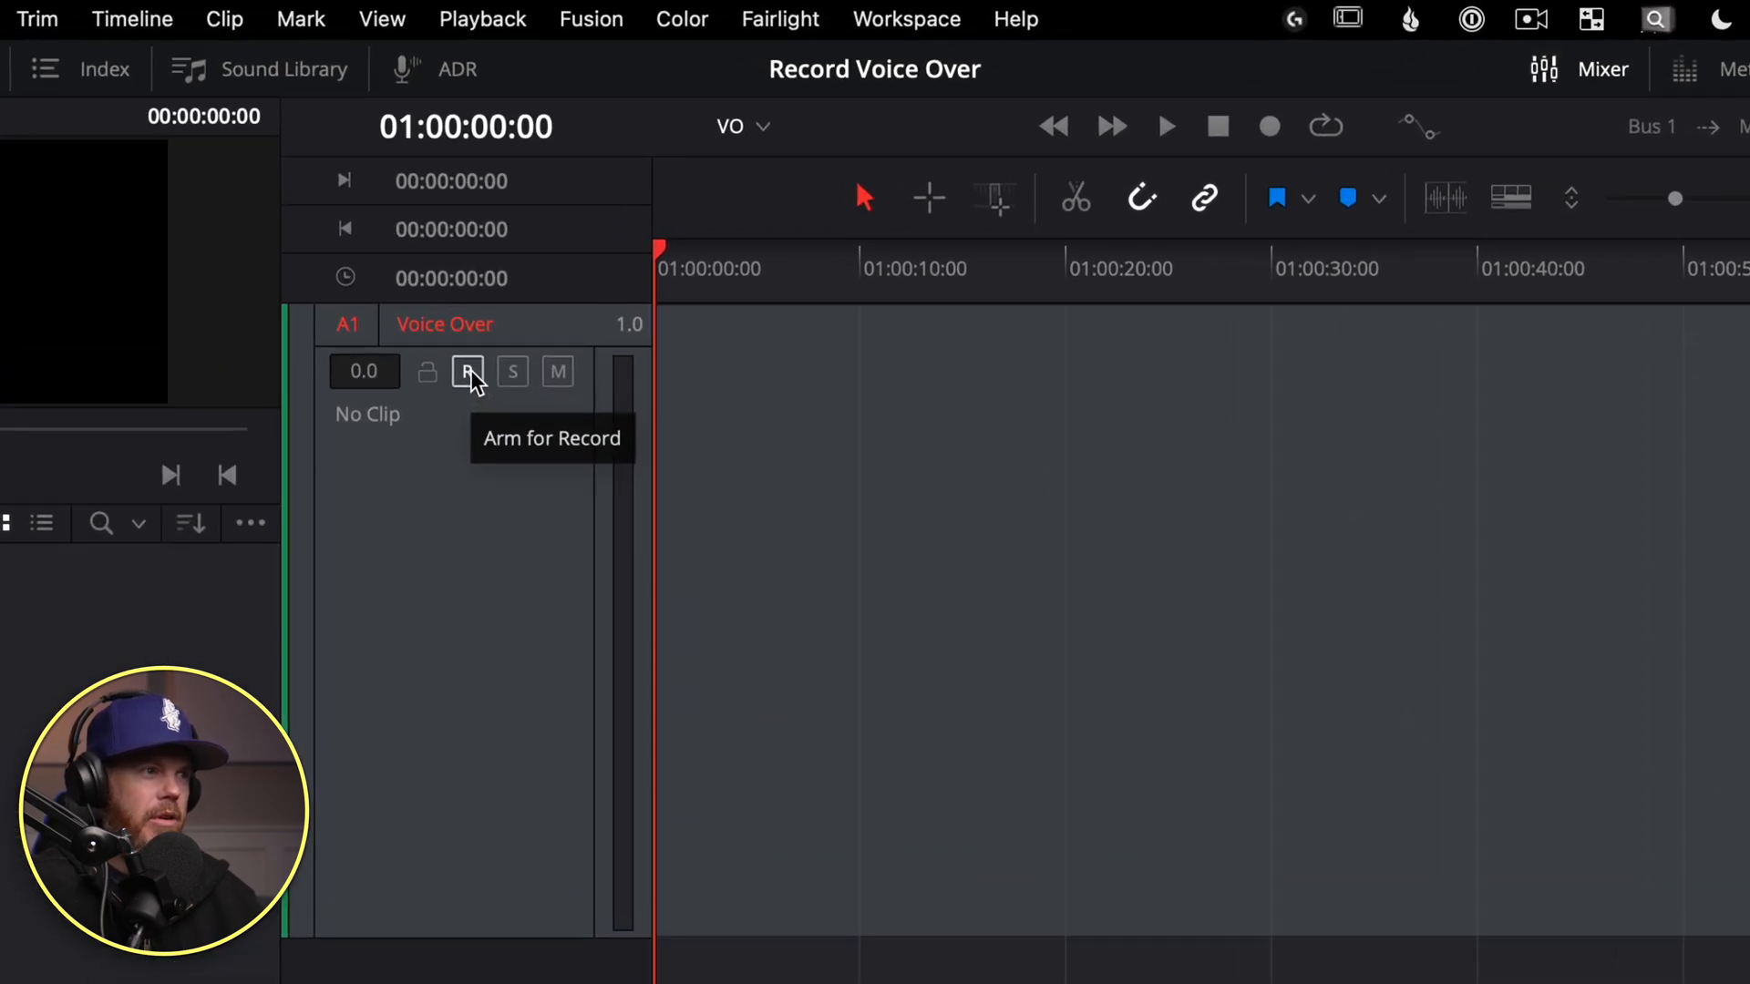
{"action": "left_click", "coordinate": [466, 372]}
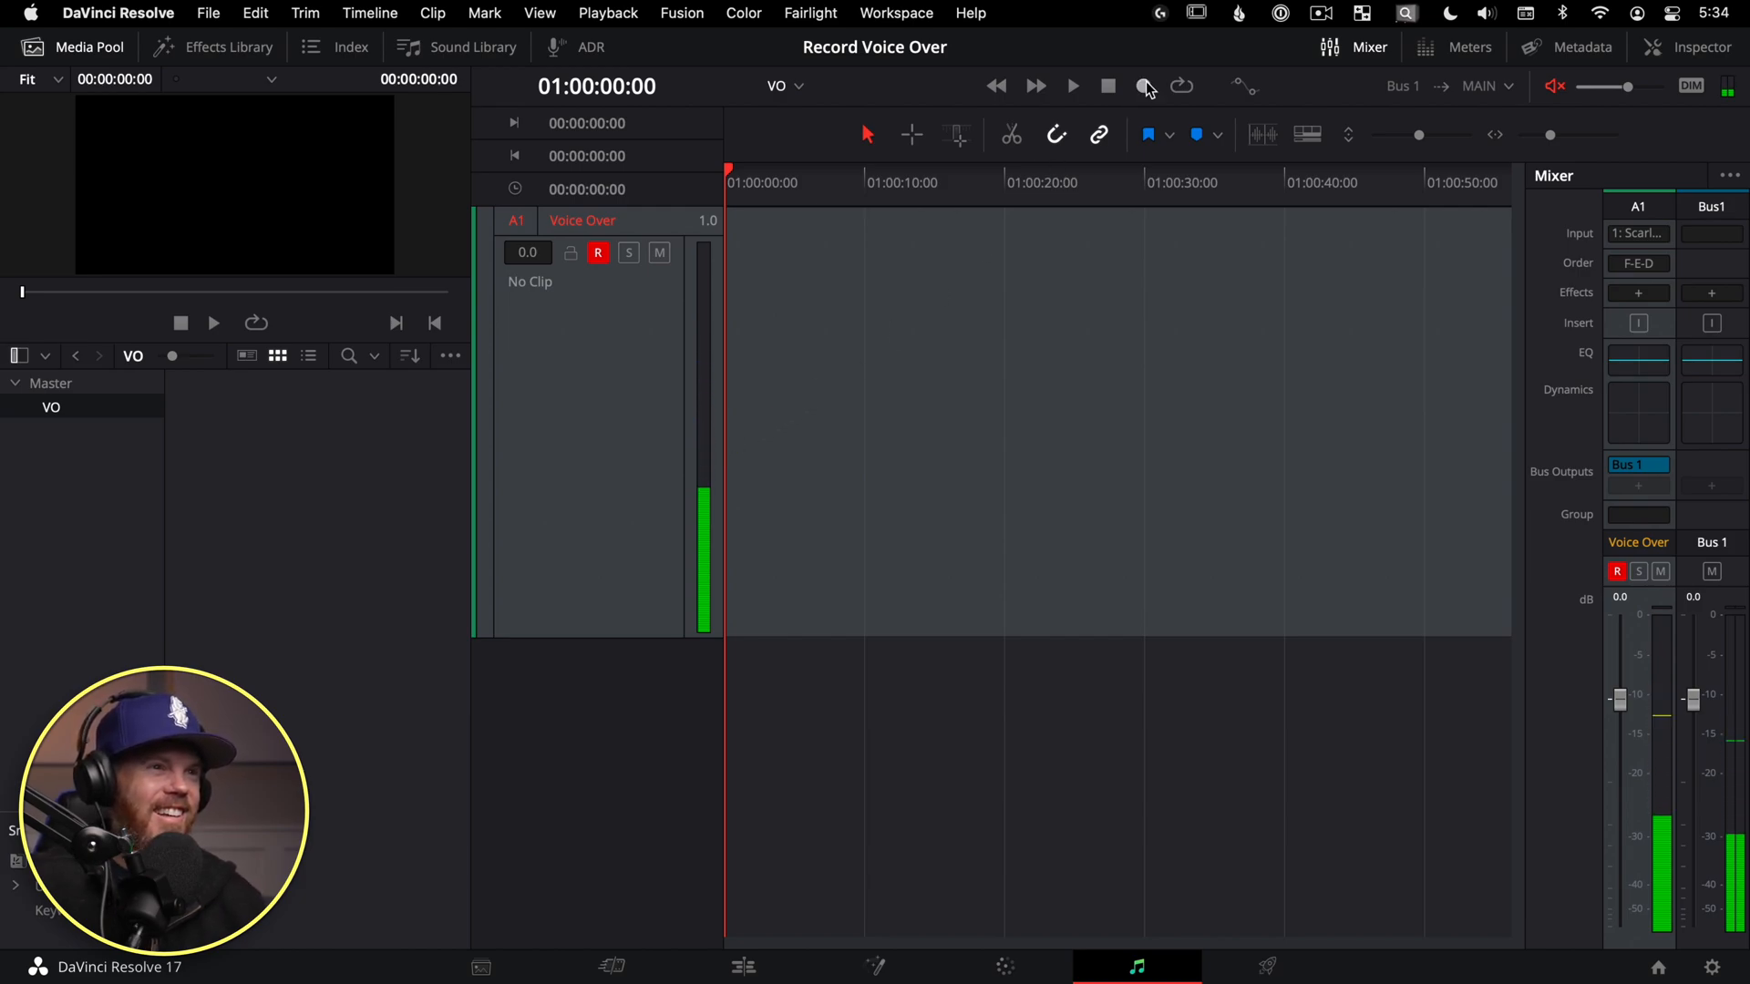
- Record a voice-over take on the Voice Over track, stop, and disarm the track
{"action": "left_click", "coordinate": [1145, 86]}
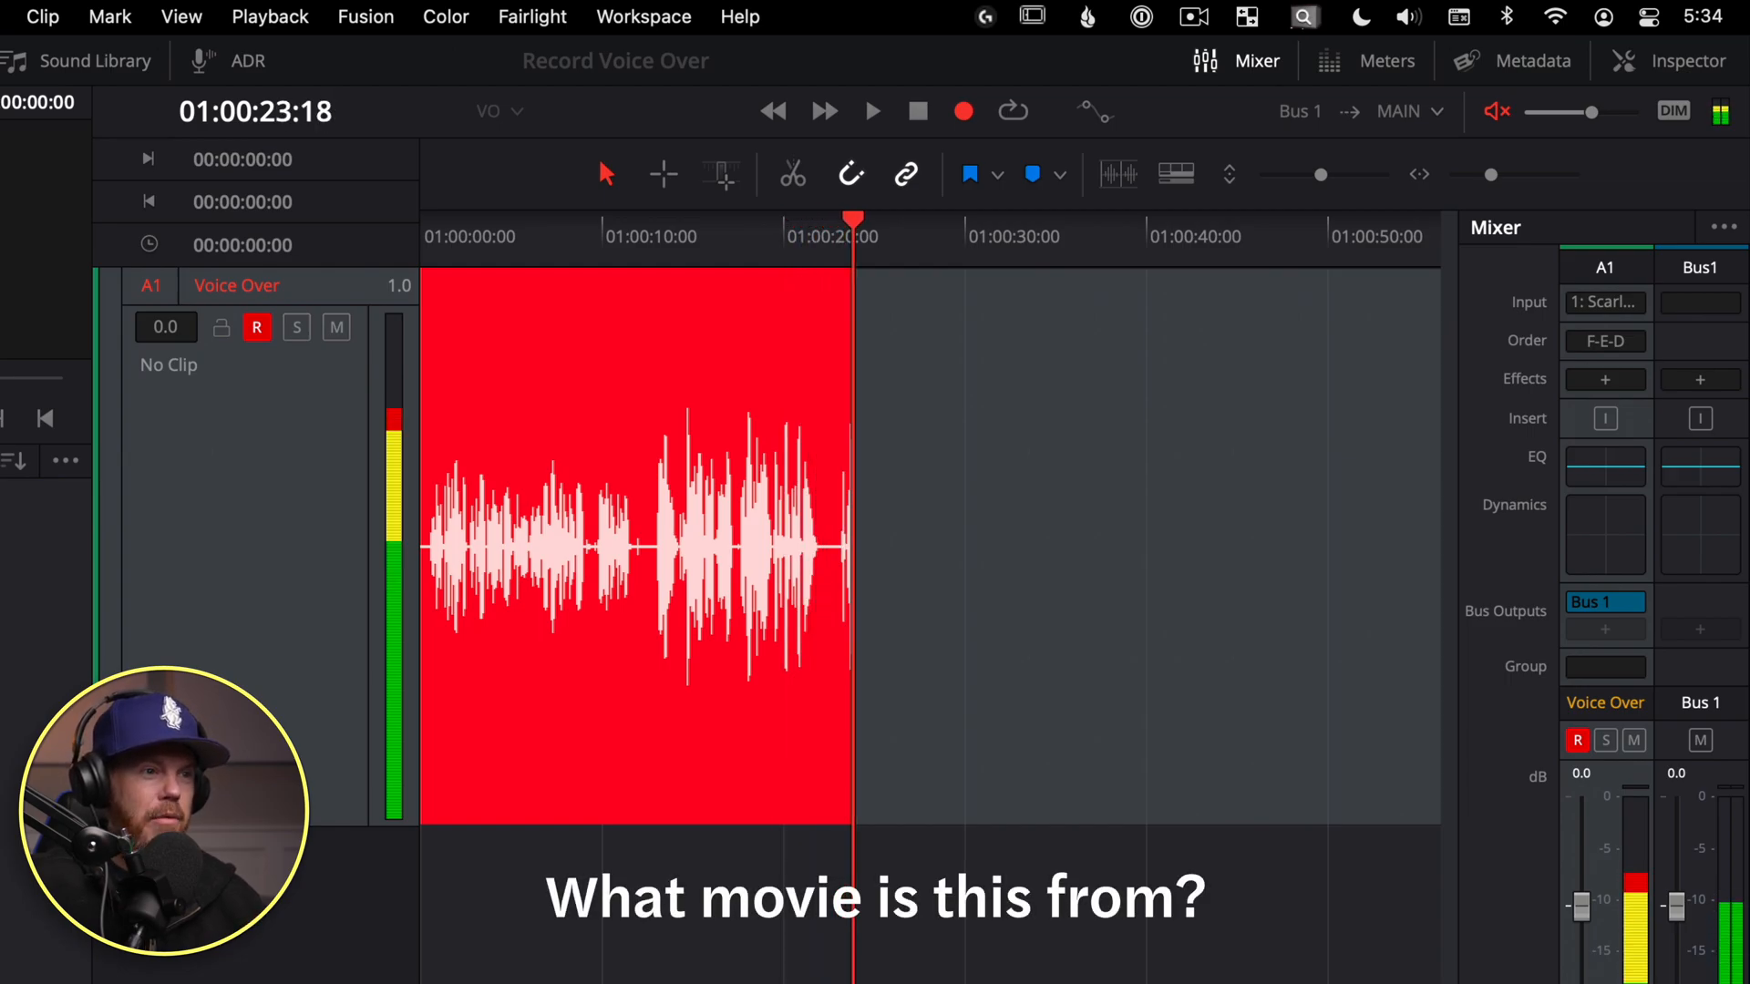
{"action": "left_click", "coordinate": [917, 111]}
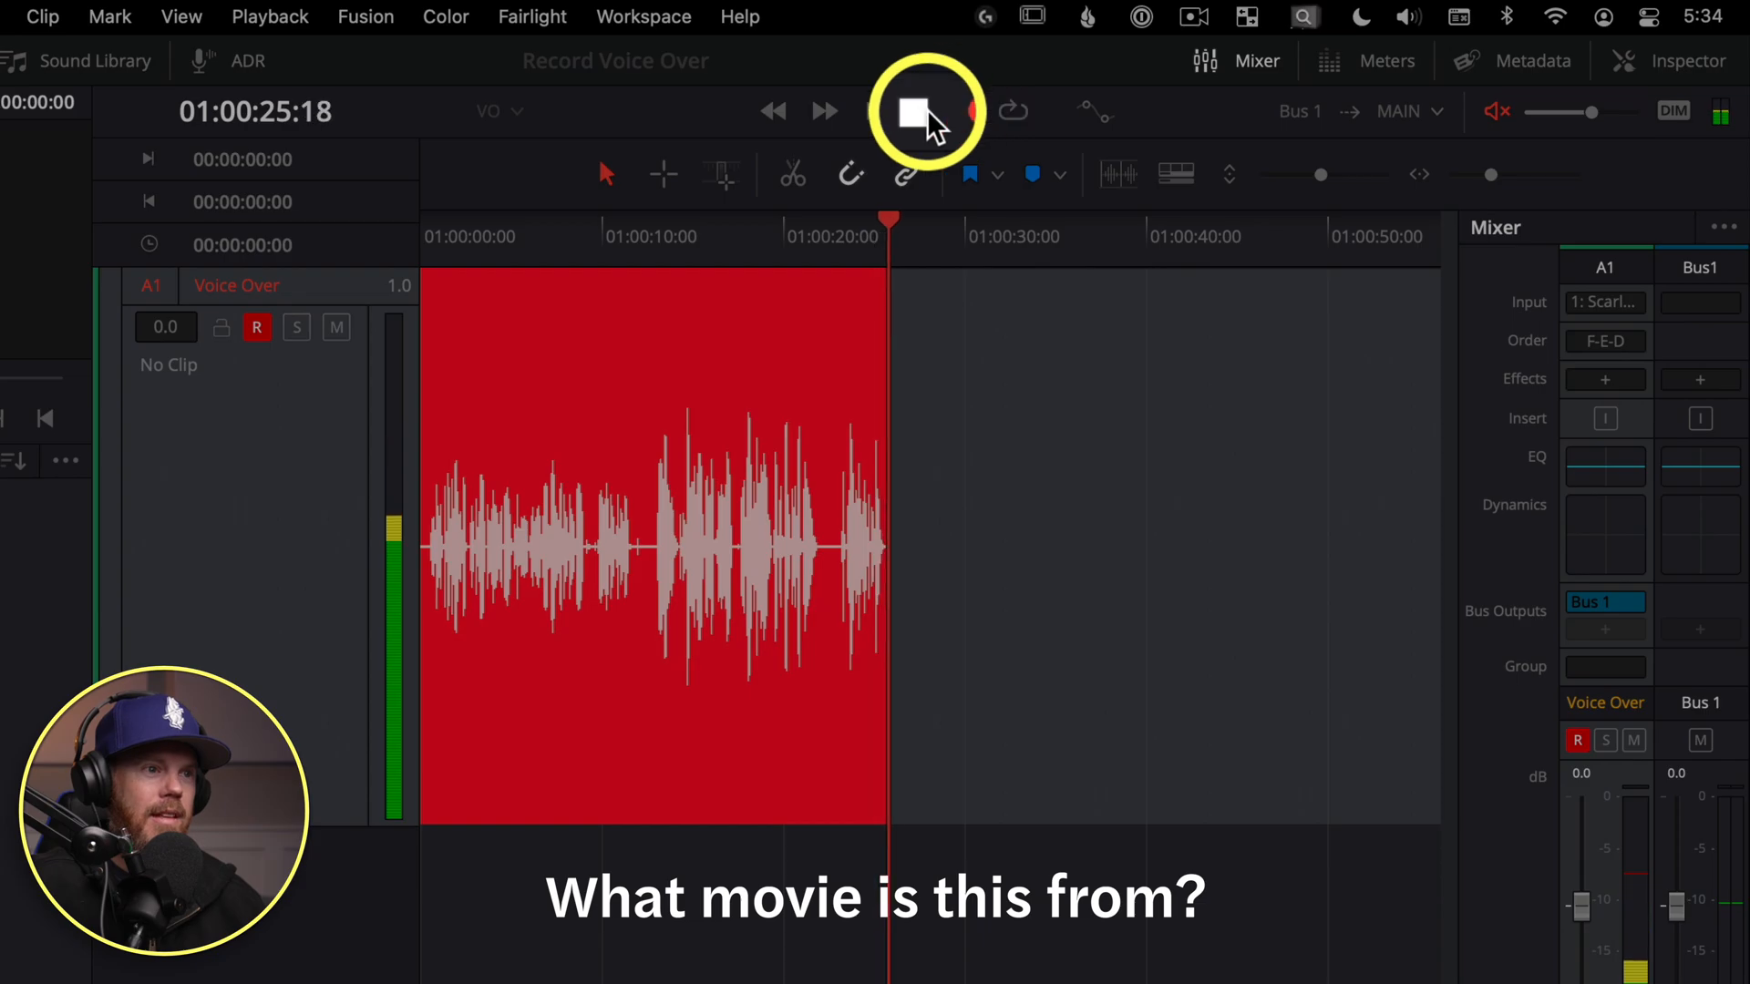
{"action": "left_click", "coordinate": [908, 112]}
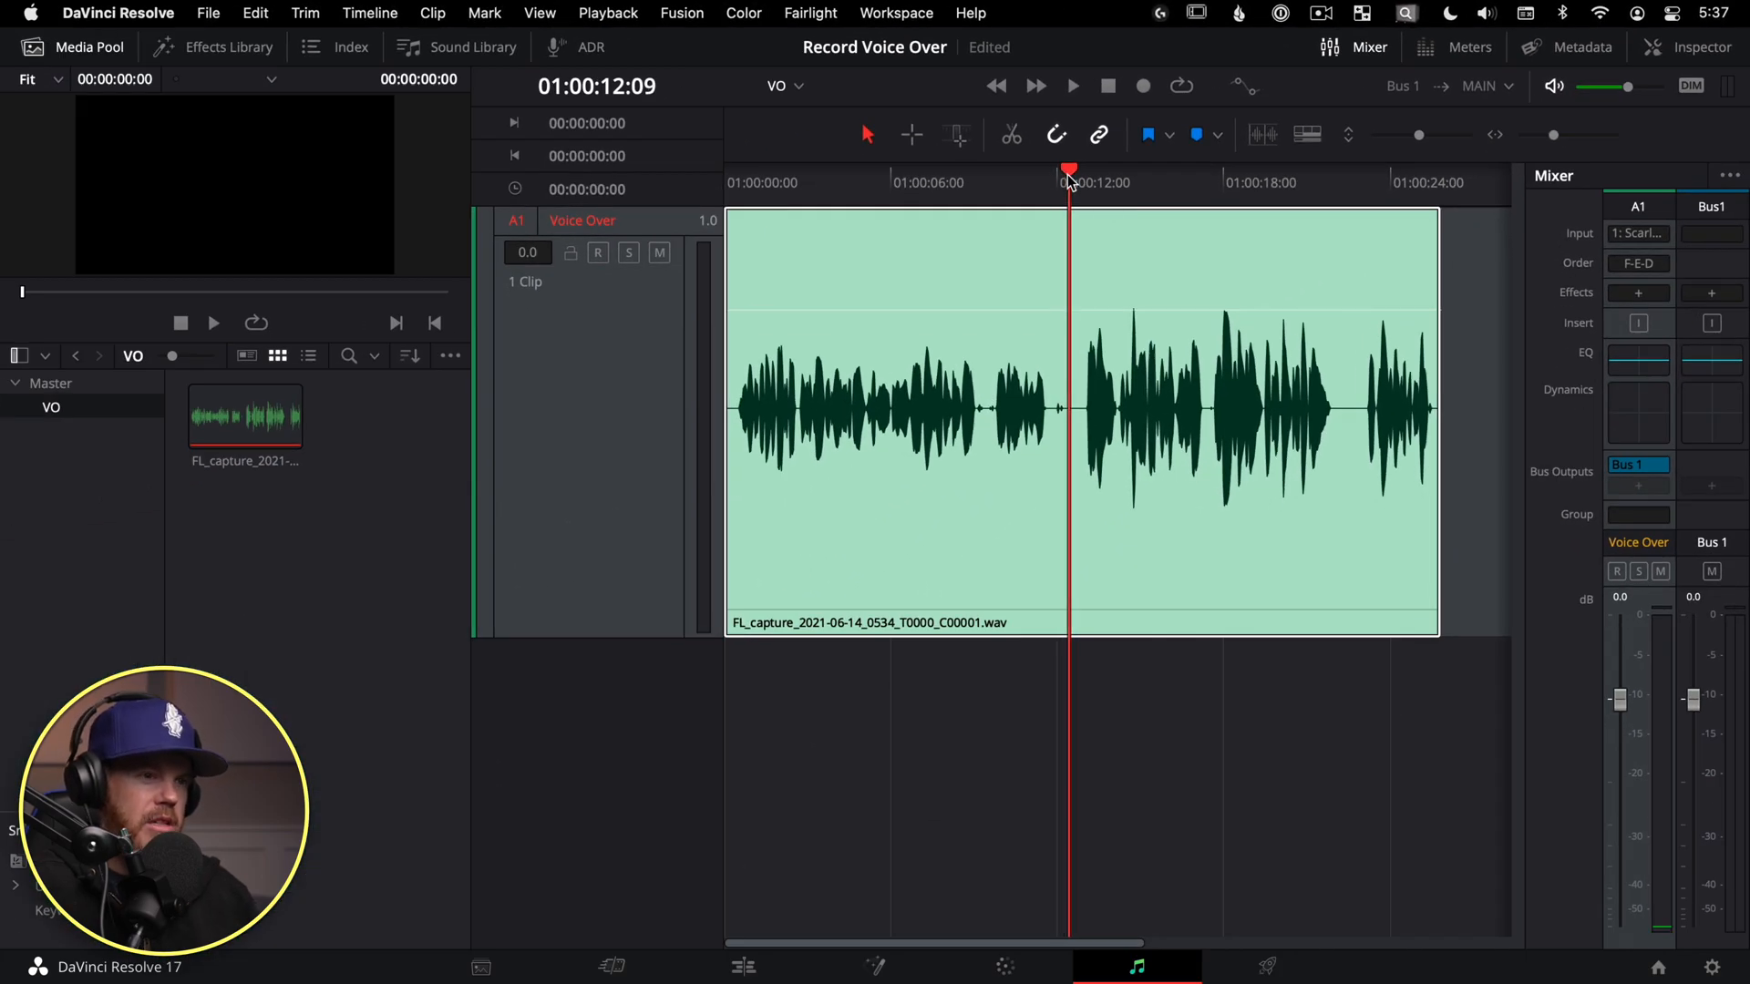
{"action": "left_click", "coordinate": [1072, 86]}
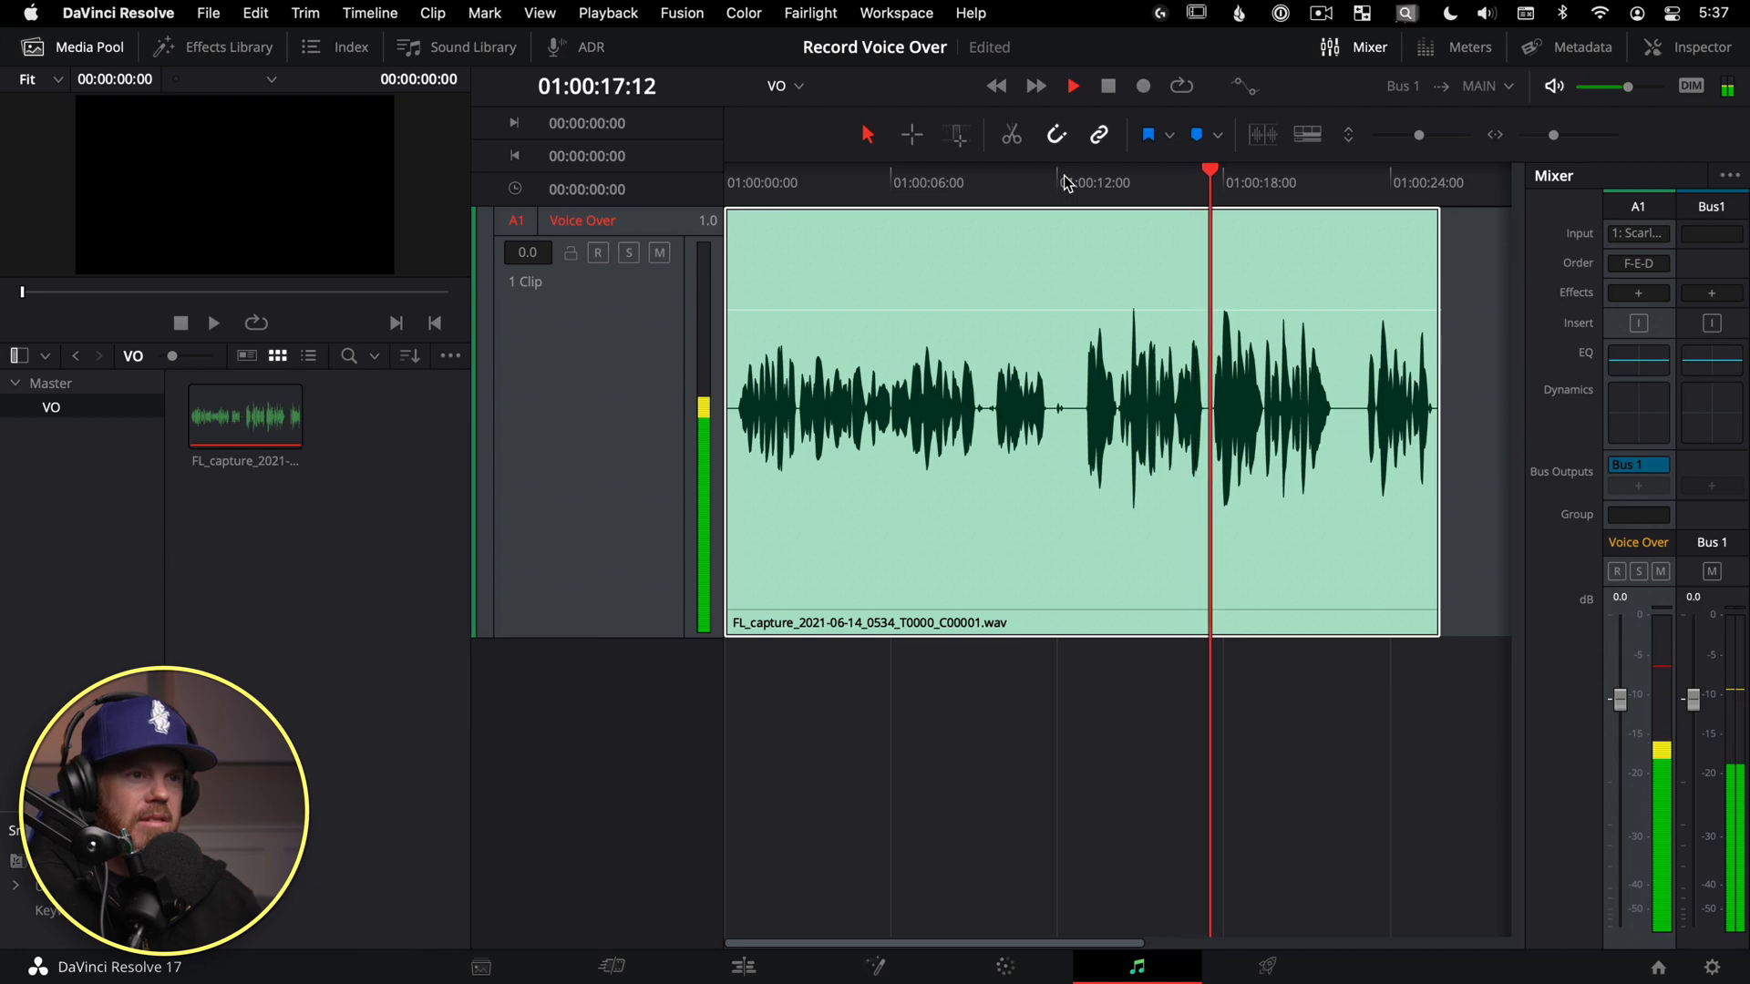
{"action": "left_click", "coordinate": [1072, 86]}
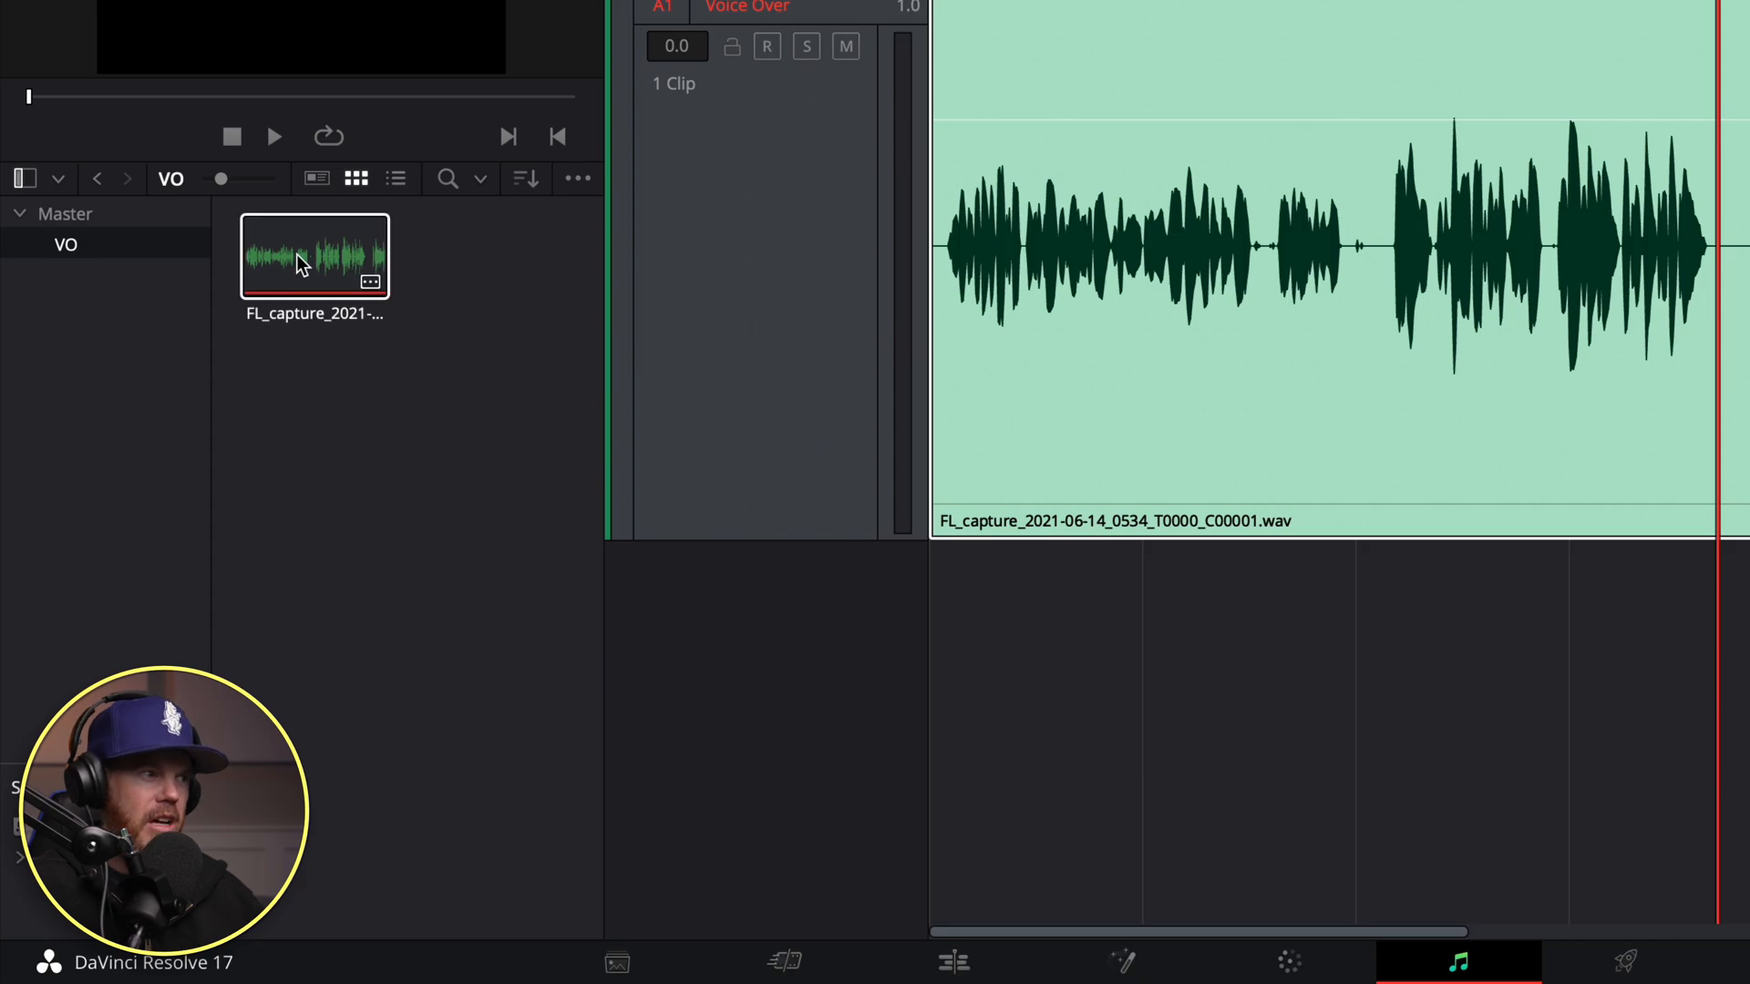
- Load the recorded take from the Media Pool into the source viewer
{"action": "right_click", "coordinate": [303, 259]}
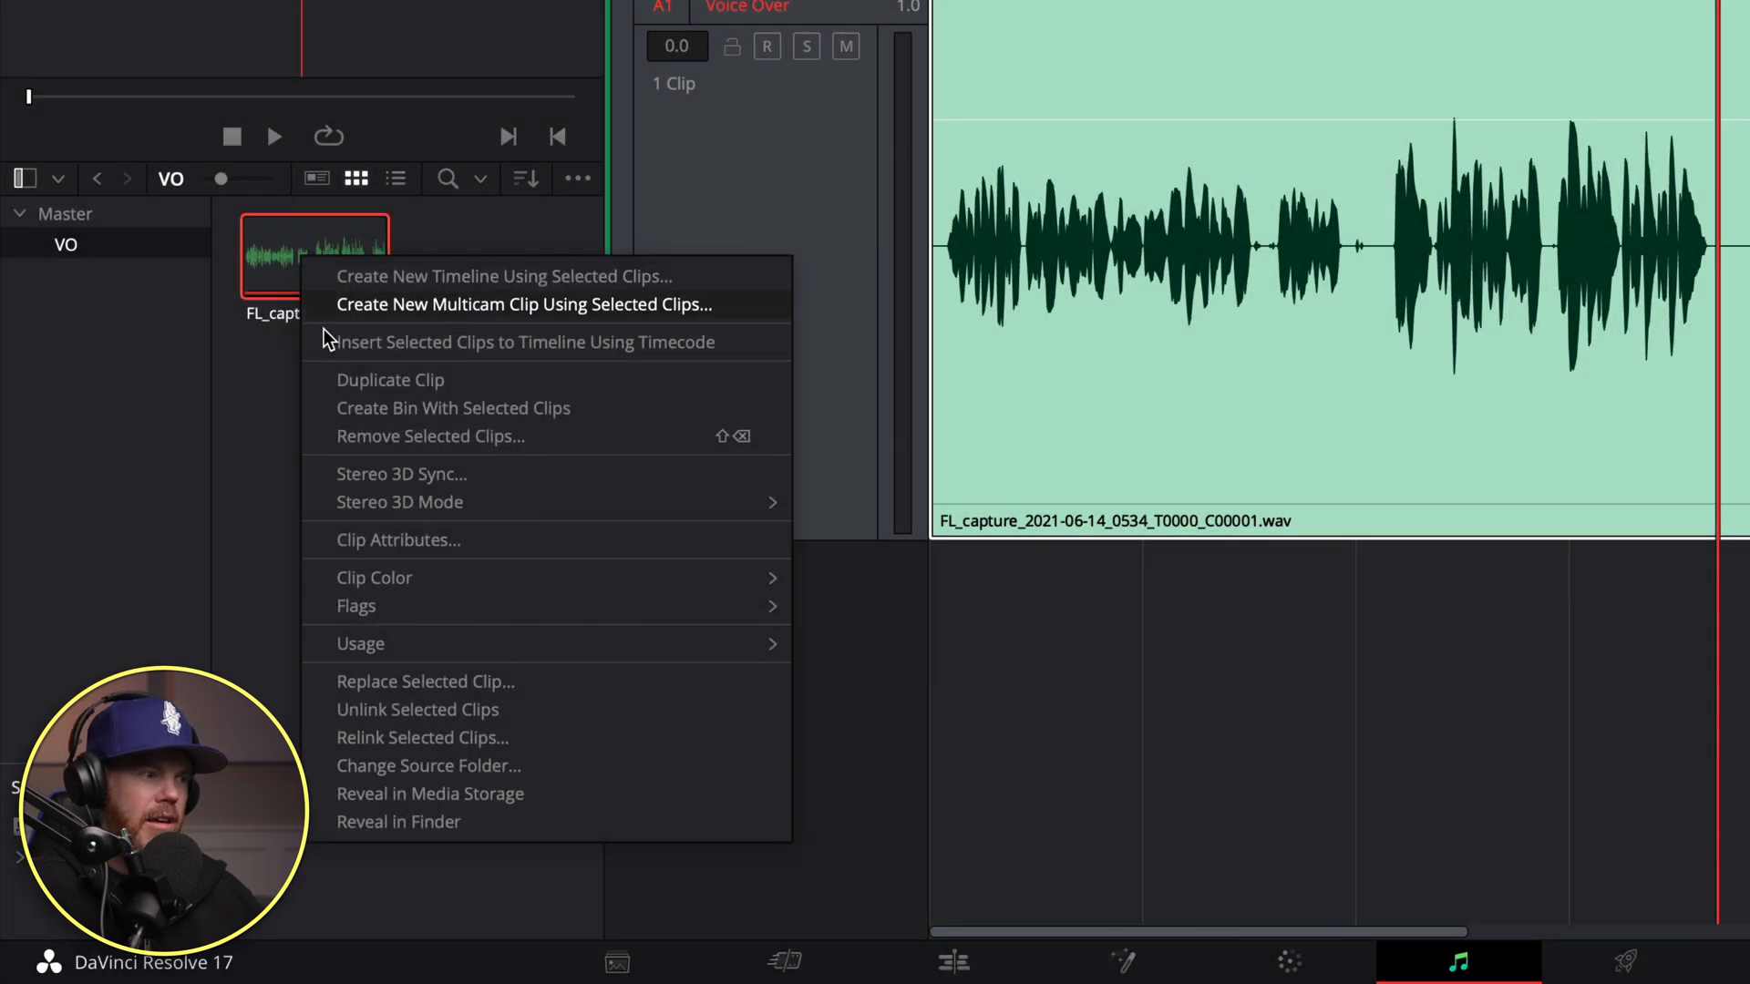
{"action": "left_click", "coordinate": [398, 822]}
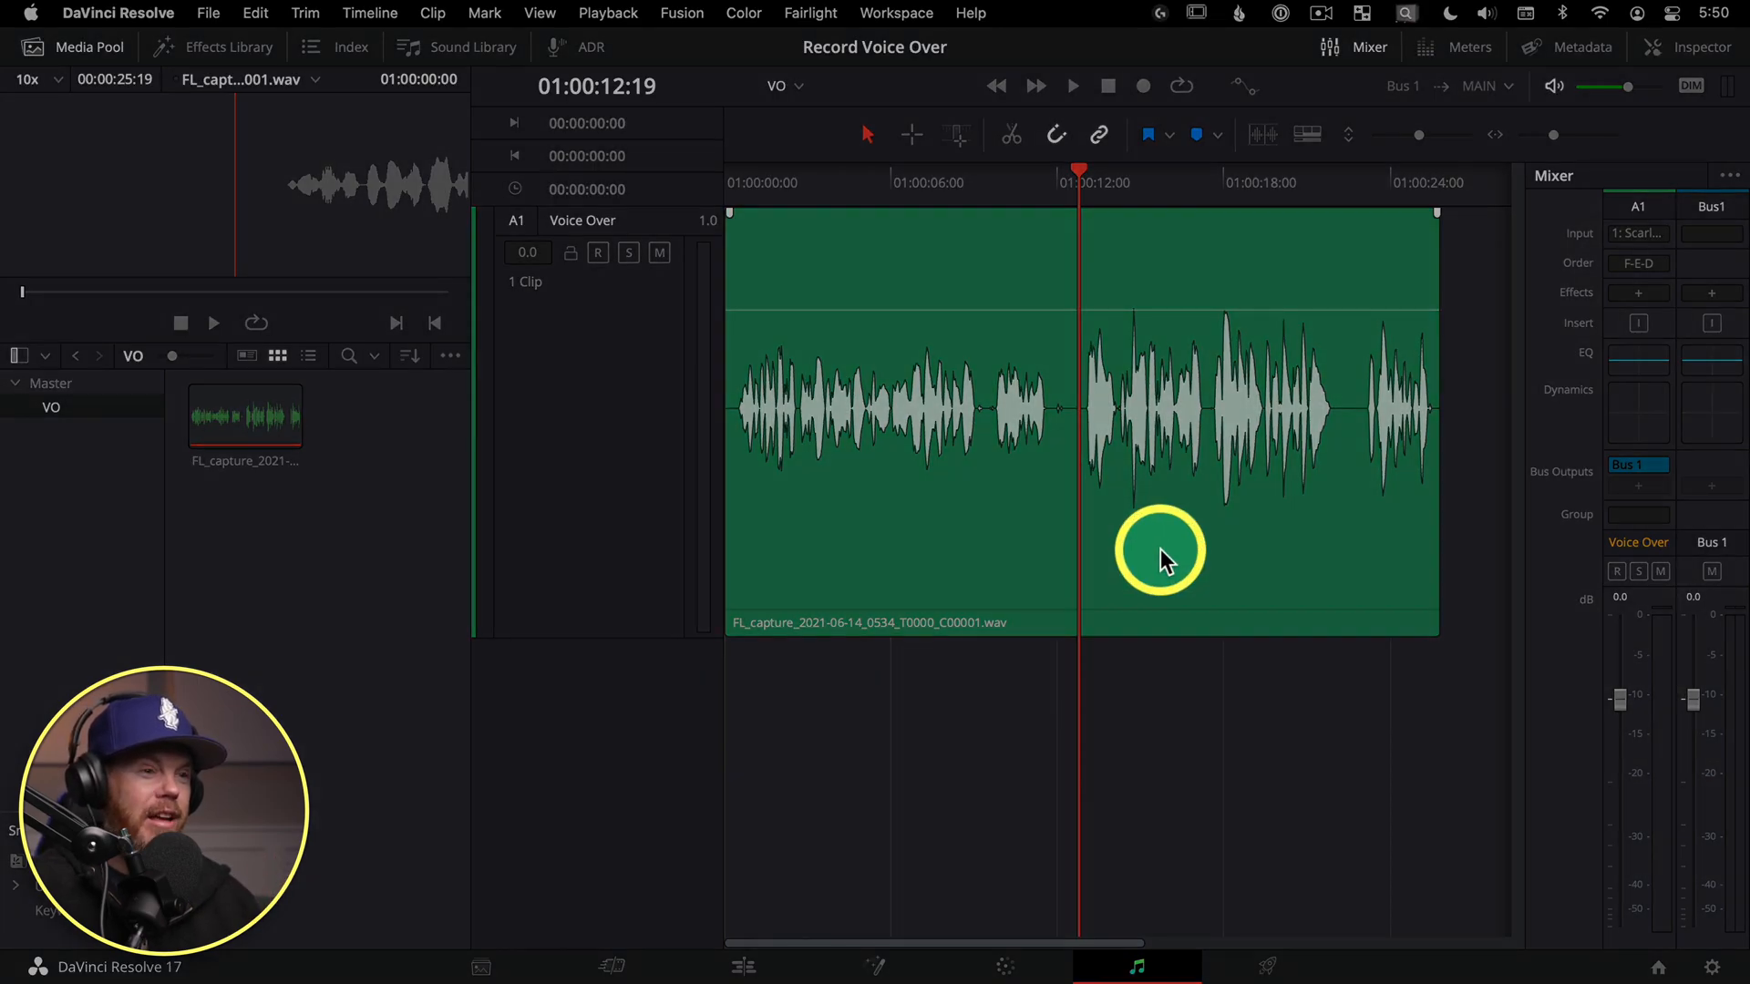
- Recolour the timeline take teal and arm the Voice Over track for a punch-in recording
{"action": "right_click", "coordinate": [1159, 554]}
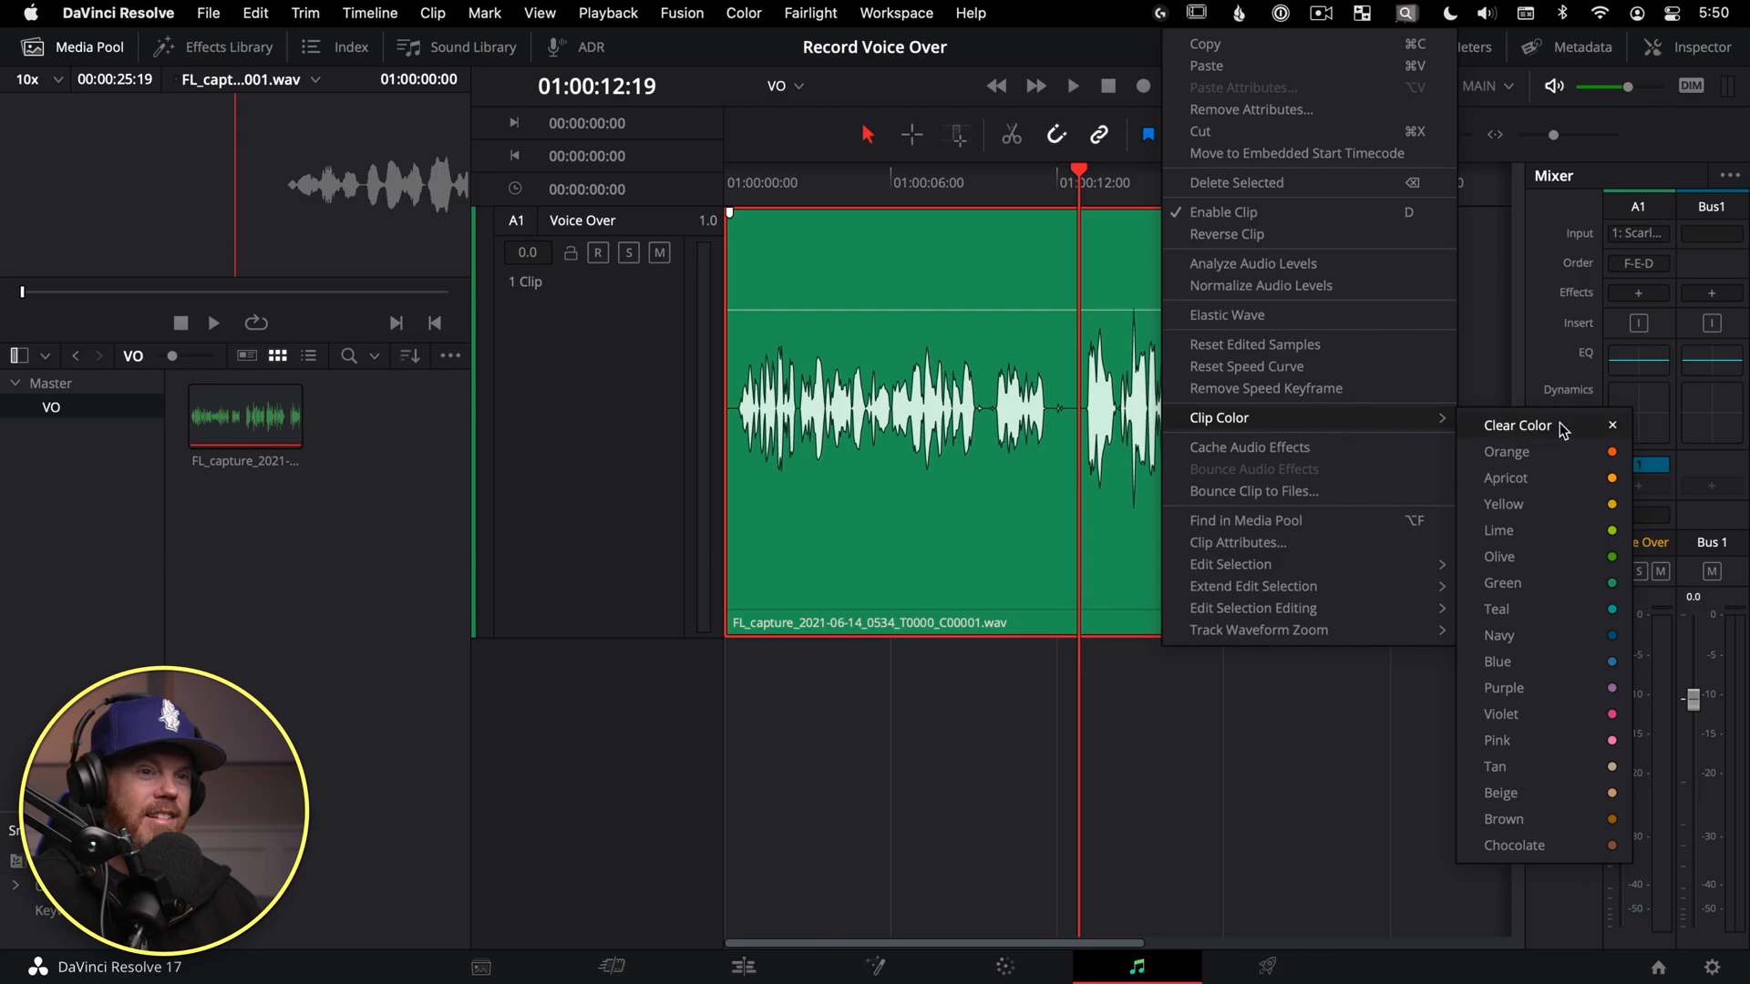
{"action": "left_click", "coordinate": [1497, 609]}
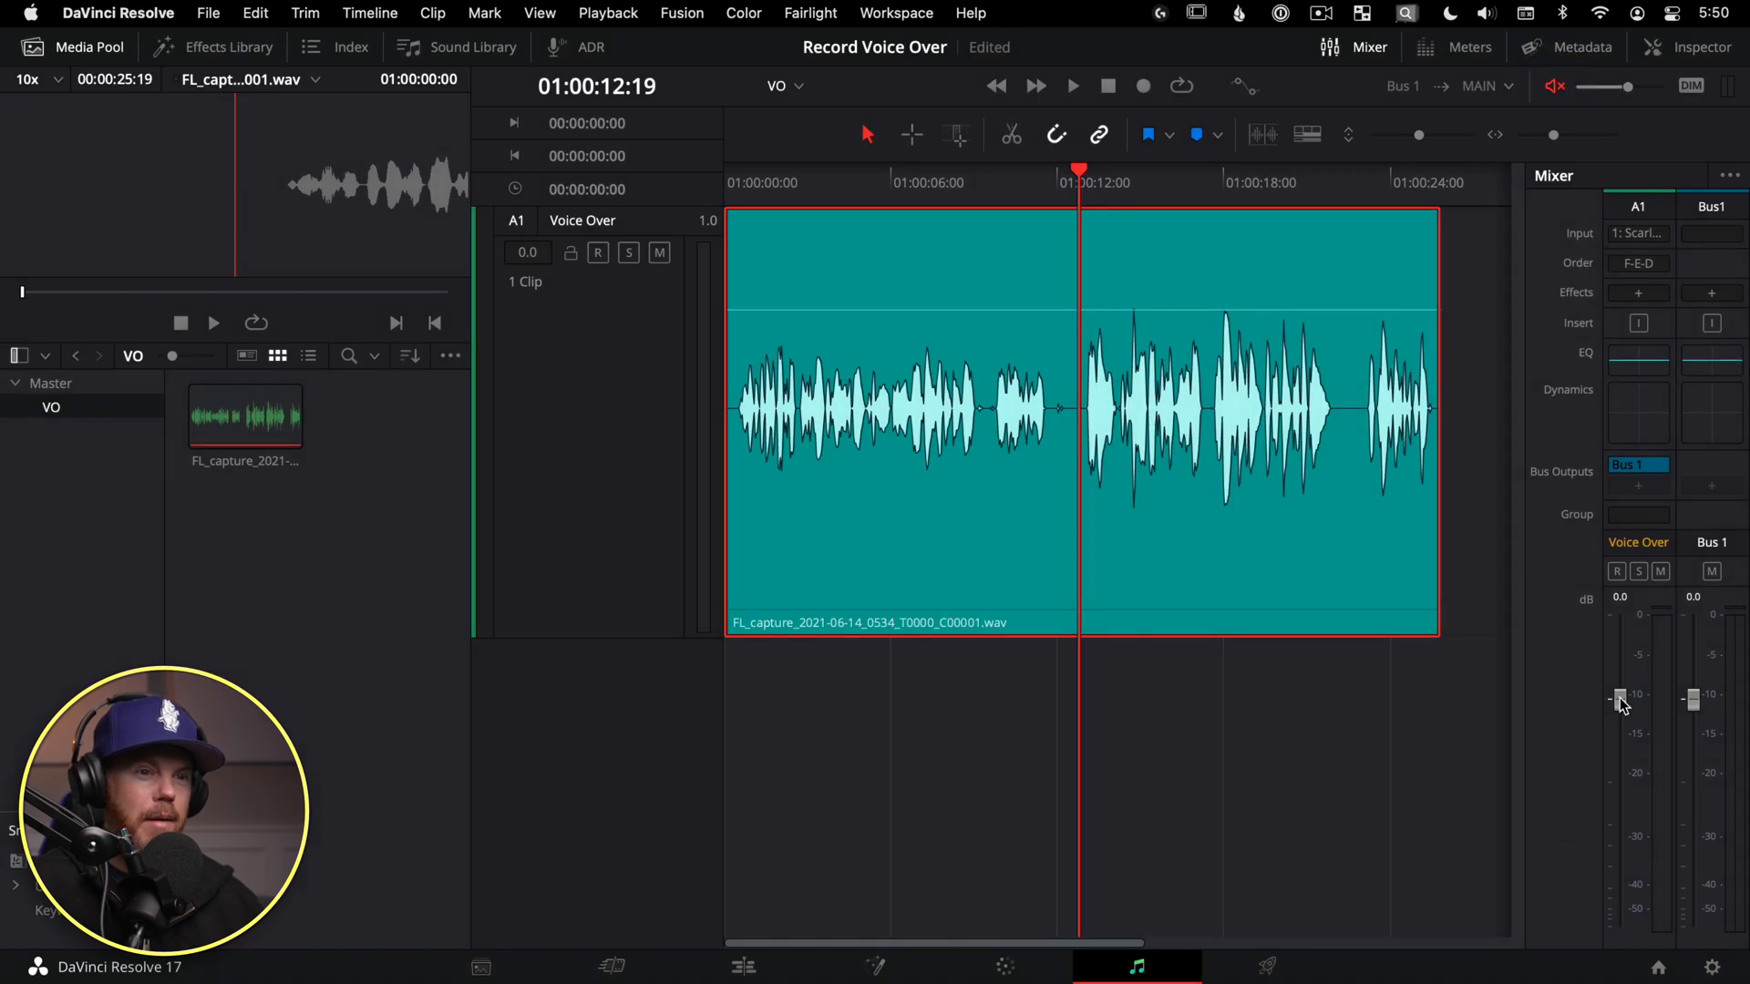
{"action": "left_click", "coordinate": [598, 252]}
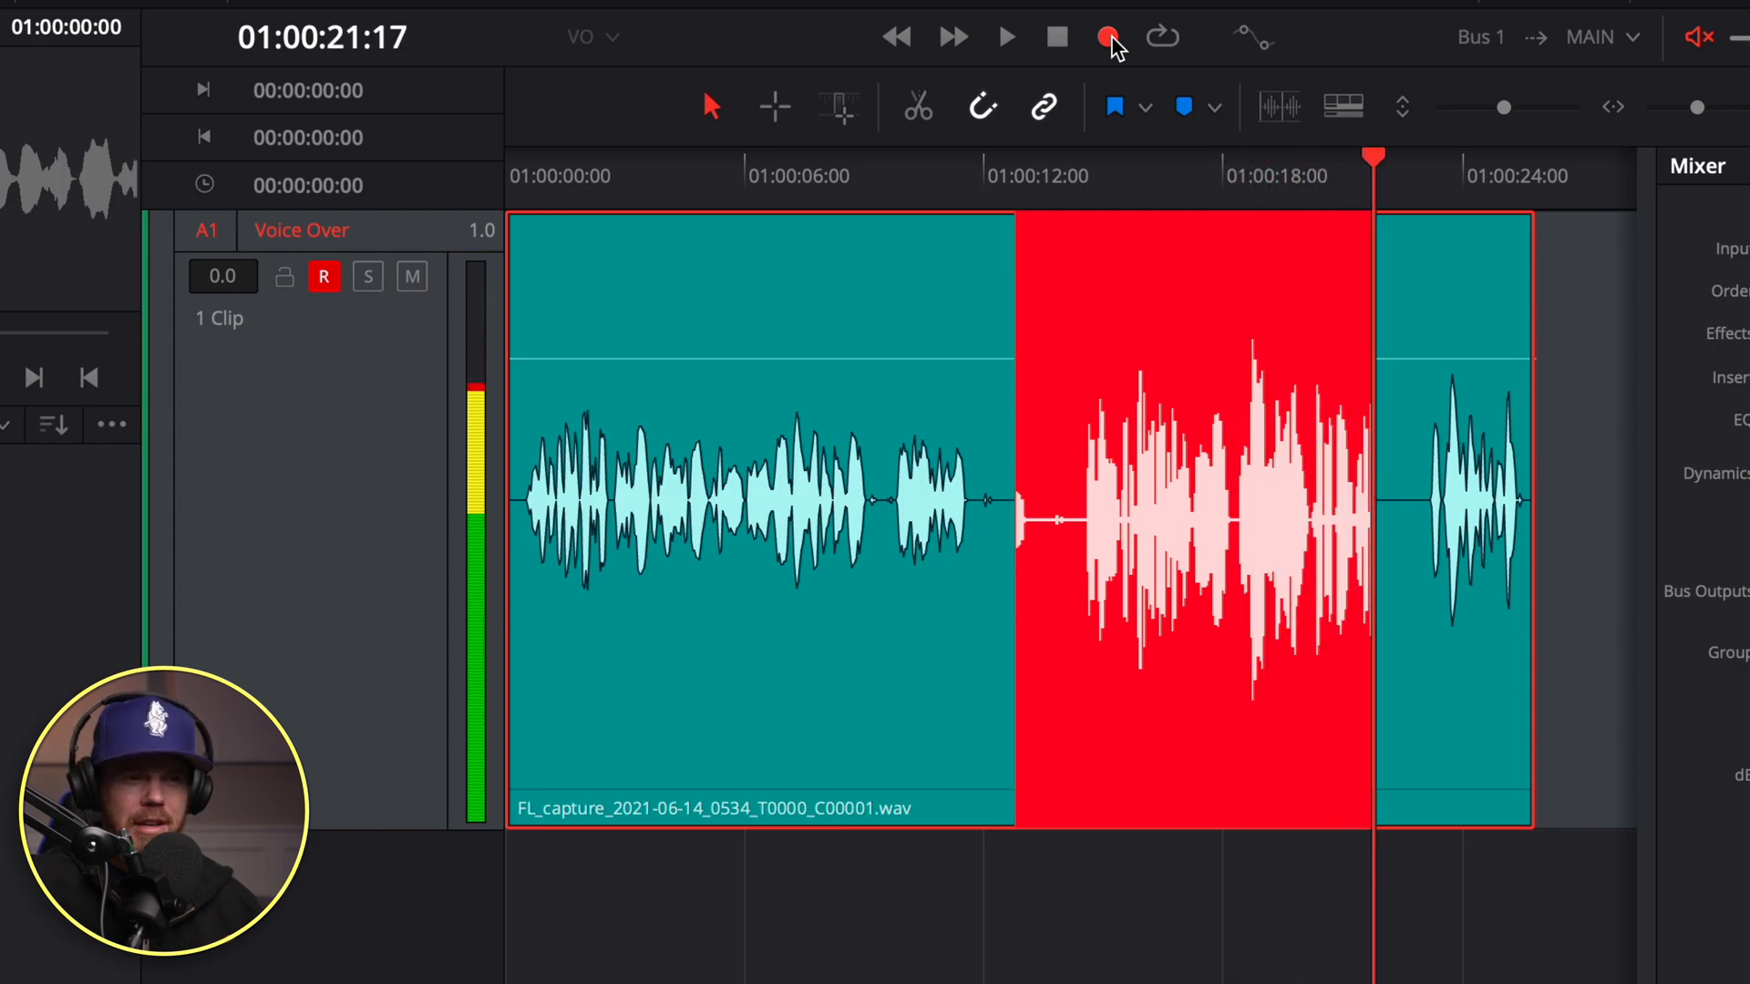
- Stop recording, colour the new middle take orange and park the playhead inside it
{"action": "left_click", "coordinate": [1108, 37]}
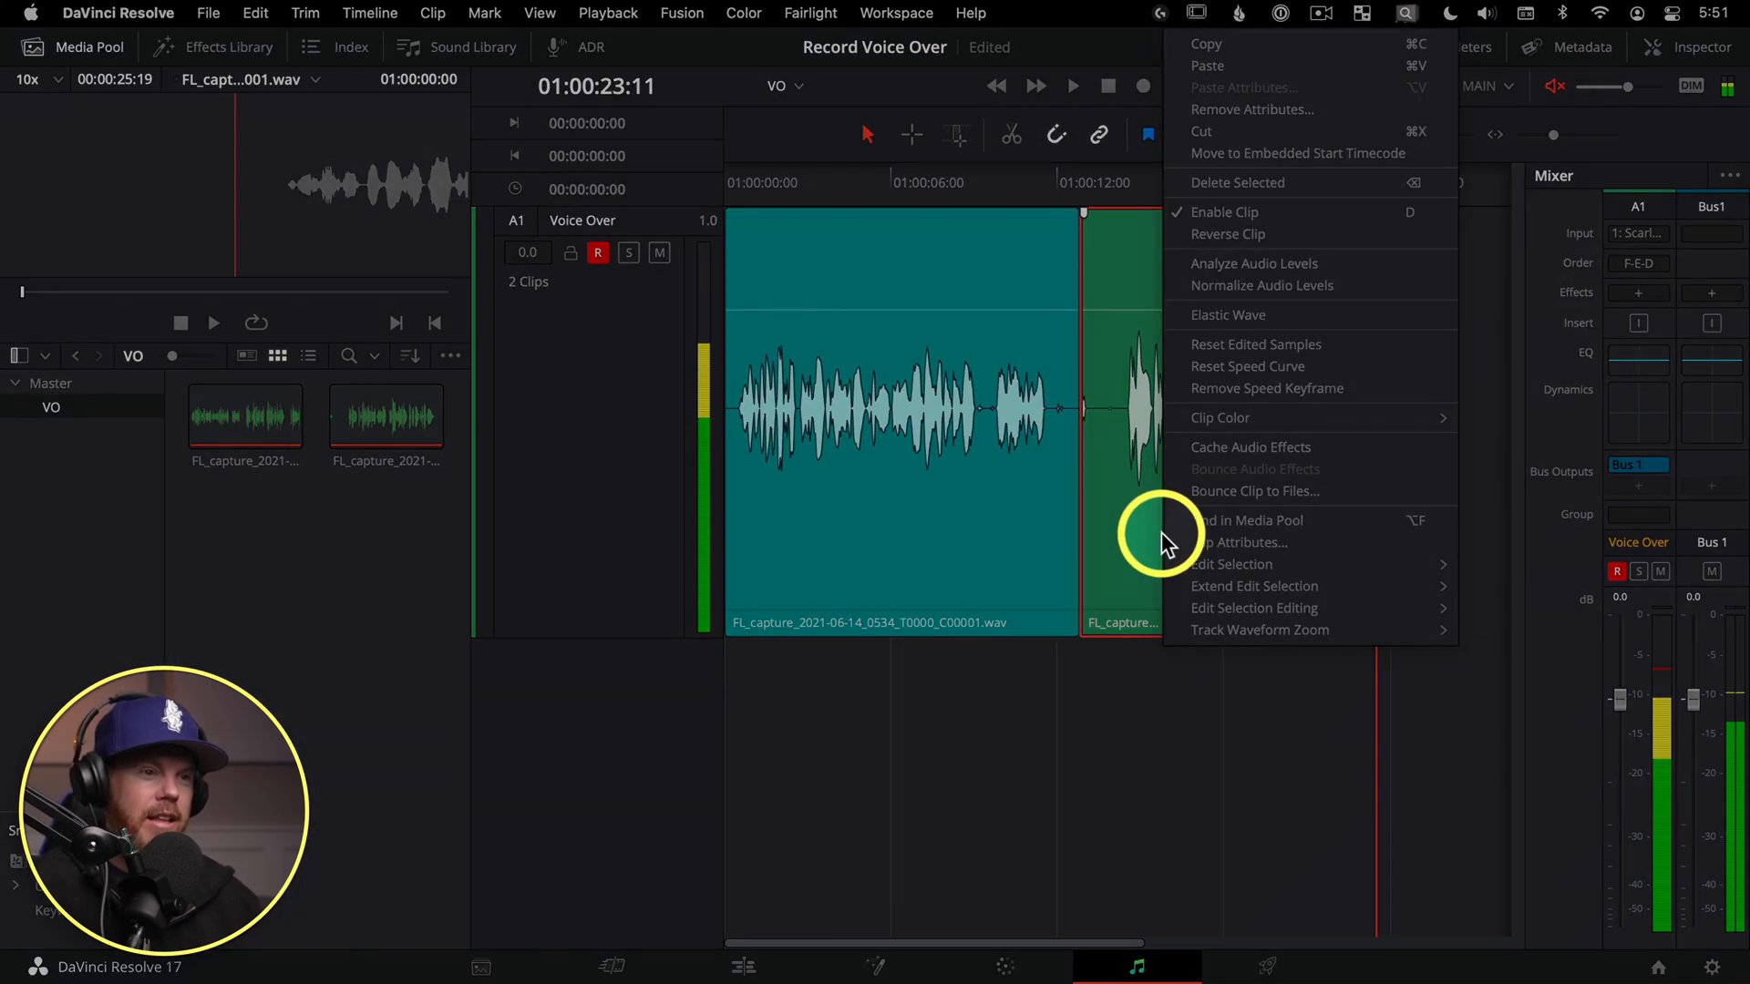
{"action": "left_click", "coordinate": [1221, 418]}
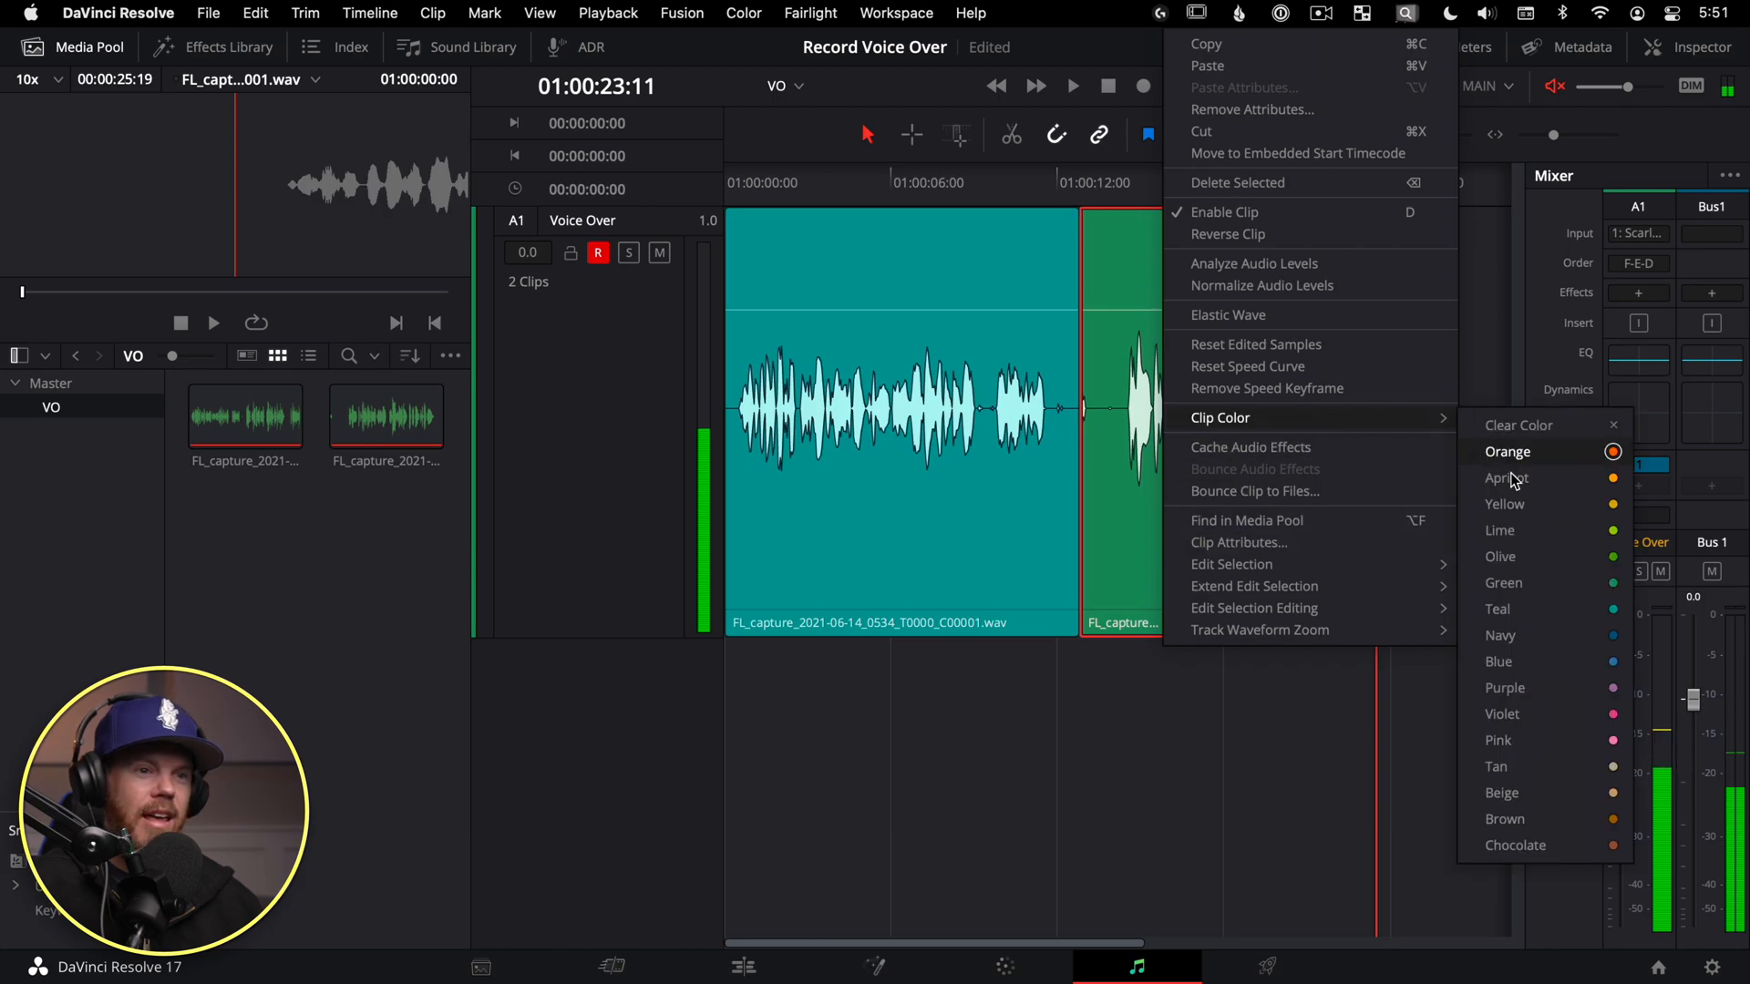
{"action": "left_click", "coordinate": [1508, 452]}
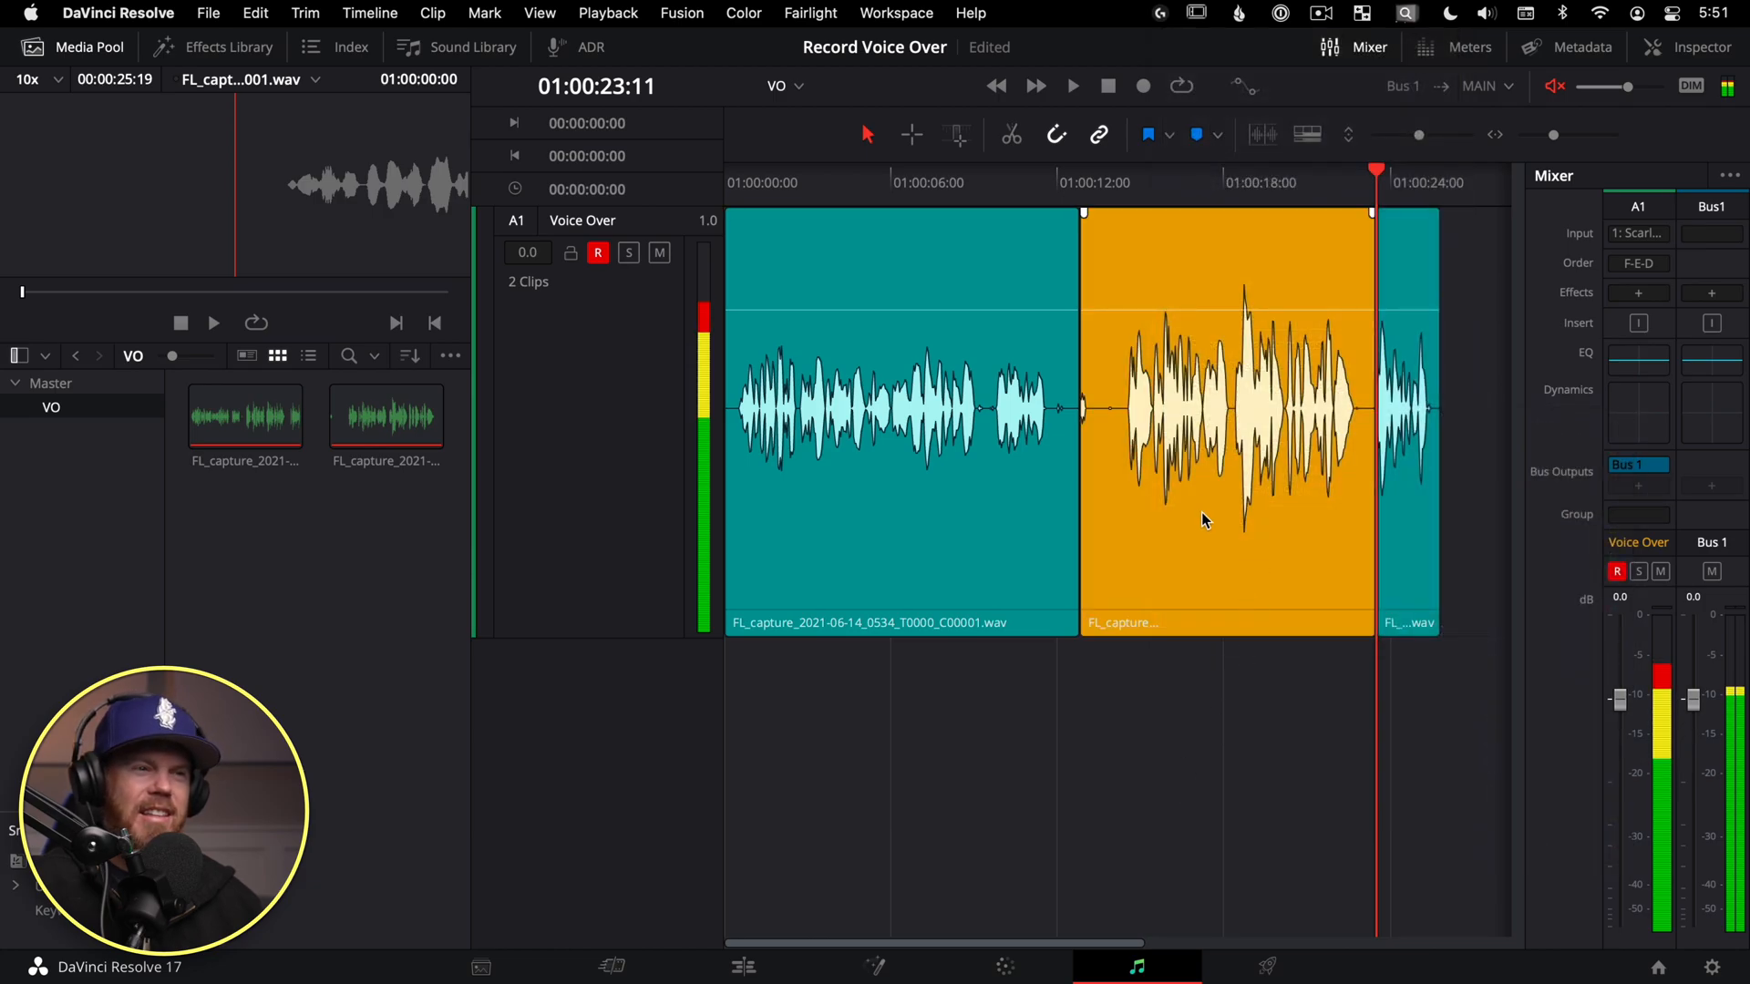
{"action": "left_click", "coordinate": [1616, 570]}
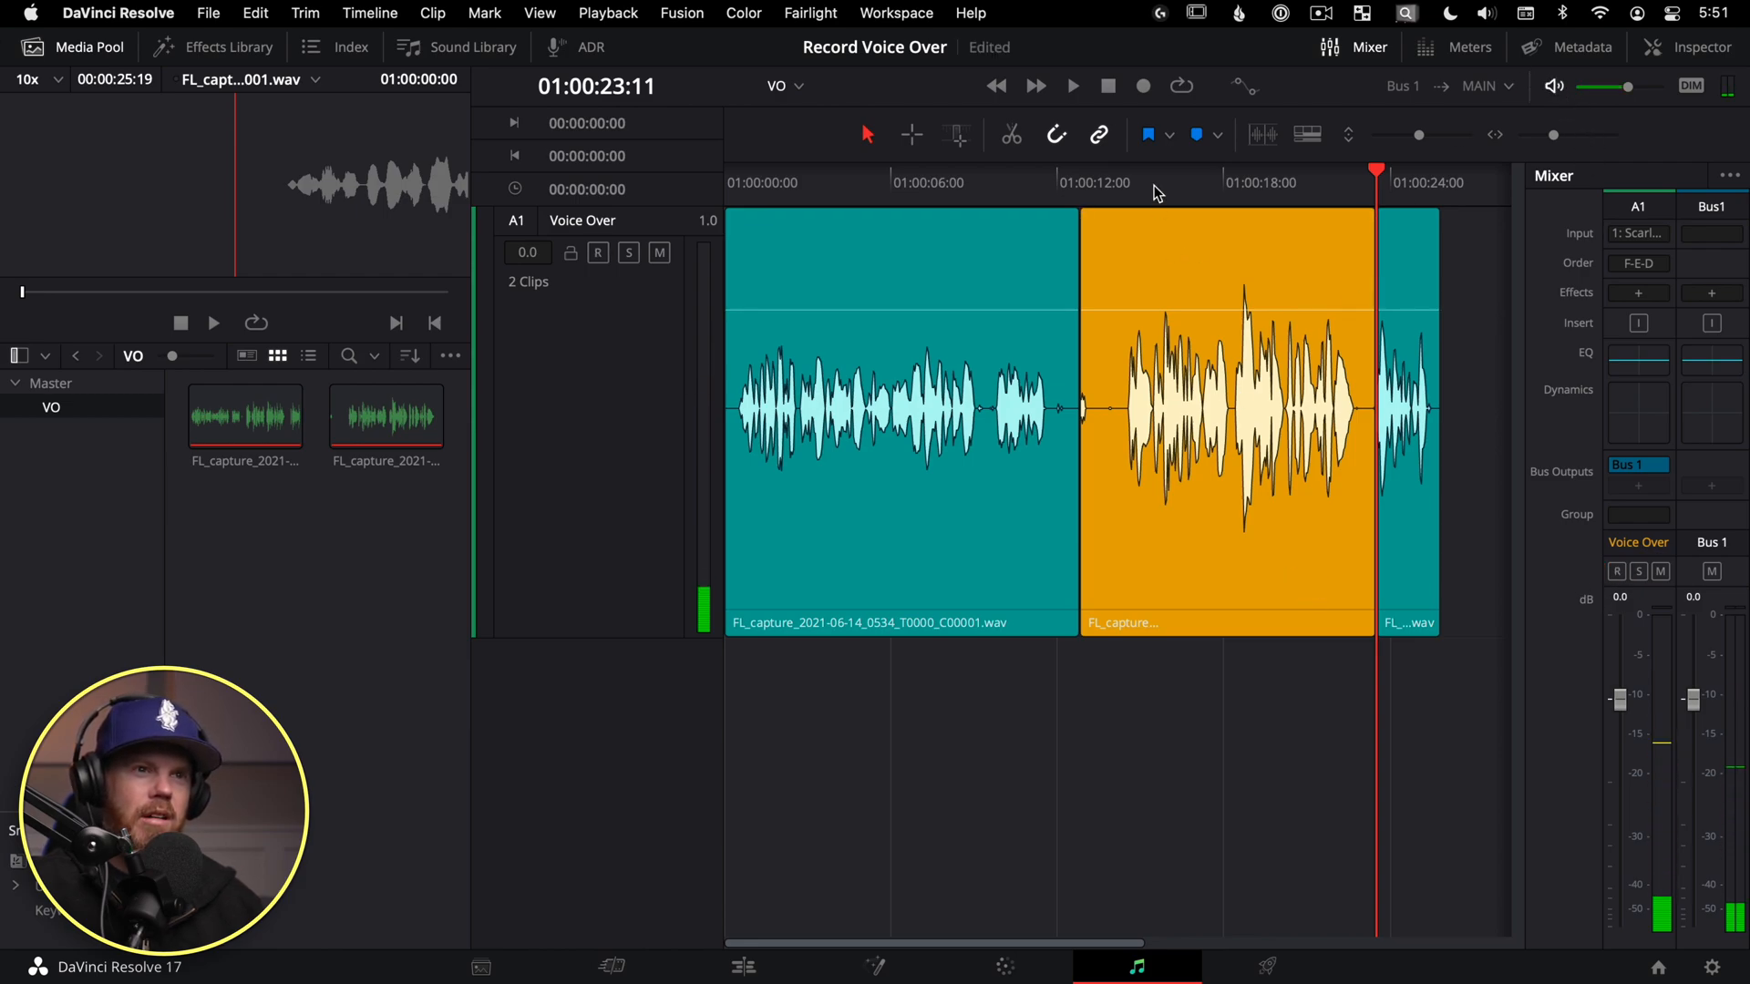
{"action": "left_click", "coordinate": [1072, 85]}
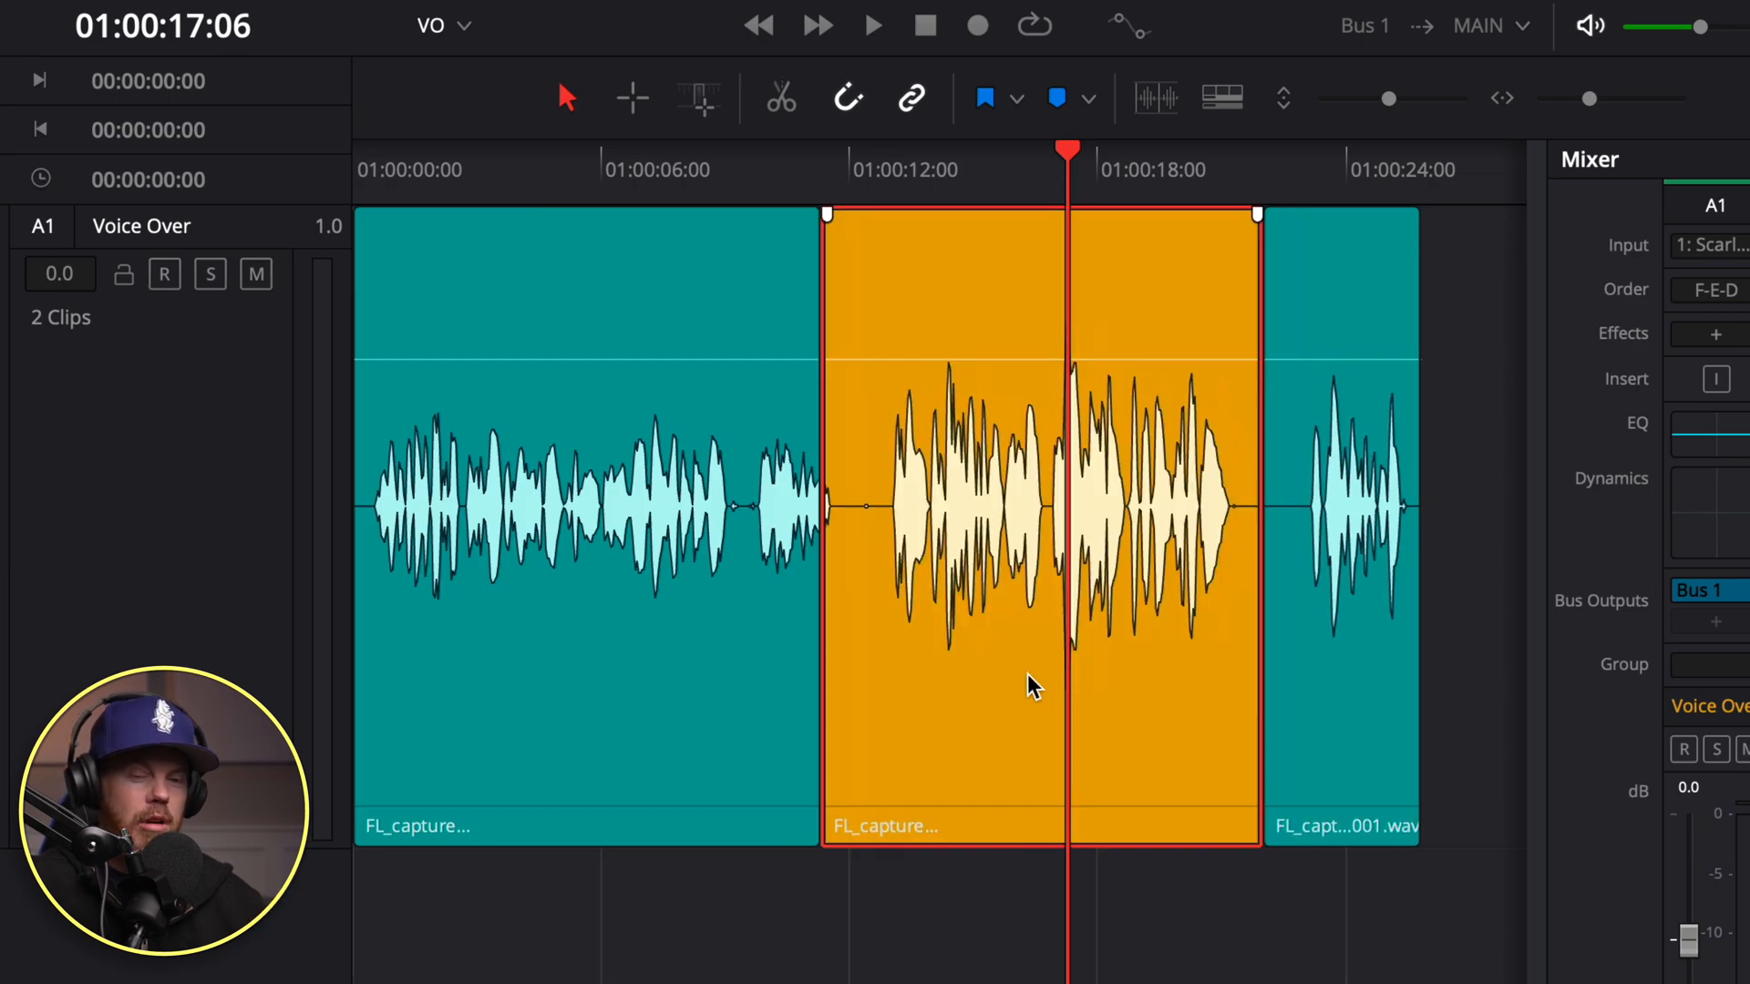
{"action": "mouse_move", "coordinate": [1126, 684]}
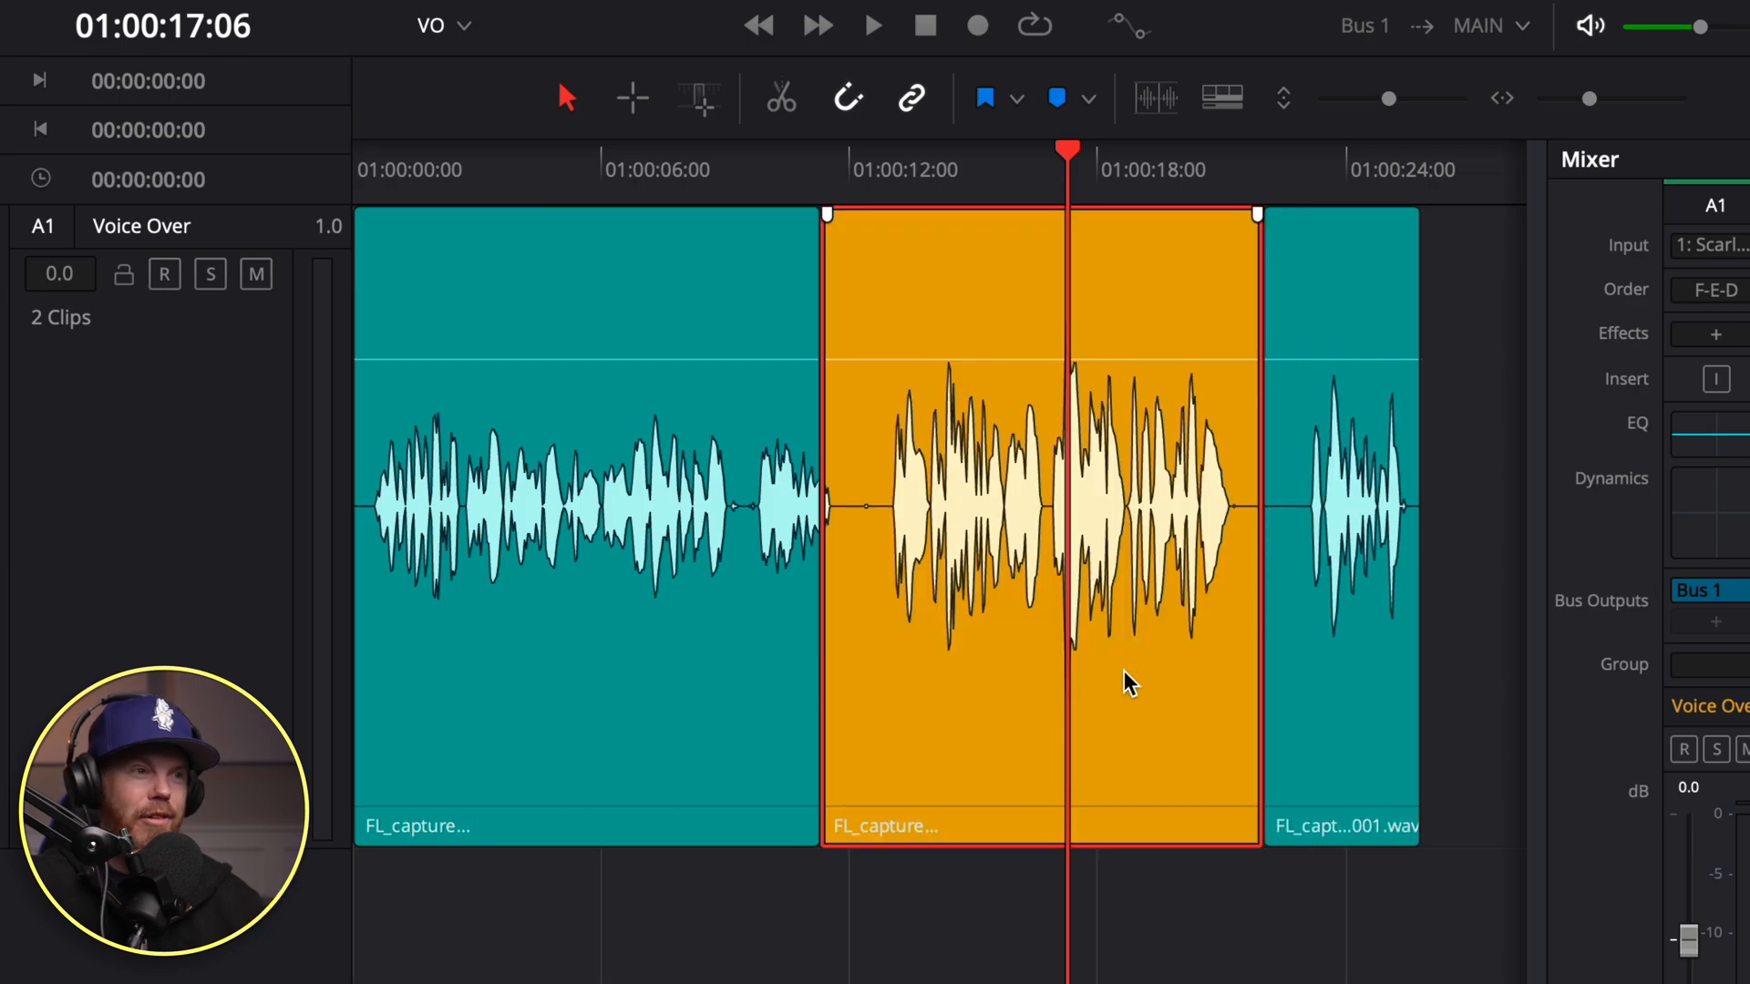
{"action": "mouse_move", "coordinate": [1134, 673]}
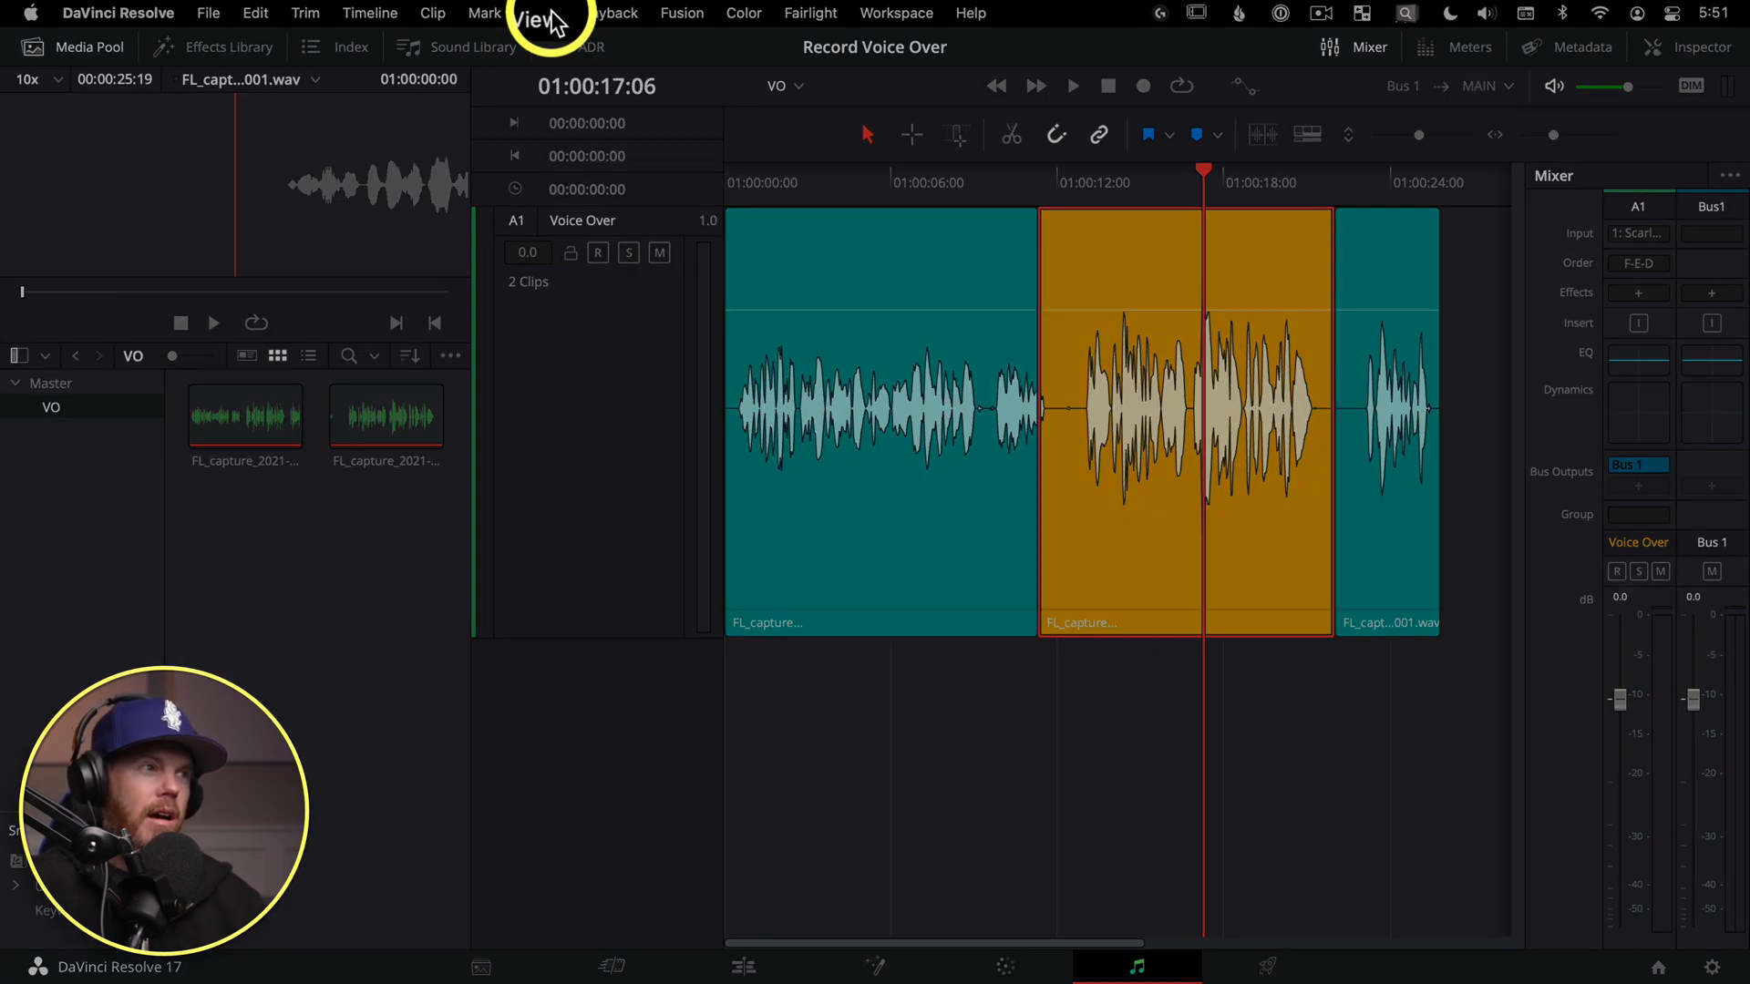
- Enable Show Audio Track Layers so the orange take stacks above the teal clip
{"action": "left_click", "coordinate": [540, 13]}
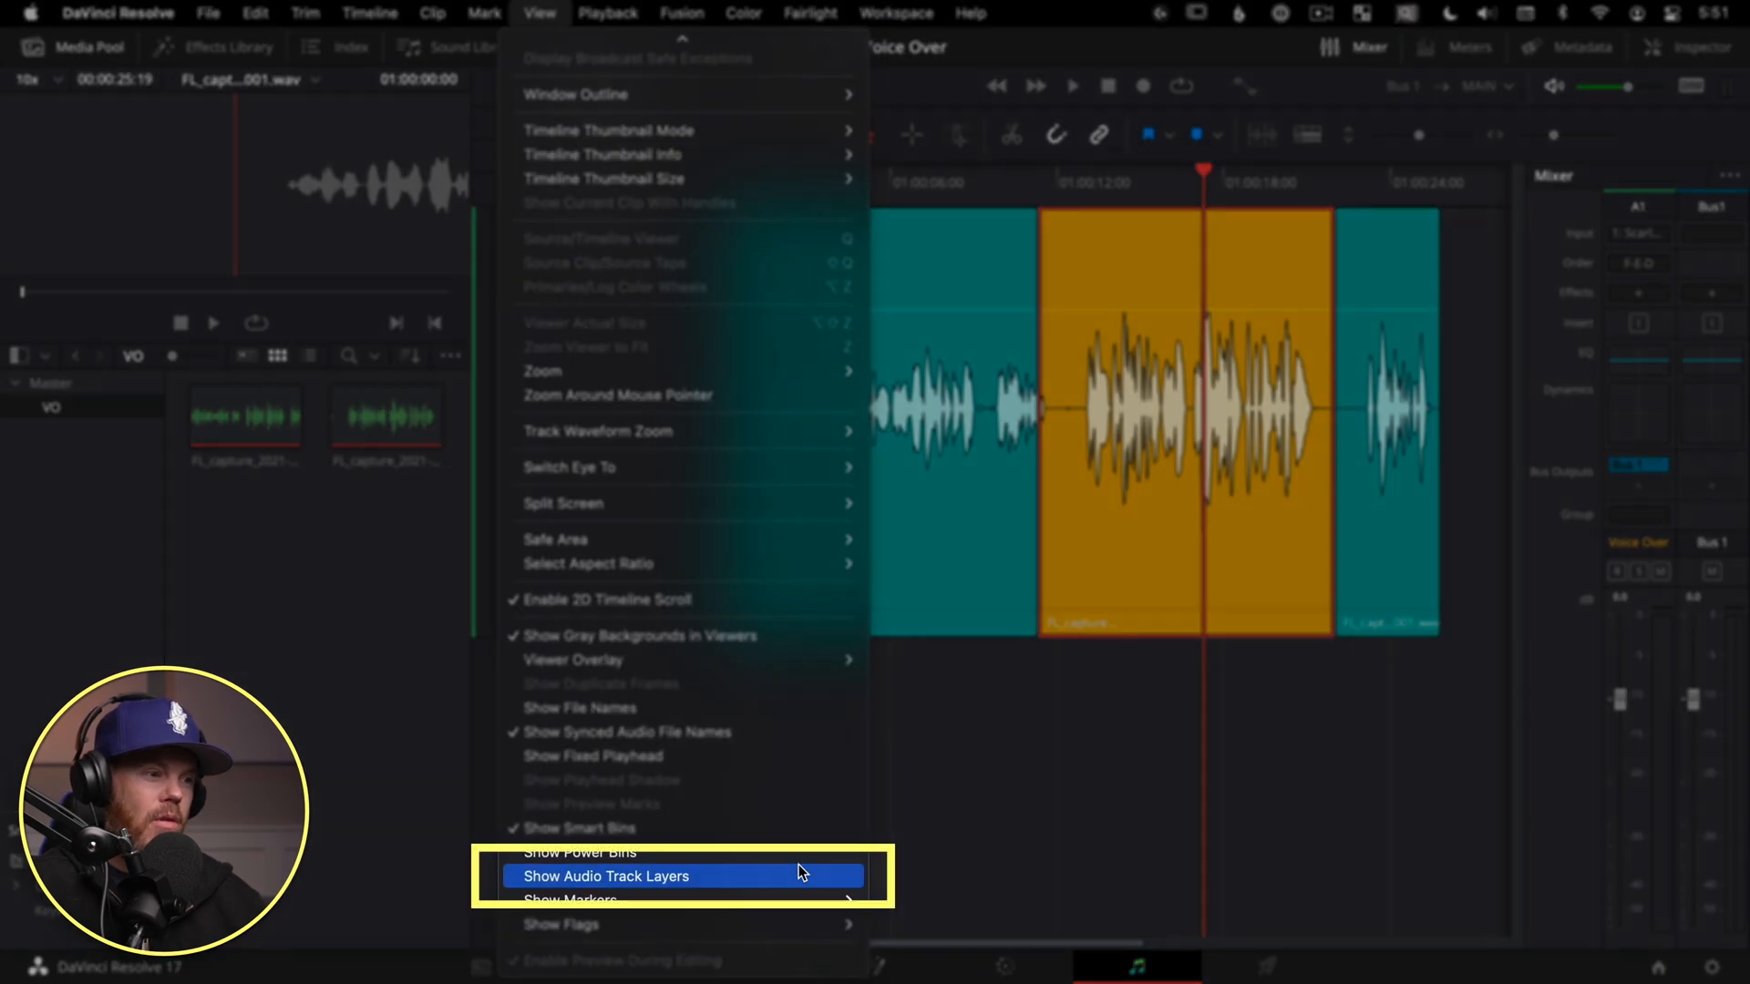
{"action": "left_click", "coordinate": [607, 875]}
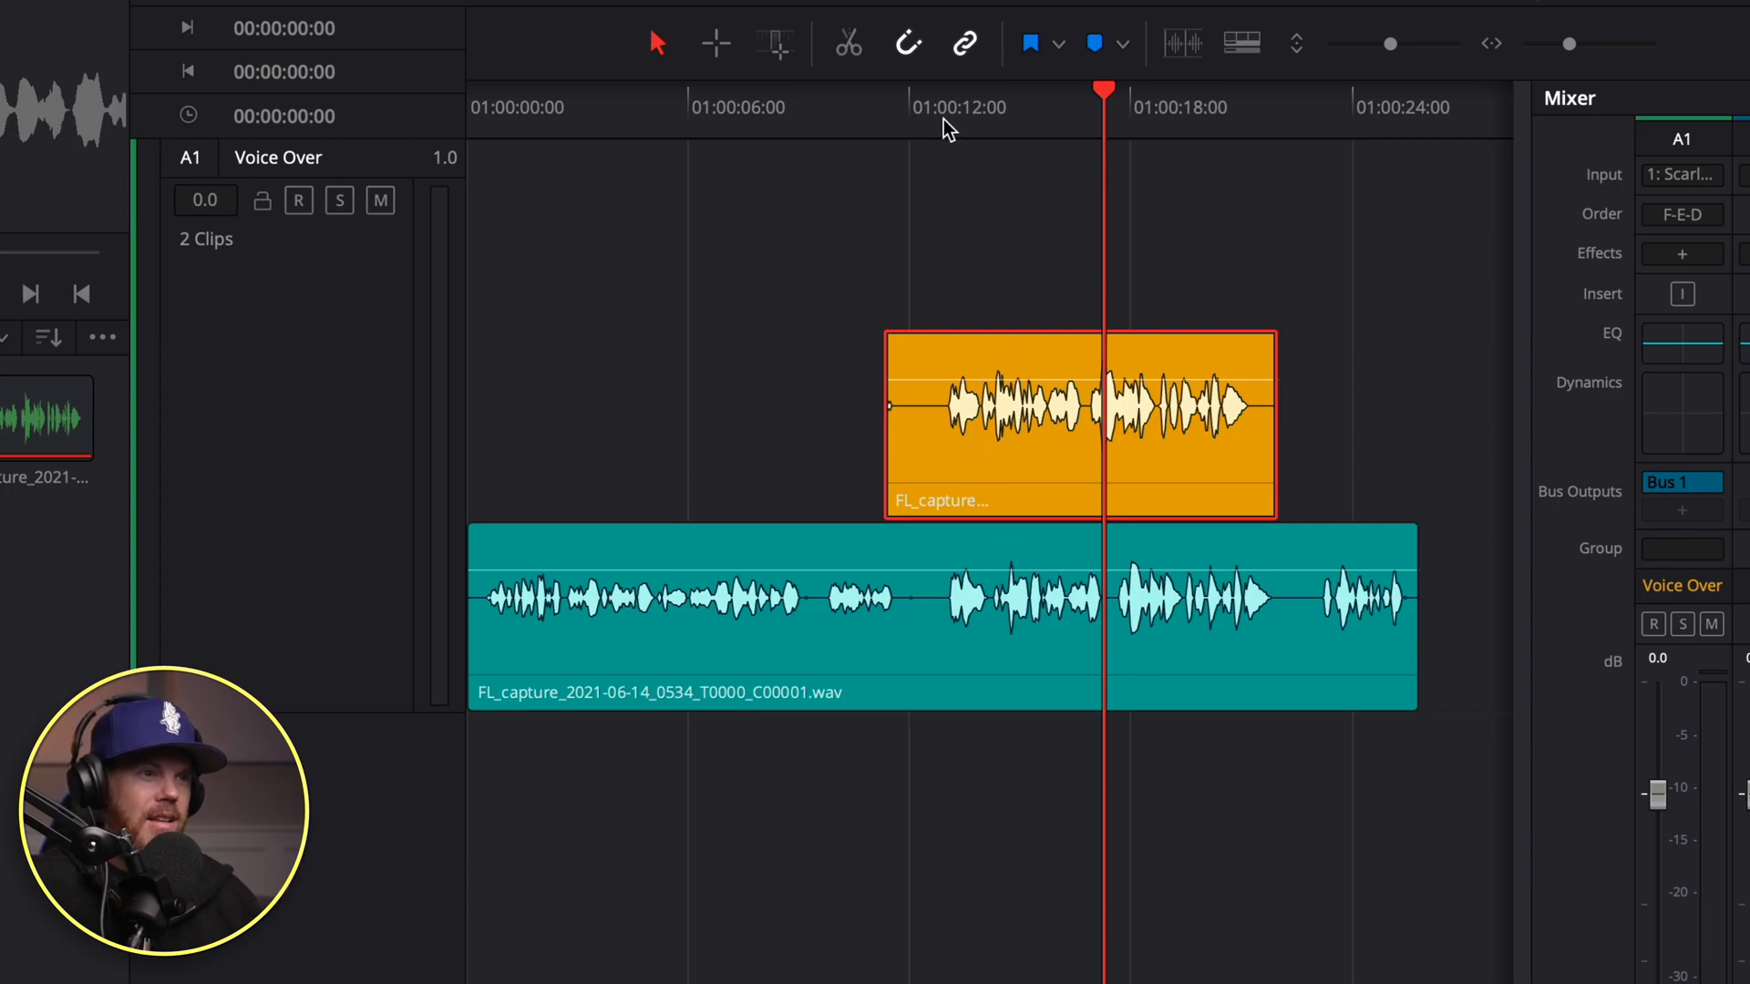
- Move the teal clip to the top layer to compare, then restore the orange take on top
{"action": "left_click", "coordinate": [926, 109]}
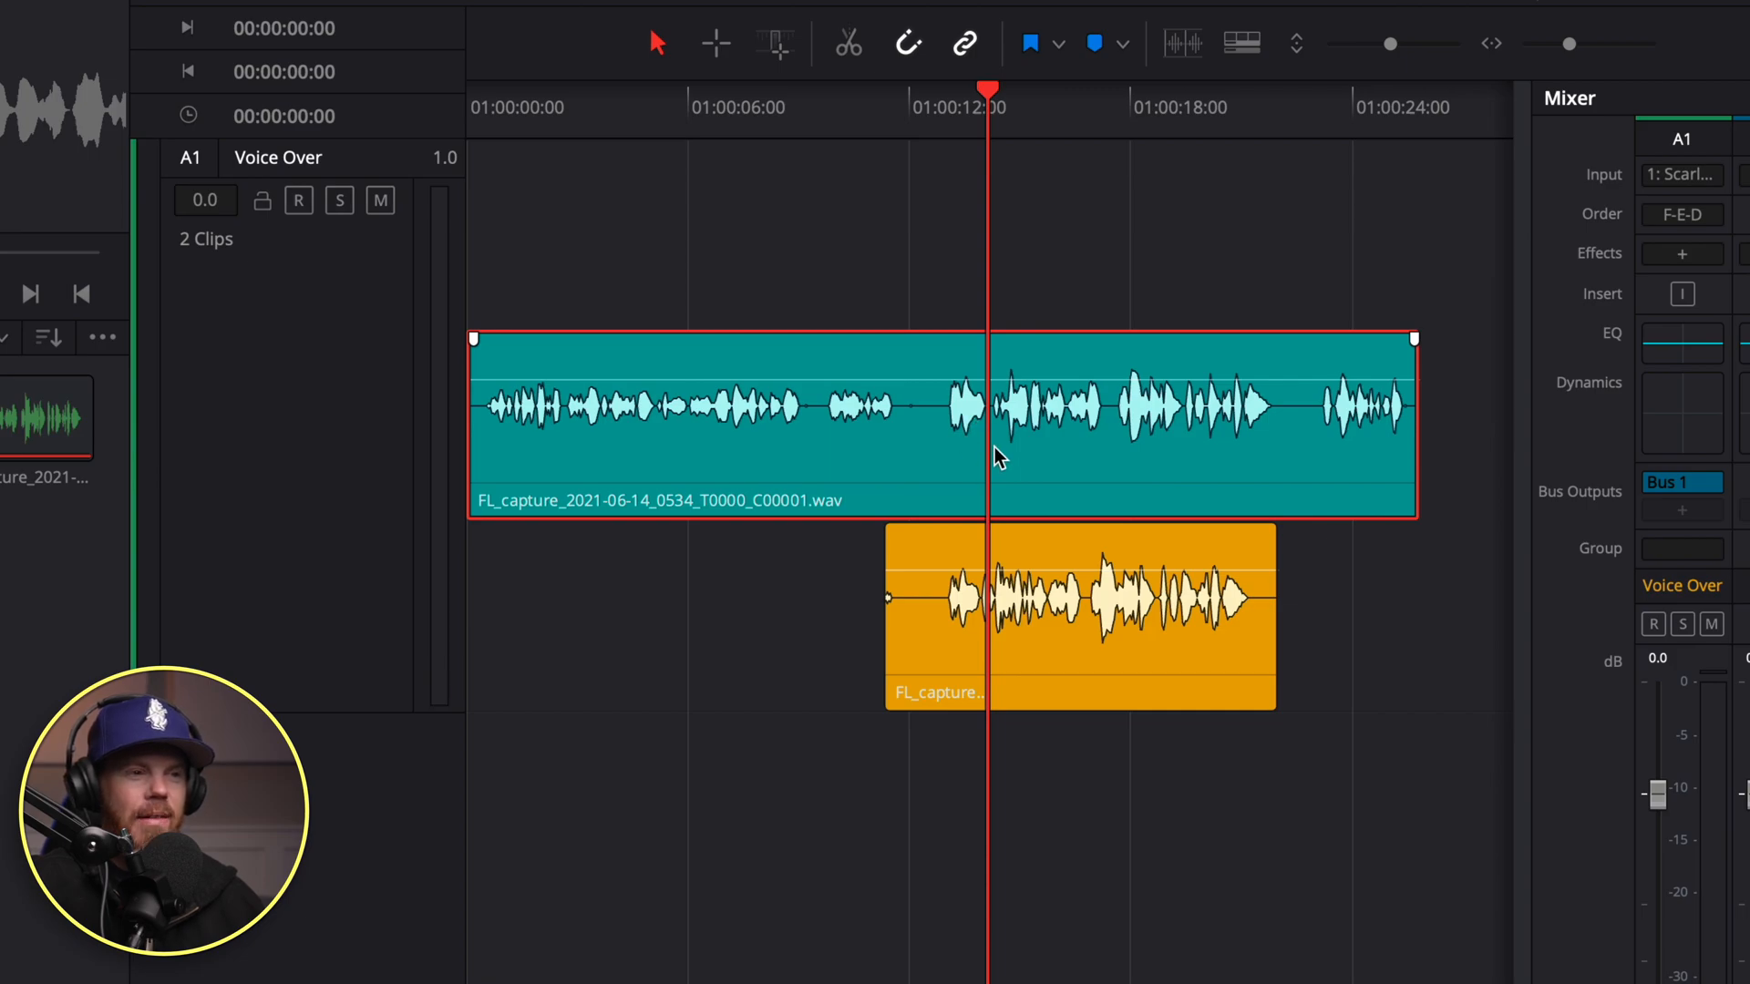
{"action": "mouse_move", "coordinate": [1010, 430]}
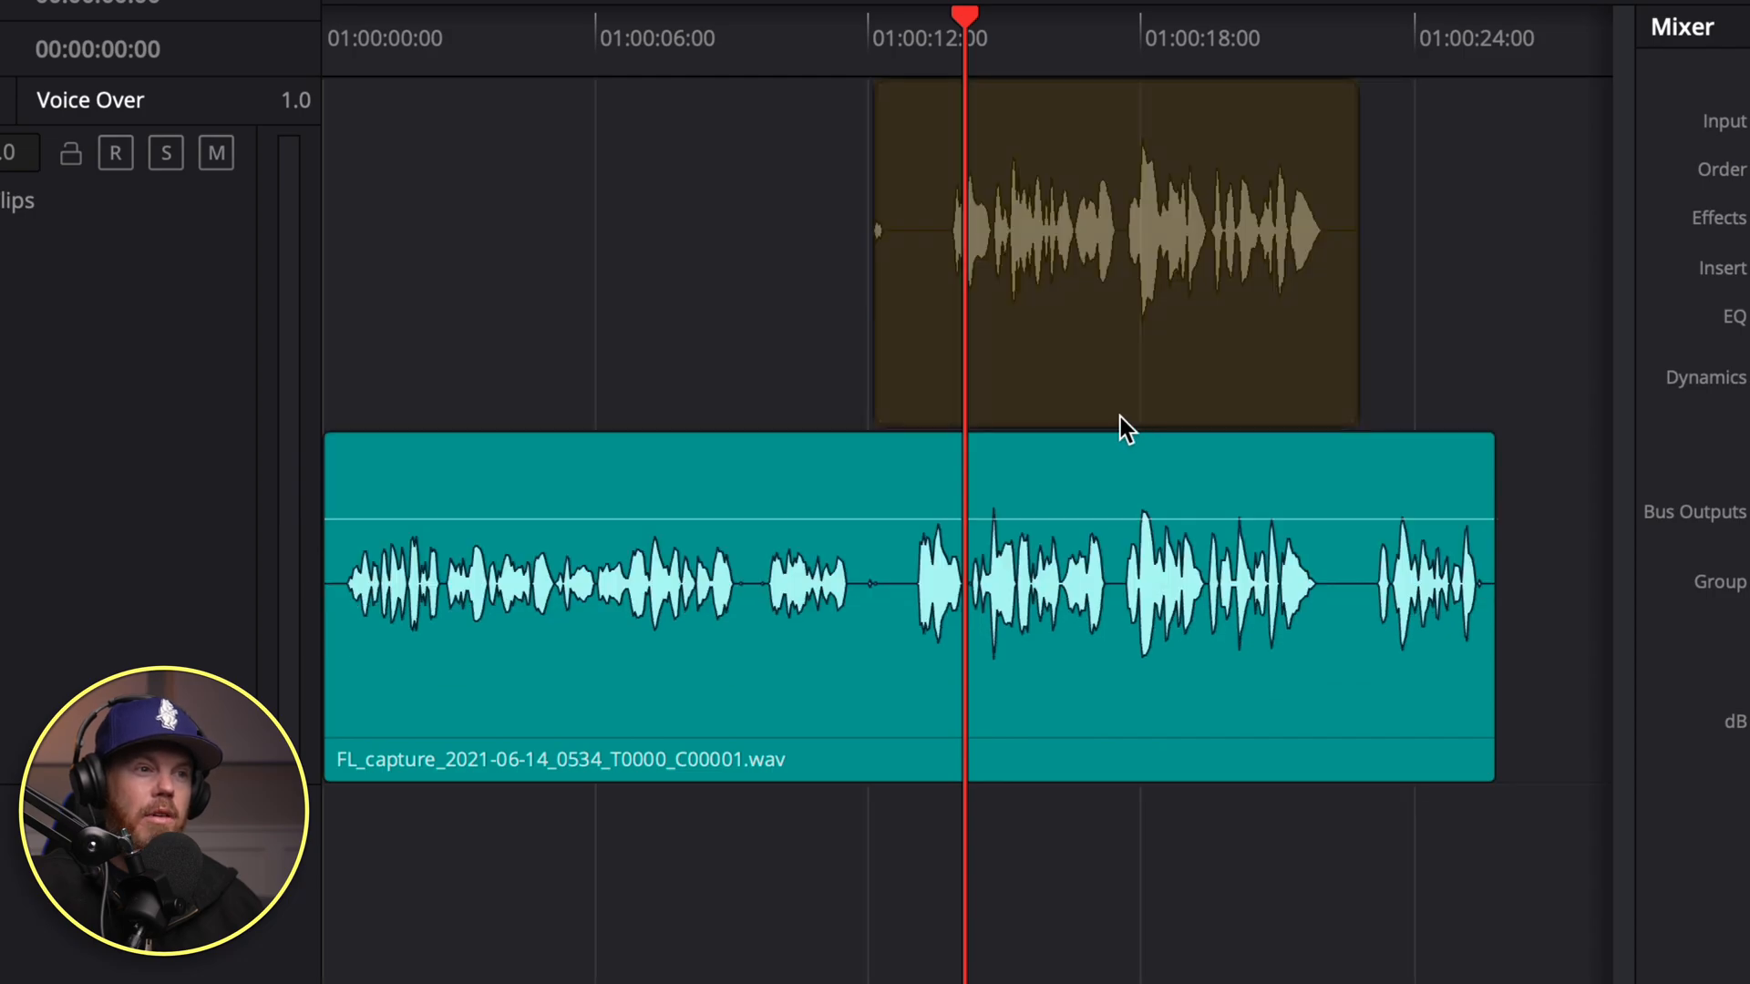
{"action": "left_click", "coordinate": [1130, 430]}
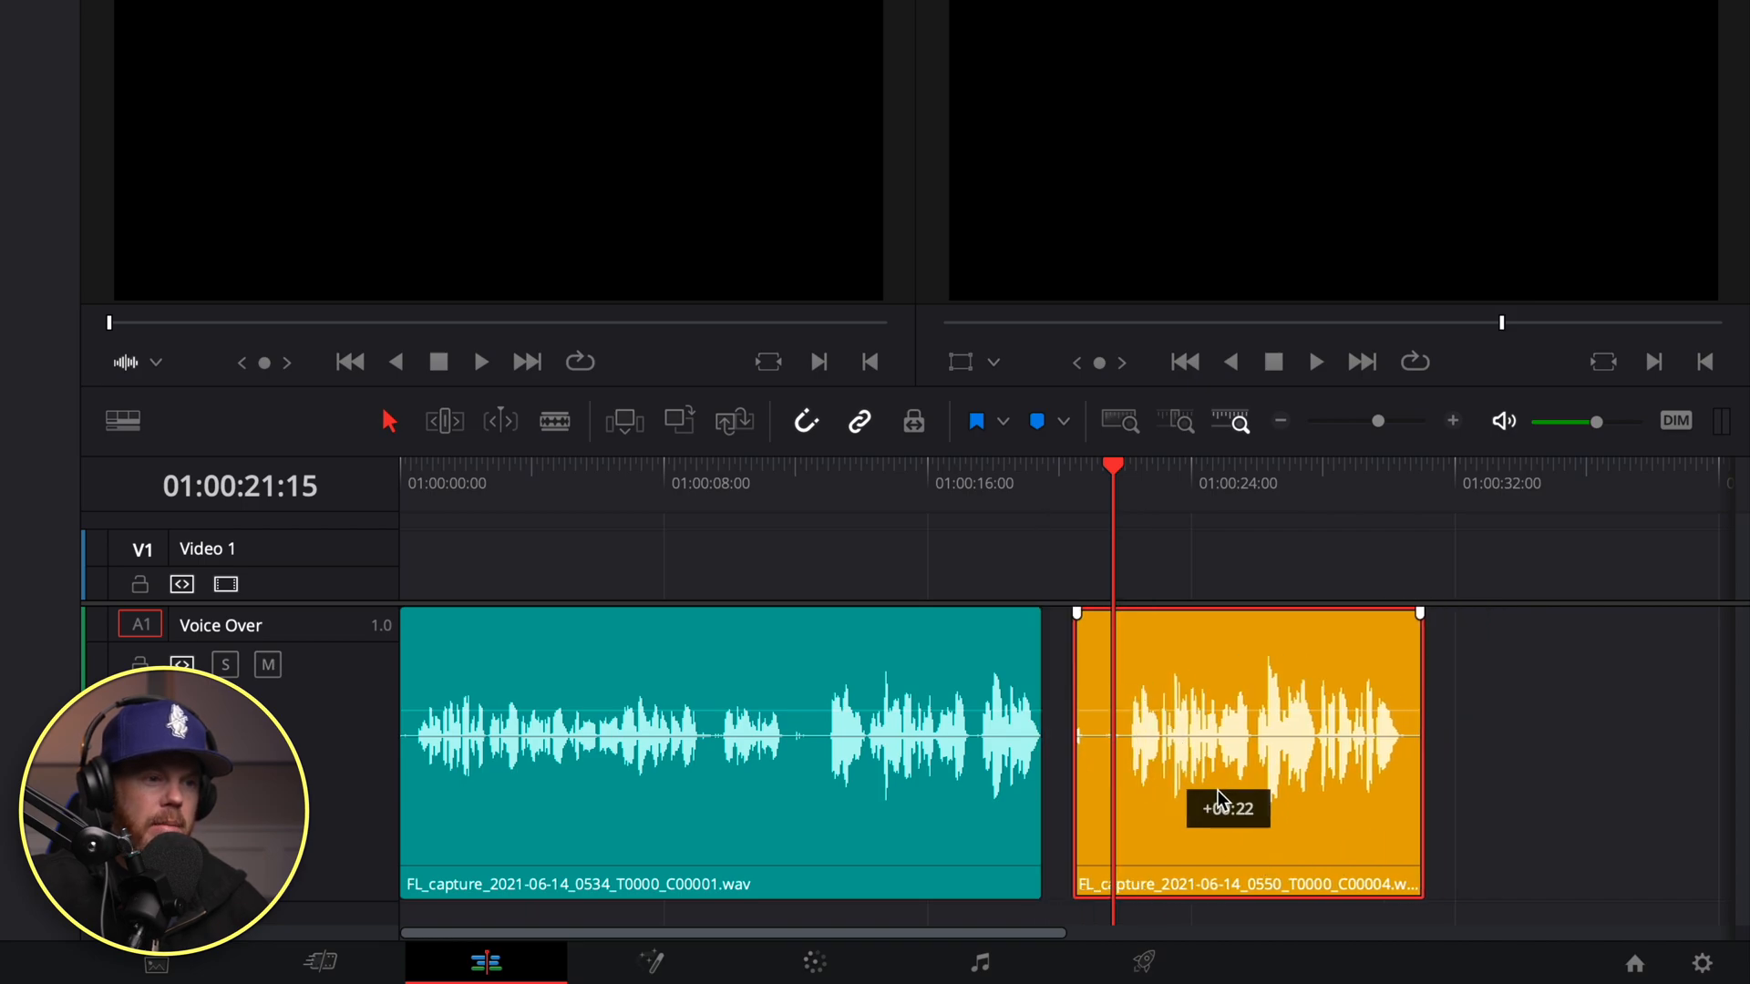
- Drag the orange take right along the Voice Over track, leaving a gap after teal
{"action": "left_click_drag", "start_coordinate": [1247, 747], "coordinate": [1398, 747]}
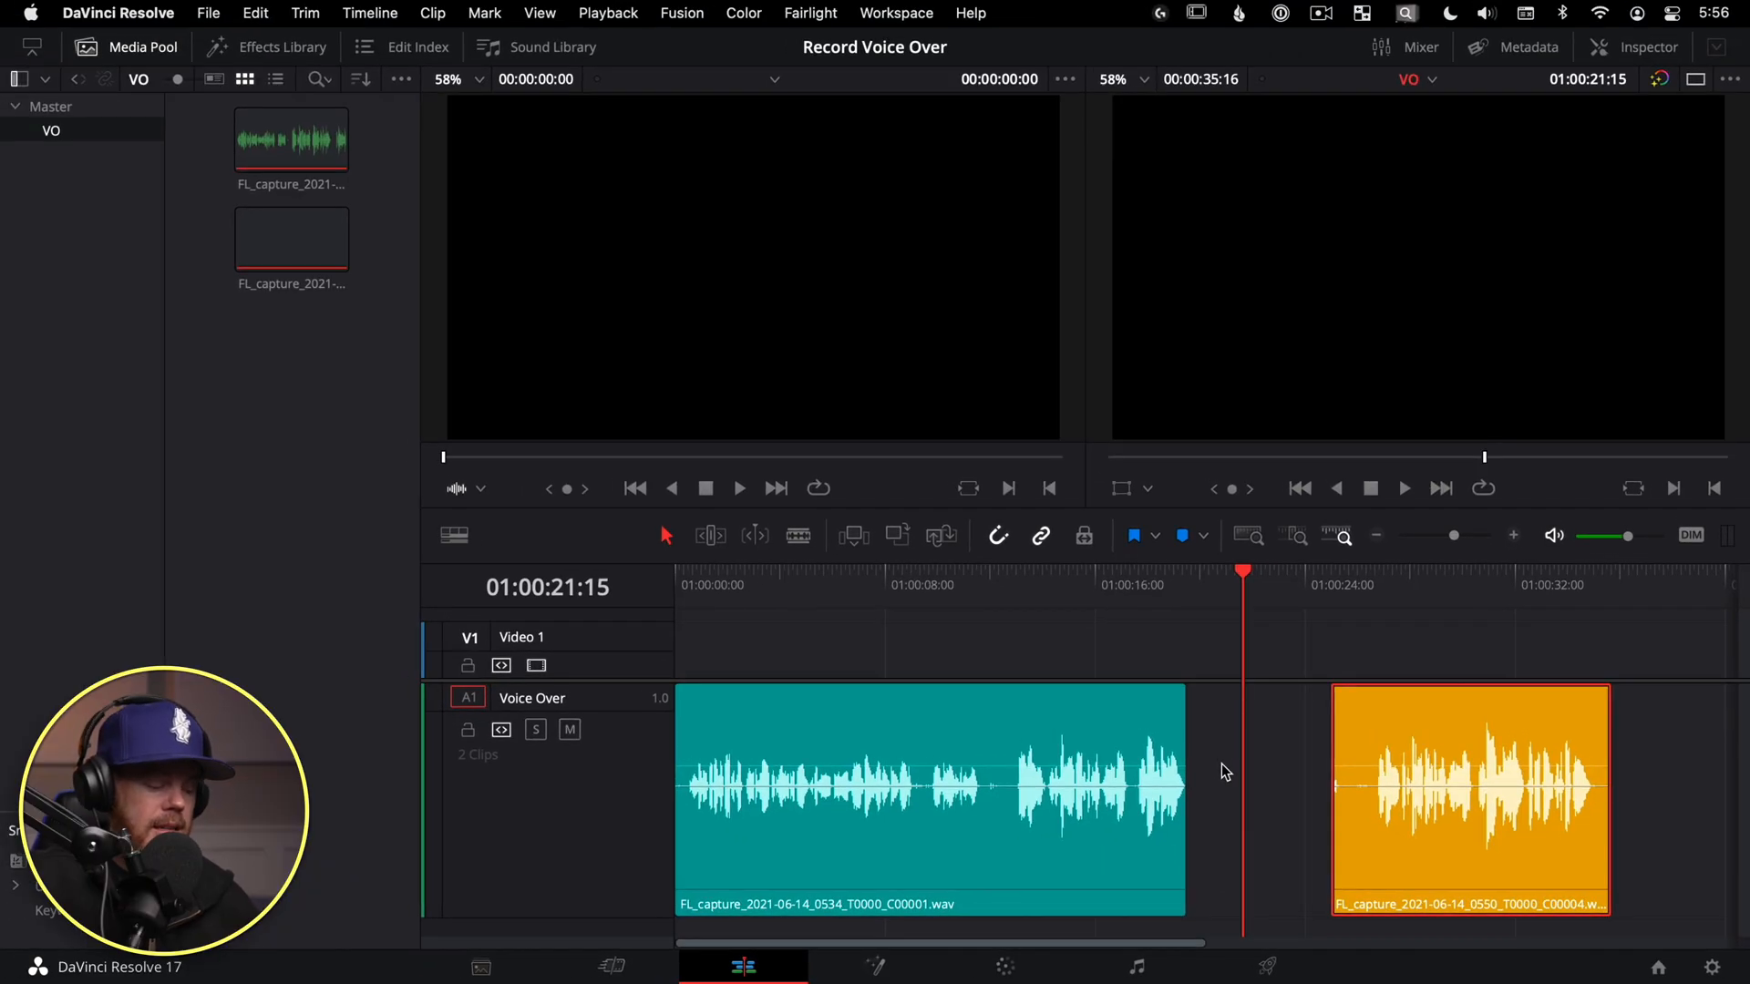
- Undo the last two edits so the teal clip regains its full length
{"action": "key", "text": "cmd+z"}
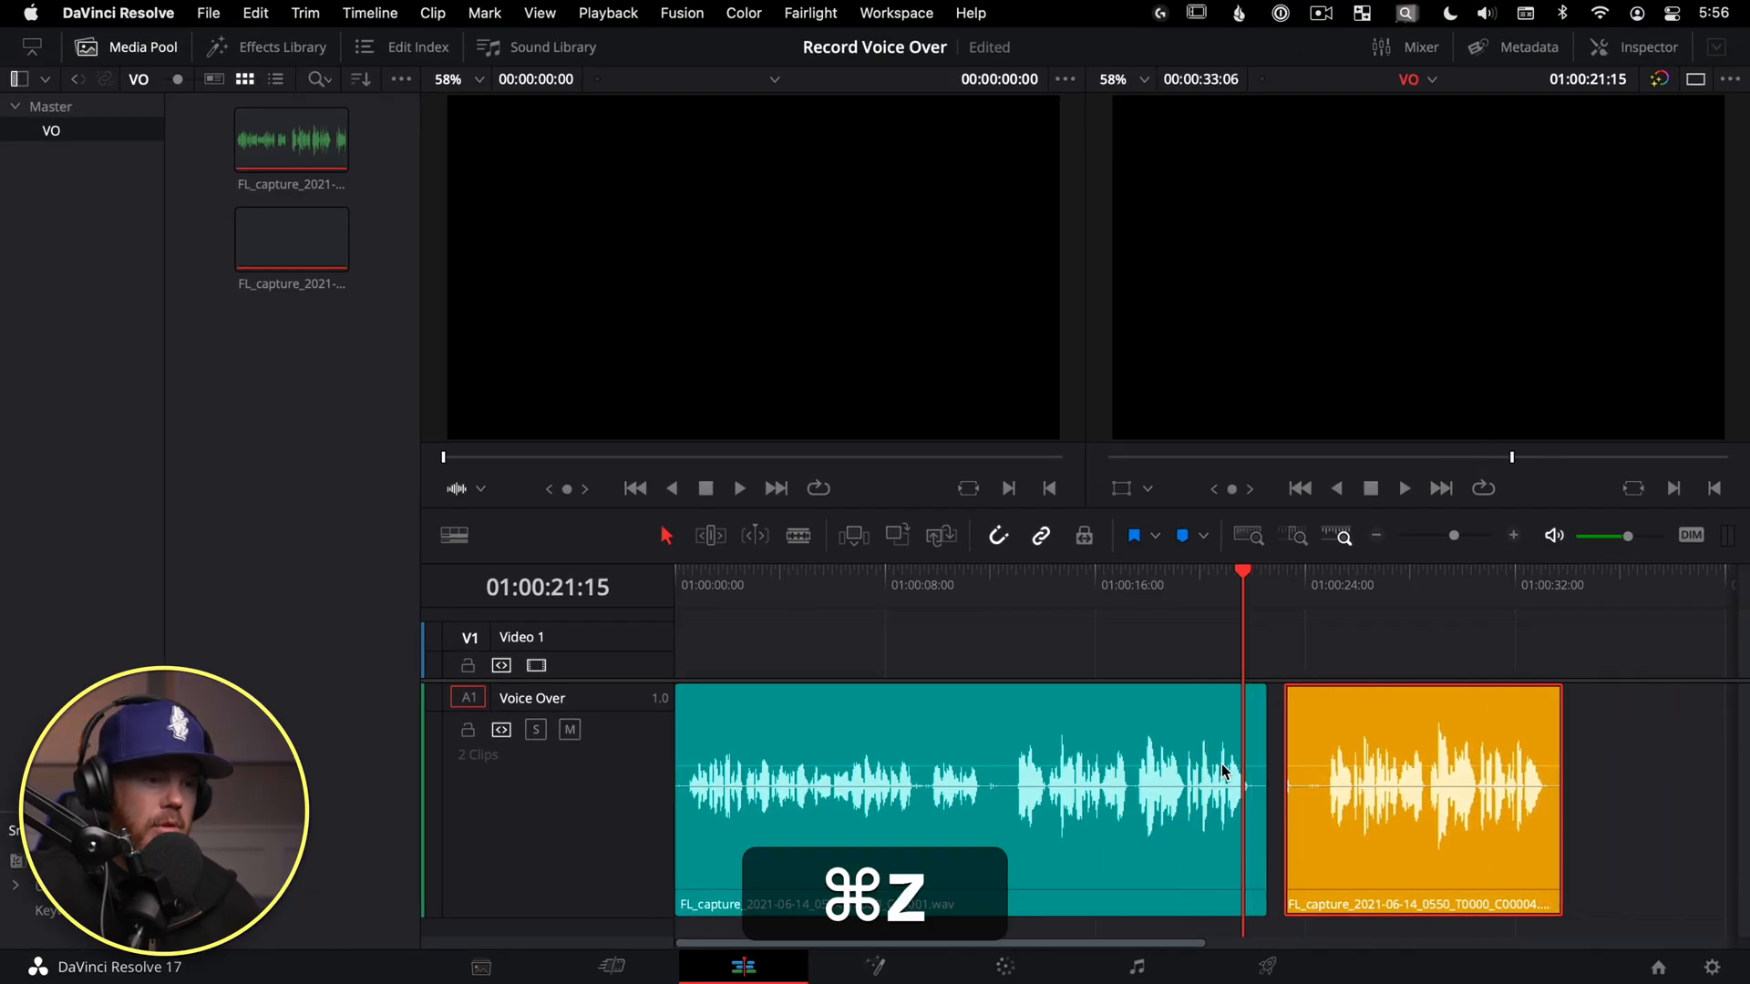
{"action": "key", "text": "cmd+z"}
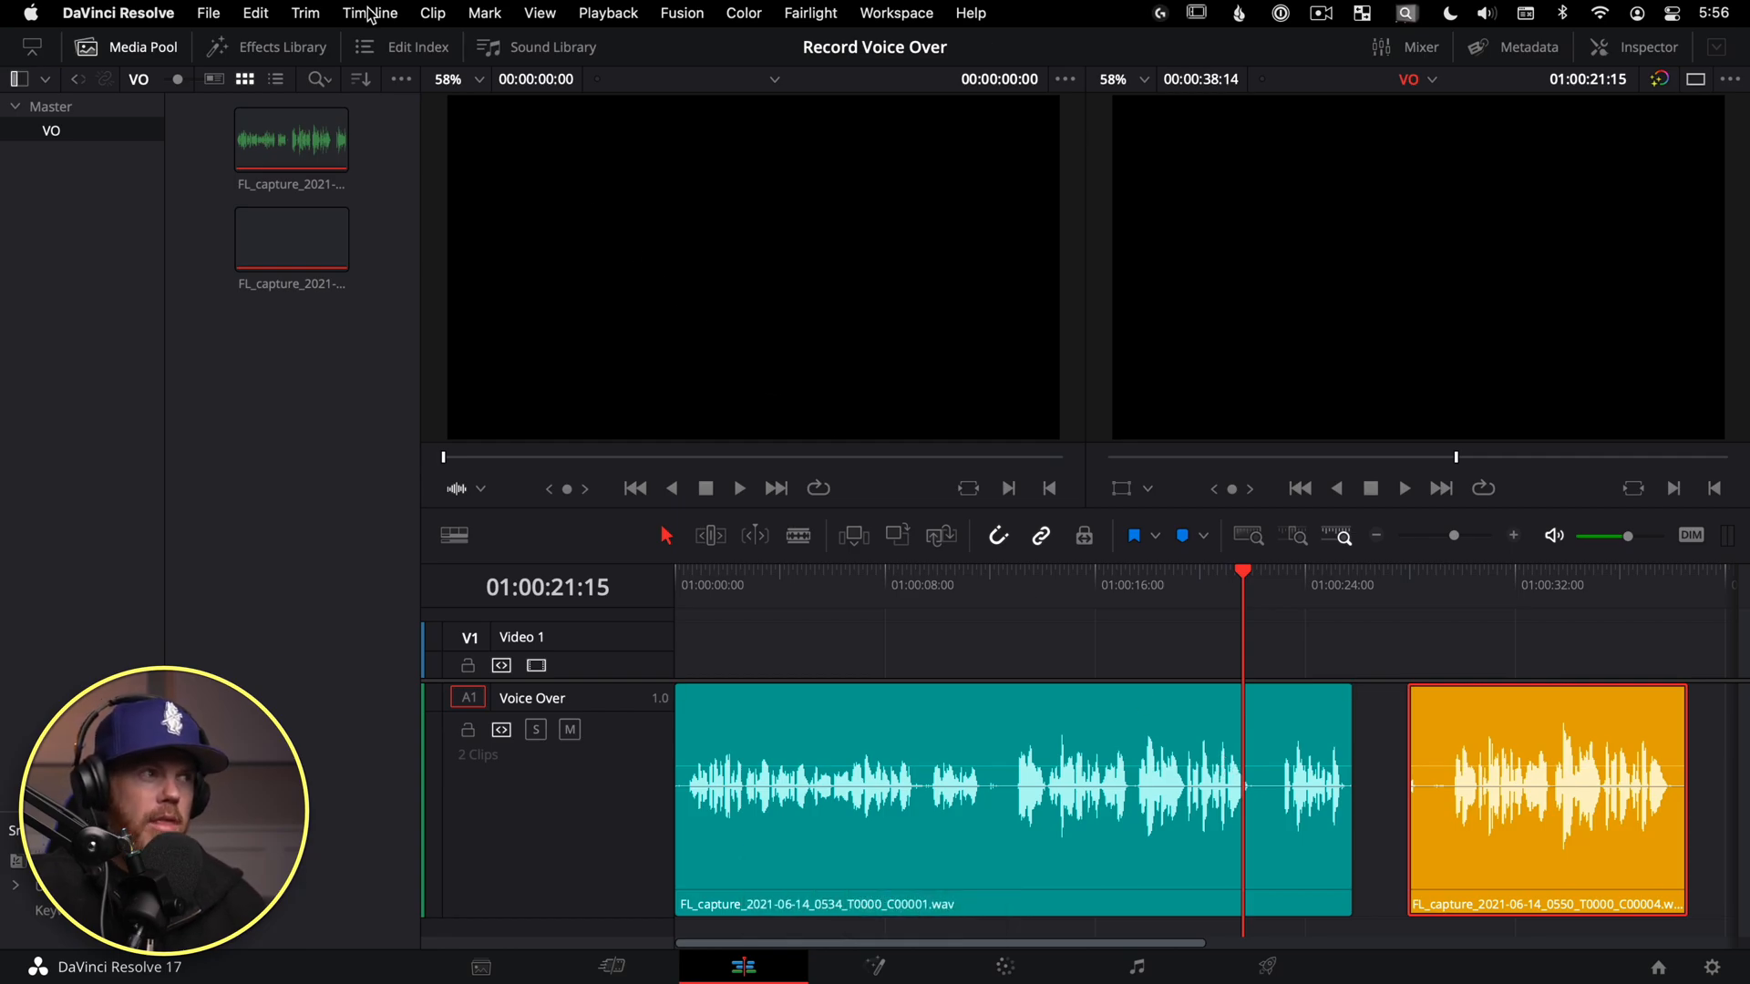
- Enable Layered Audio Editing from the Timeline menu
{"action": "left_click", "coordinate": [368, 13]}
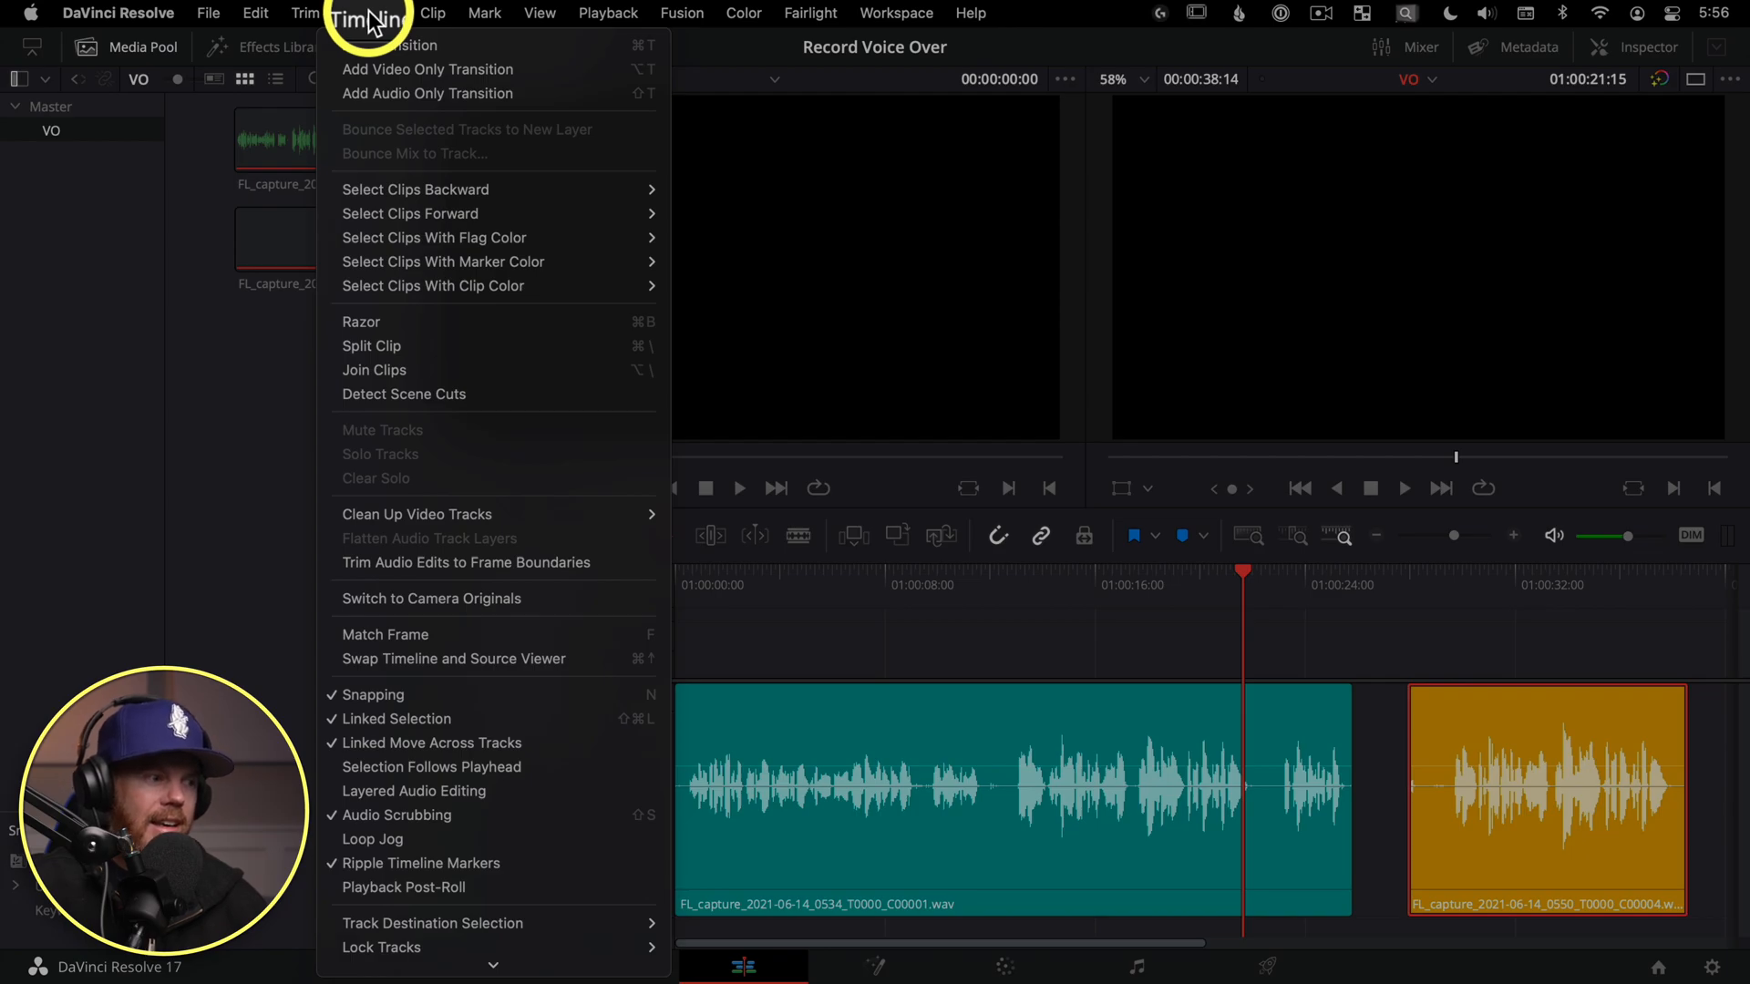
{"action": "mouse_move", "coordinate": [609, 791]}
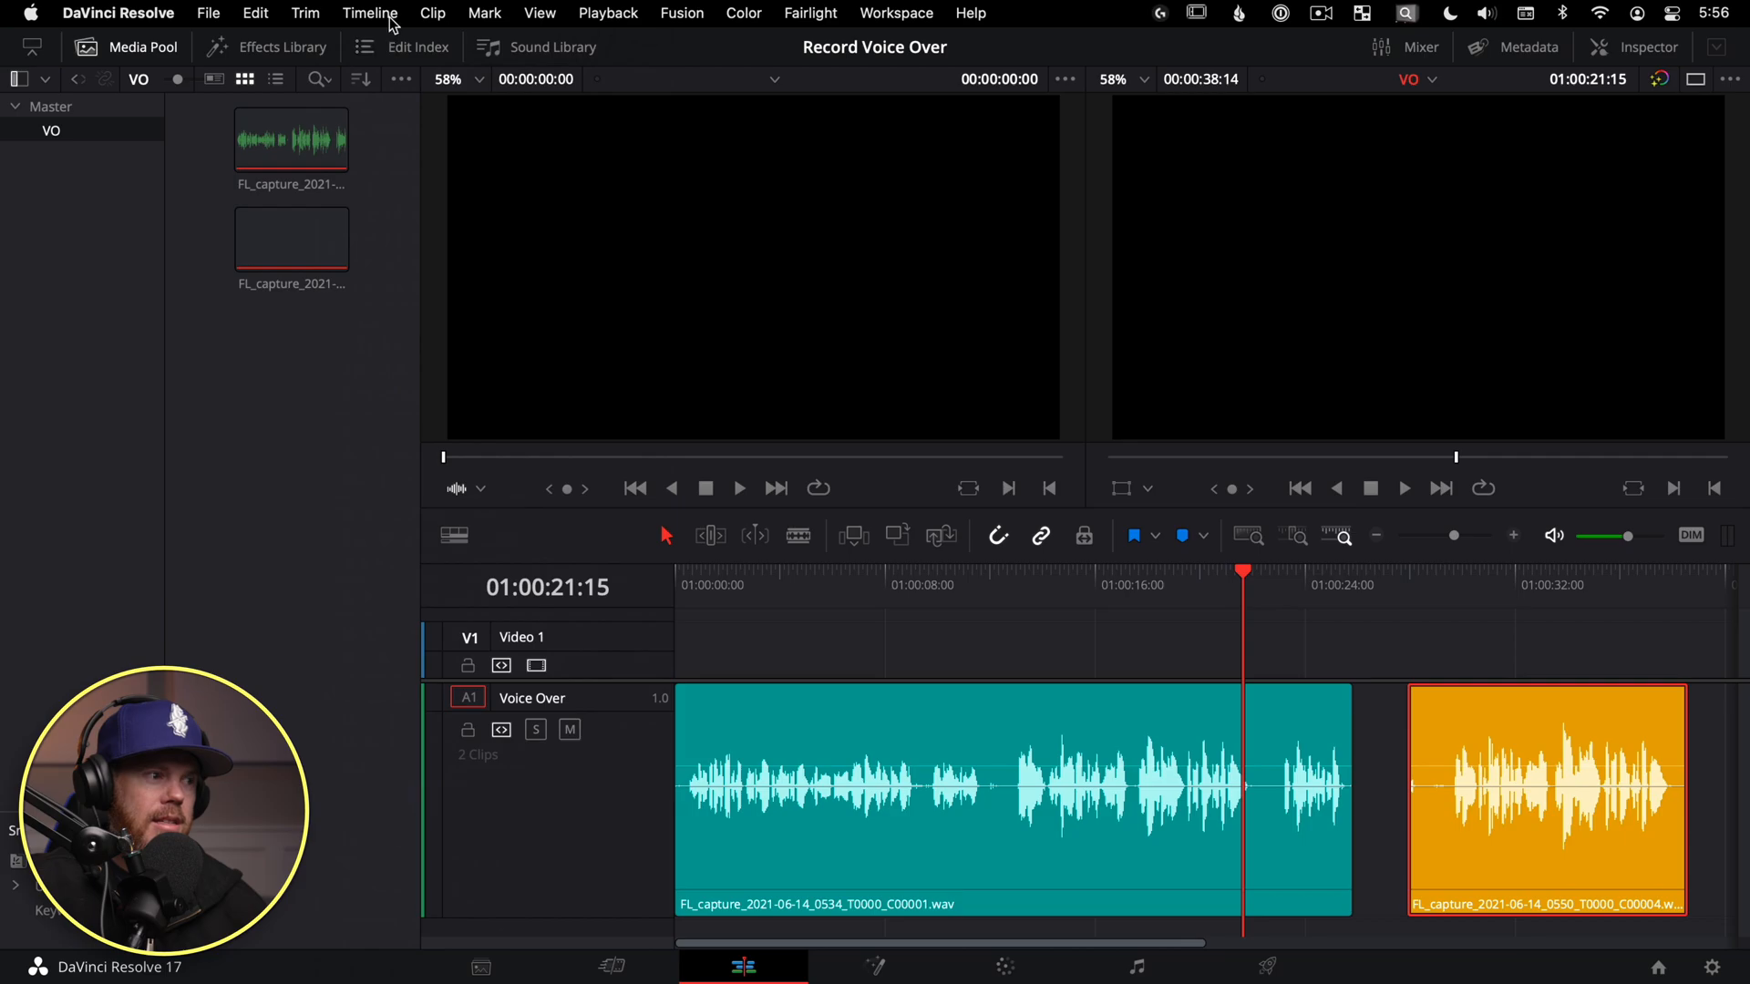
{"action": "left_click", "coordinate": [368, 13]}
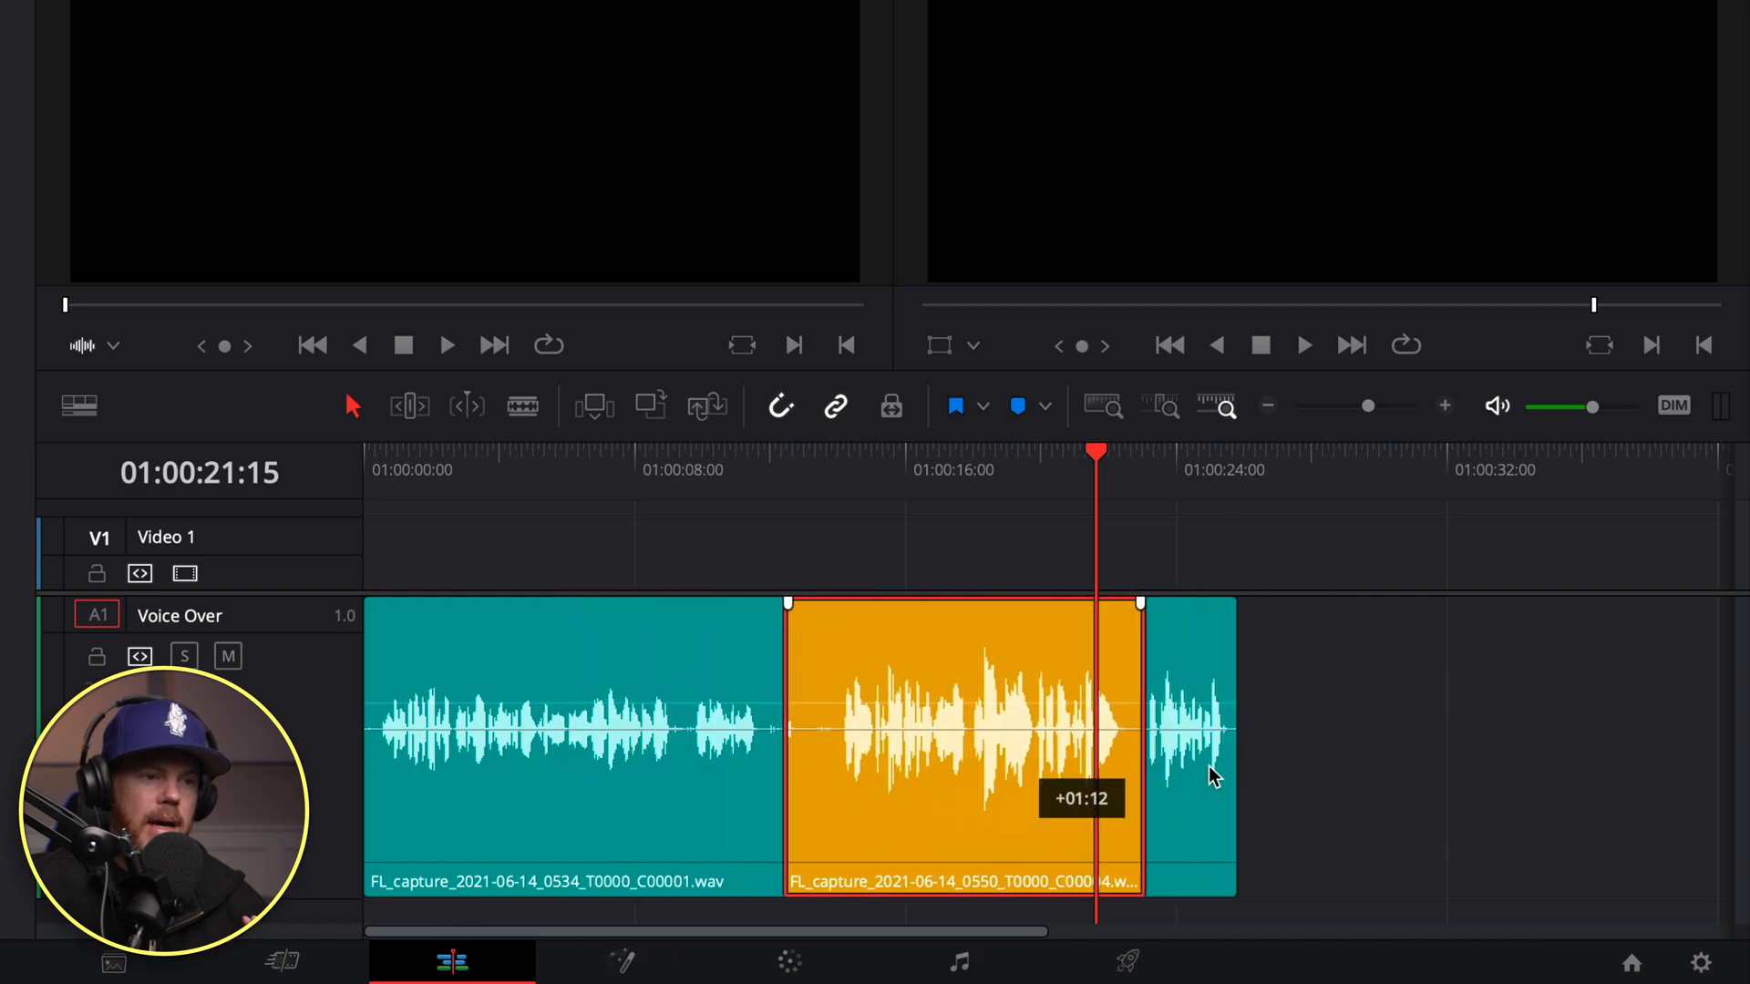
- Reposition the orange take and overlap it onto the teal clip's end as a separate layer
{"action": "left_click_drag", "start_coordinate": [961, 736], "coordinate": [1419, 736]}
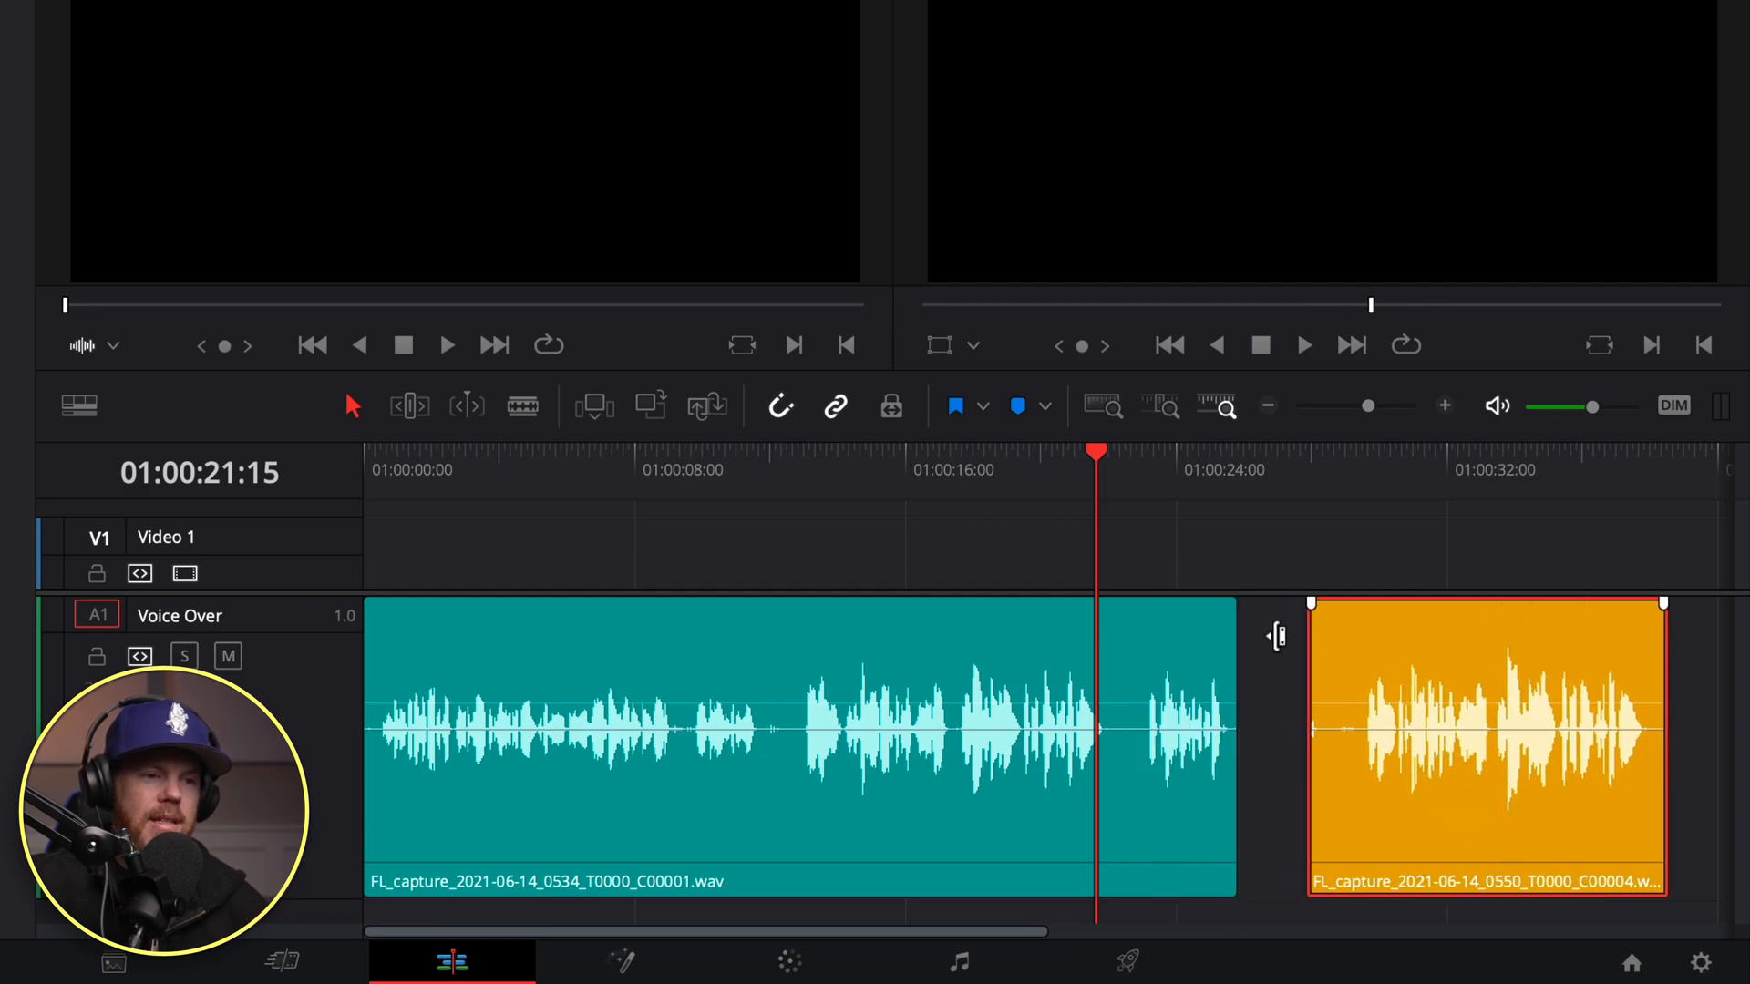
{"action": "left_click_drag", "start_coordinate": [1484, 736], "coordinate": [1345, 737]}
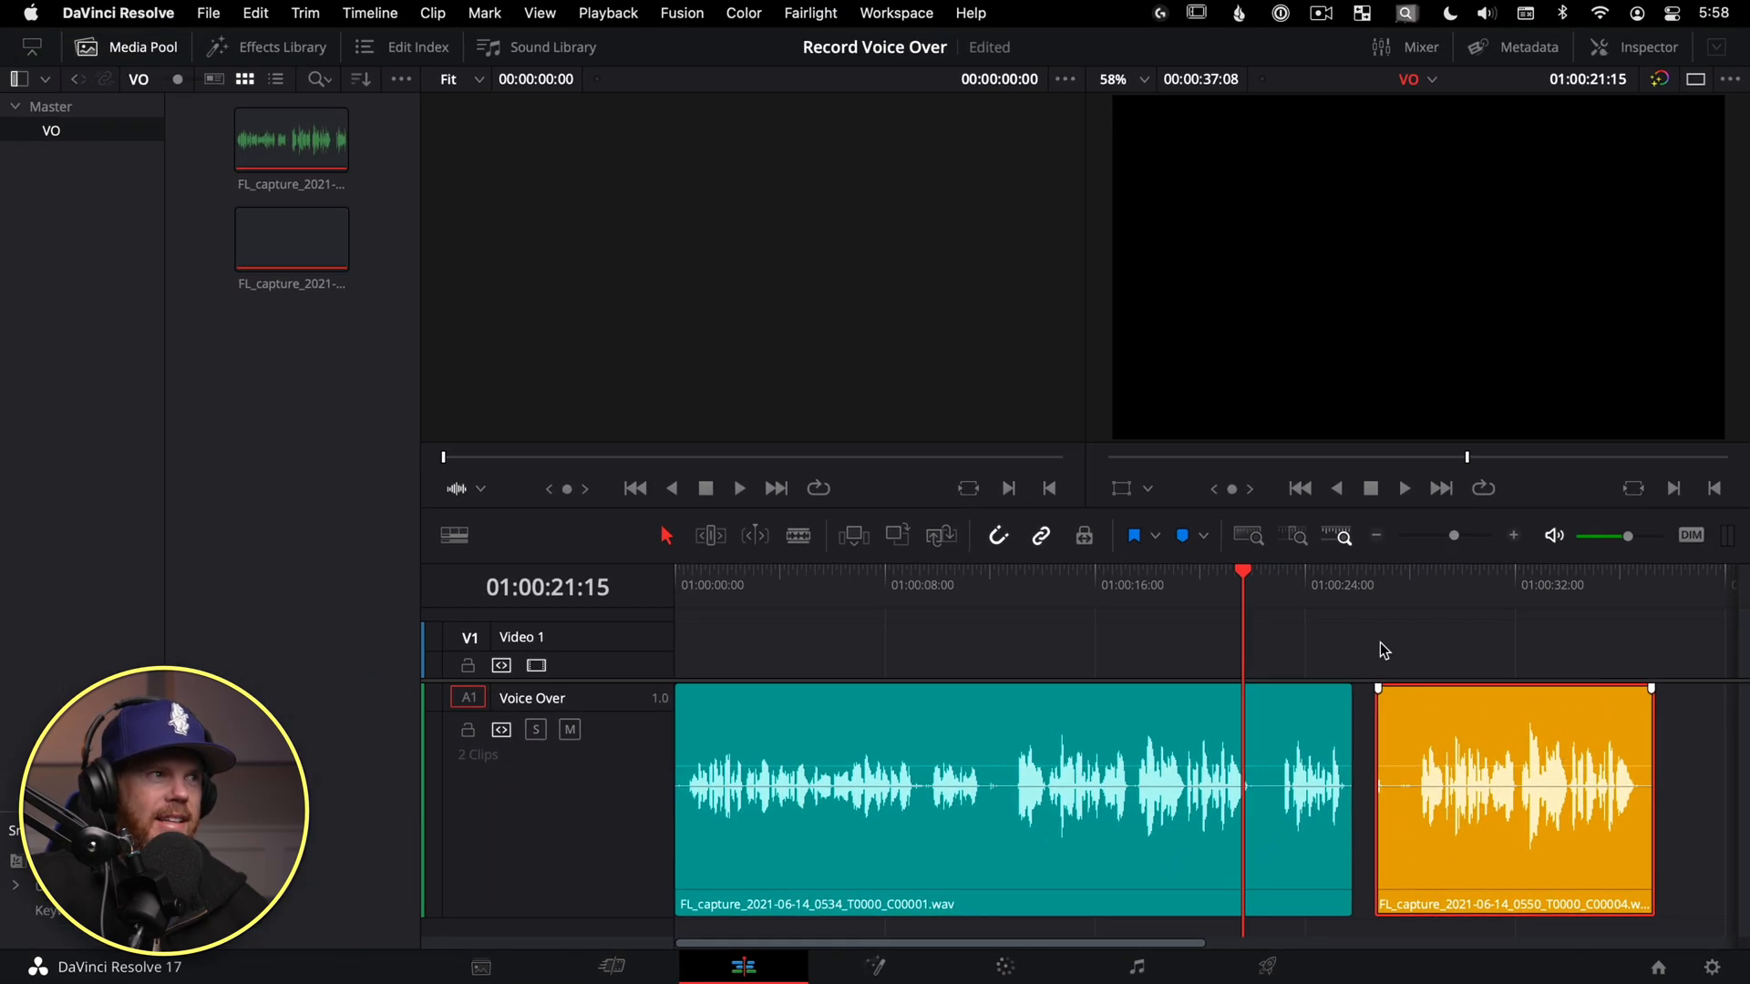
{"action": "left_click", "coordinate": [539, 13]}
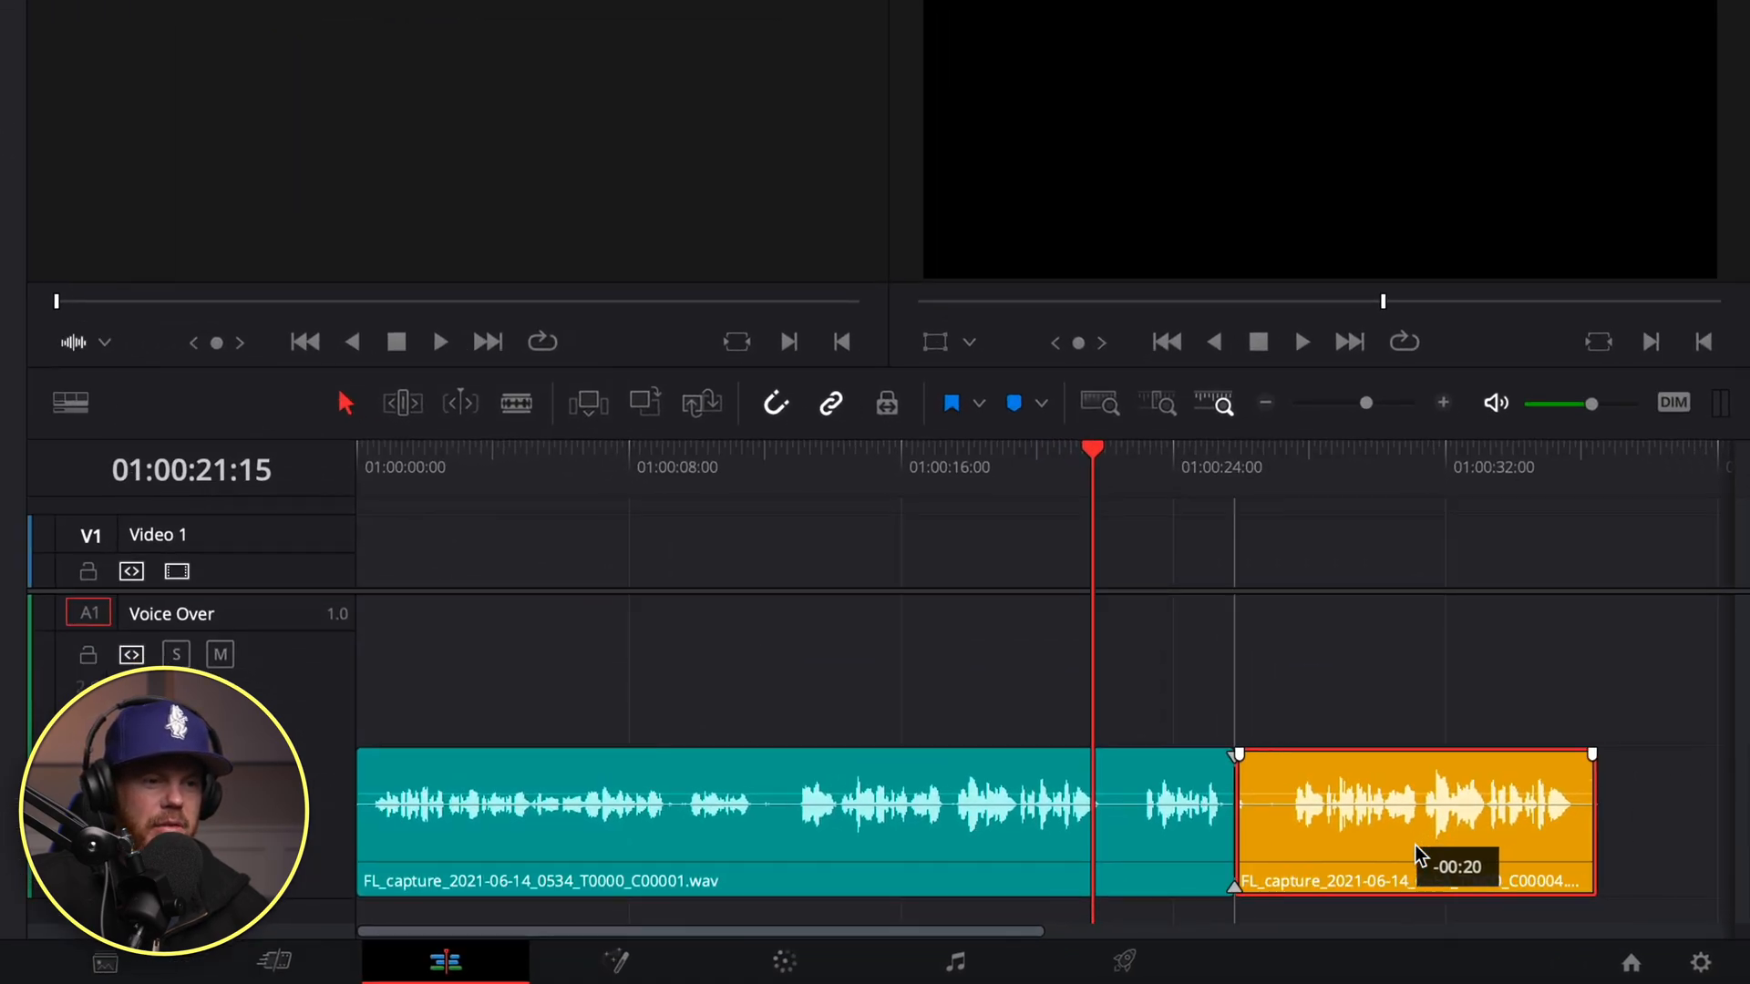
{"action": "left_click_drag", "start_coordinate": [1418, 820], "coordinate": [1172, 820]}
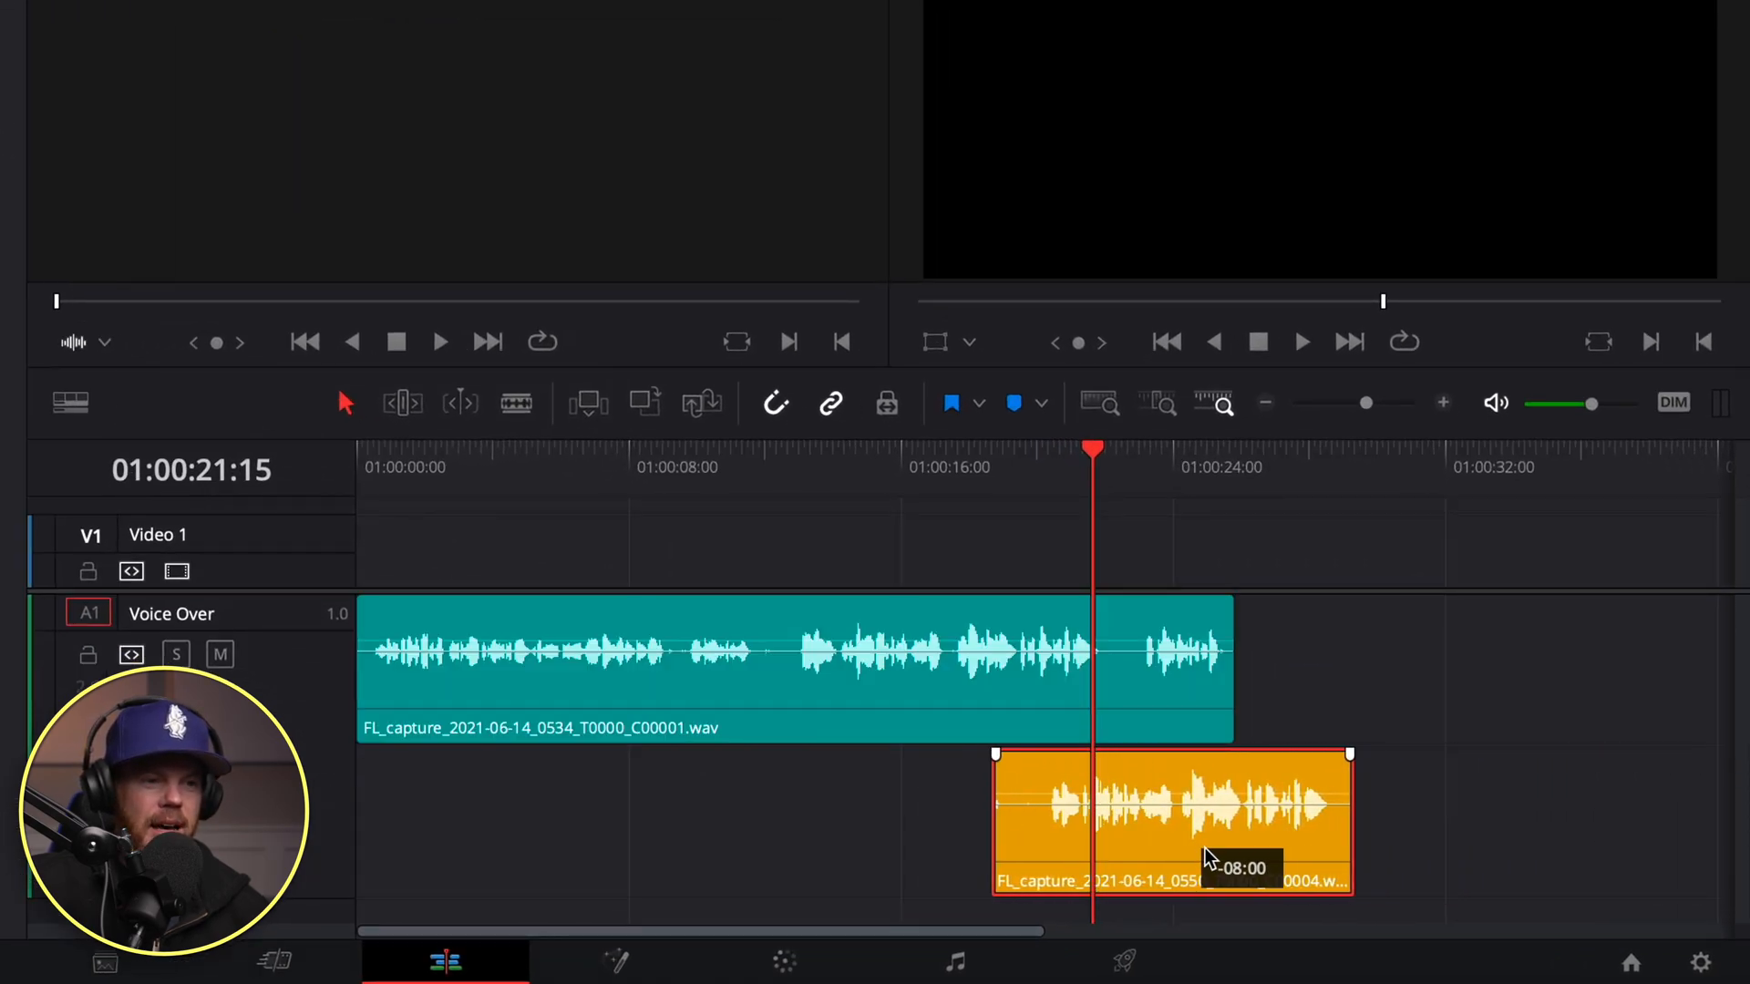